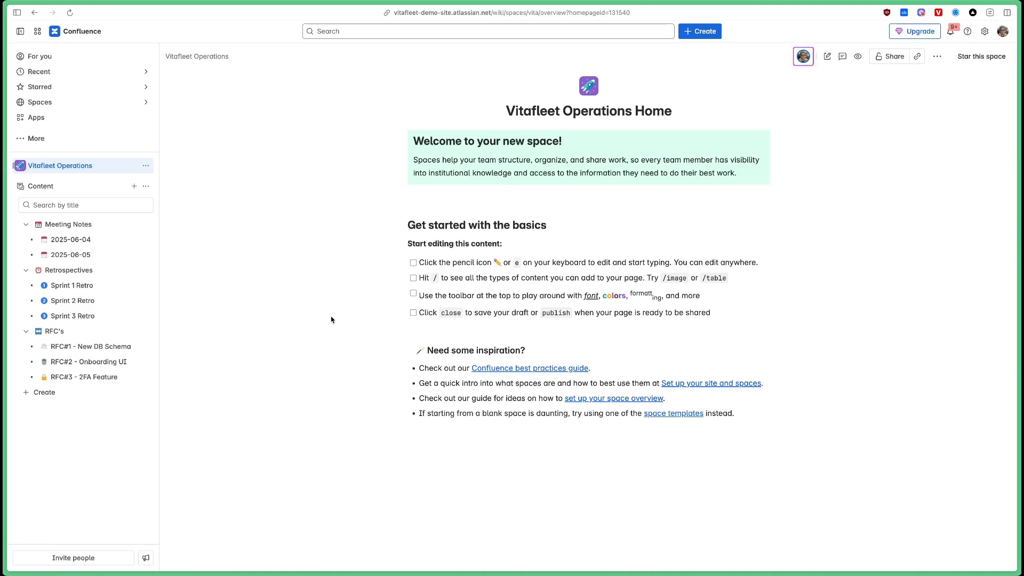
{"action": "mouse_move", "coordinate": [828, 57]}
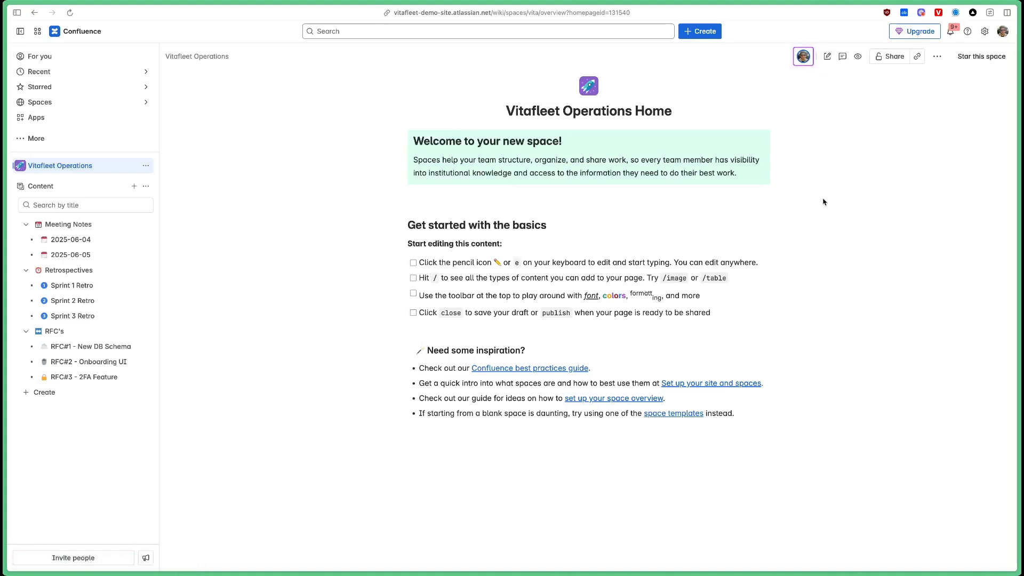
Switch the Vitafleet Operations Home page into the editor via the Edit pencil.
{"action": "left_click", "coordinate": [826, 56]}
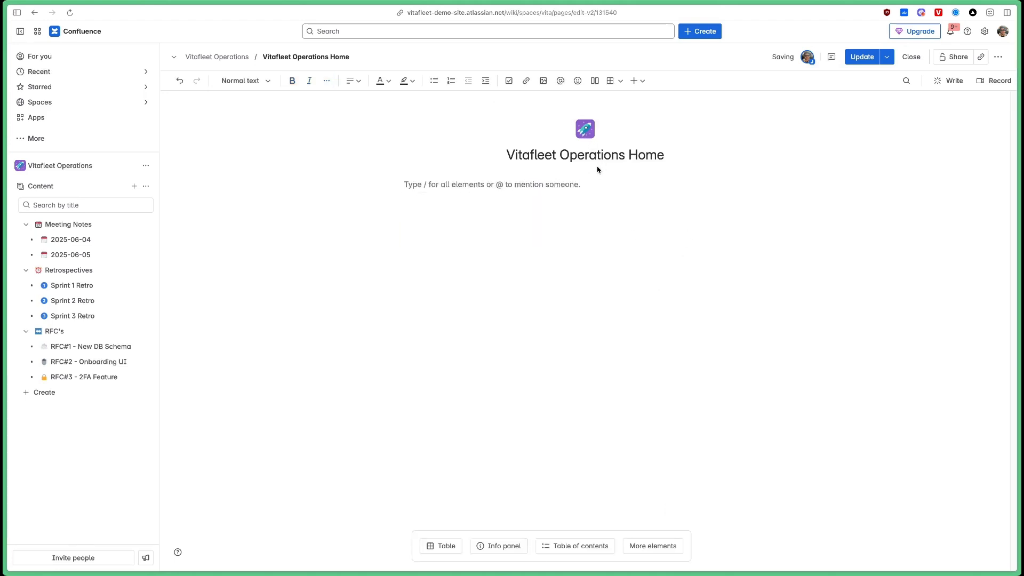
{"action": "left_click", "coordinate": [584, 129]}
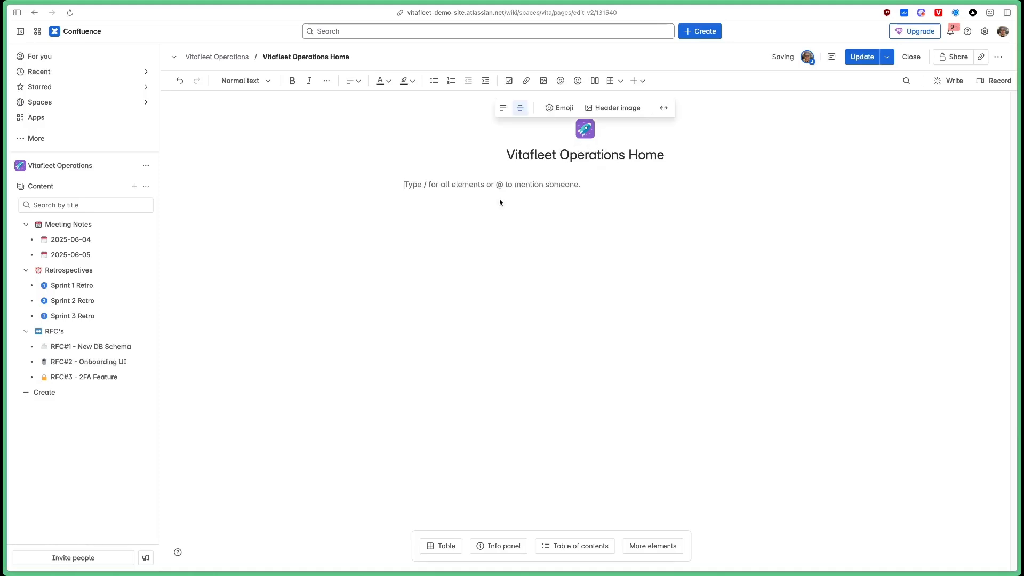
{"action": "left_click", "coordinate": [398, 243]}
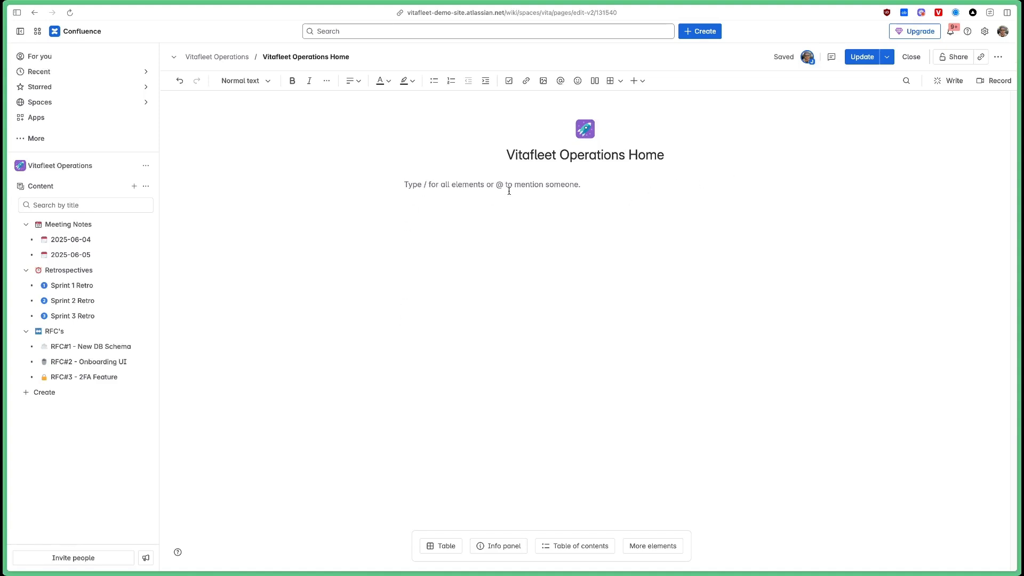
{"action": "type", "text": "/tabl"}
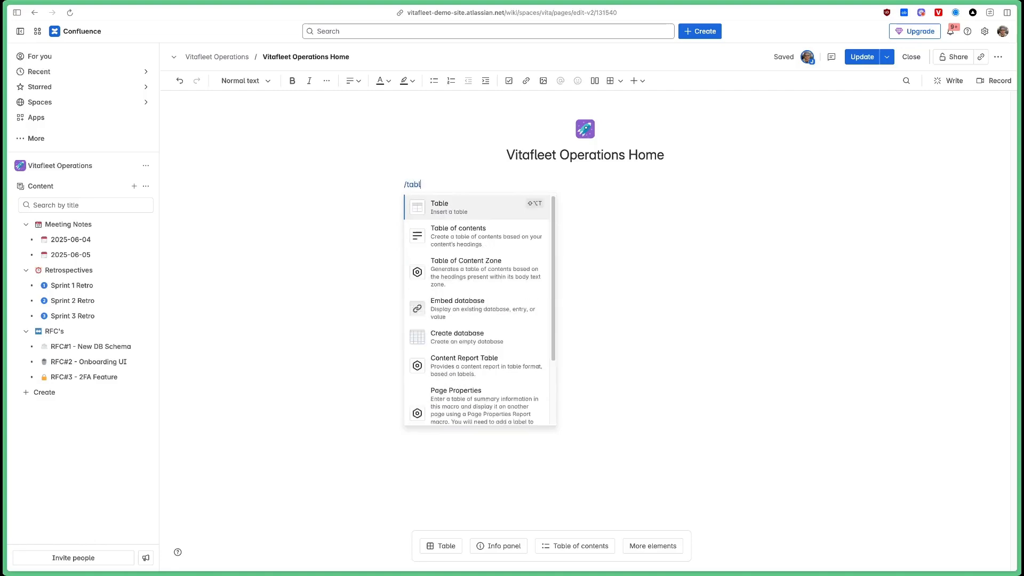
{"action": "left_click", "coordinate": [439, 207]}
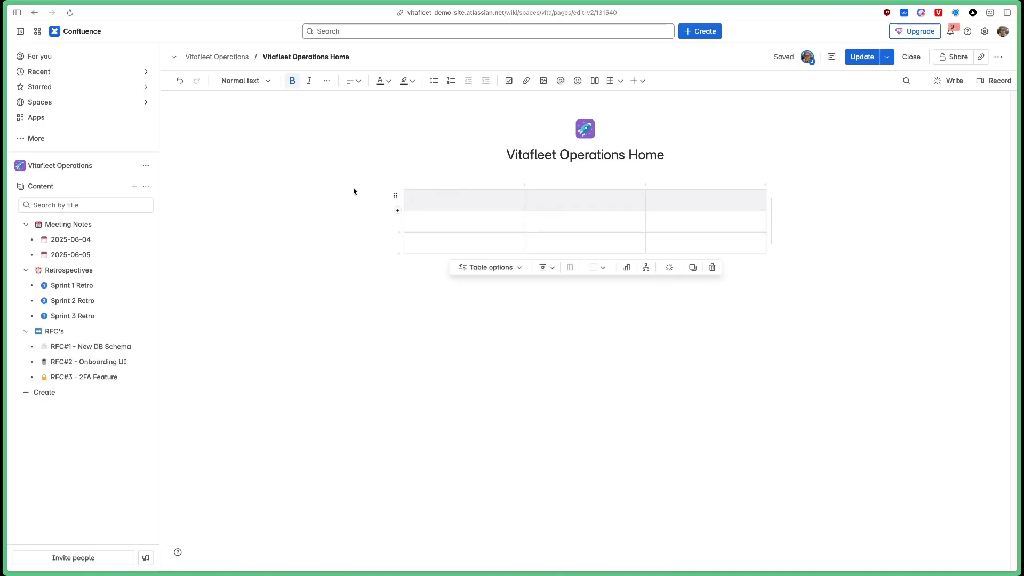
{"action": "mouse_move", "coordinate": [846, 267]}
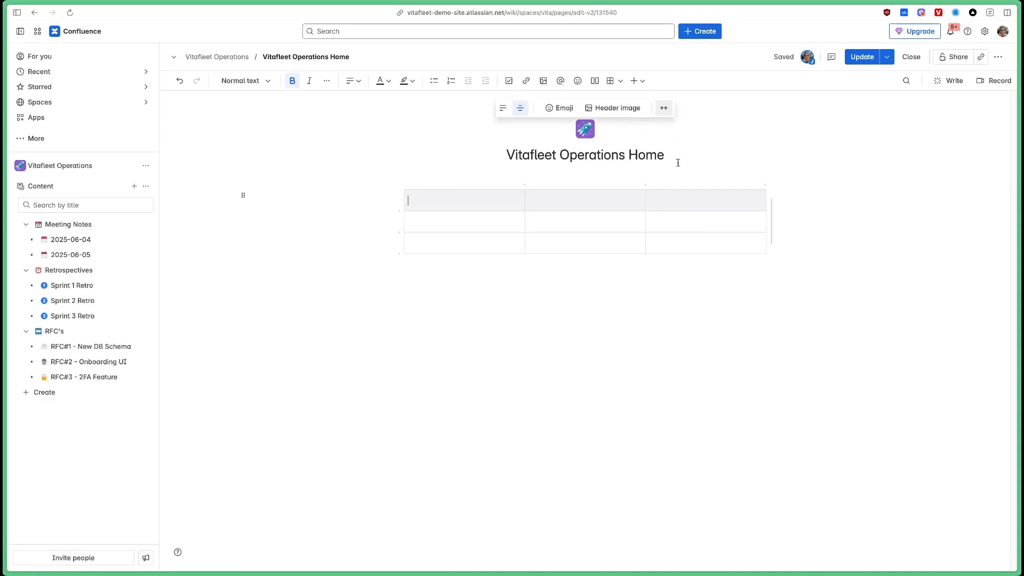
{"action": "left_click", "coordinate": [463, 222]}
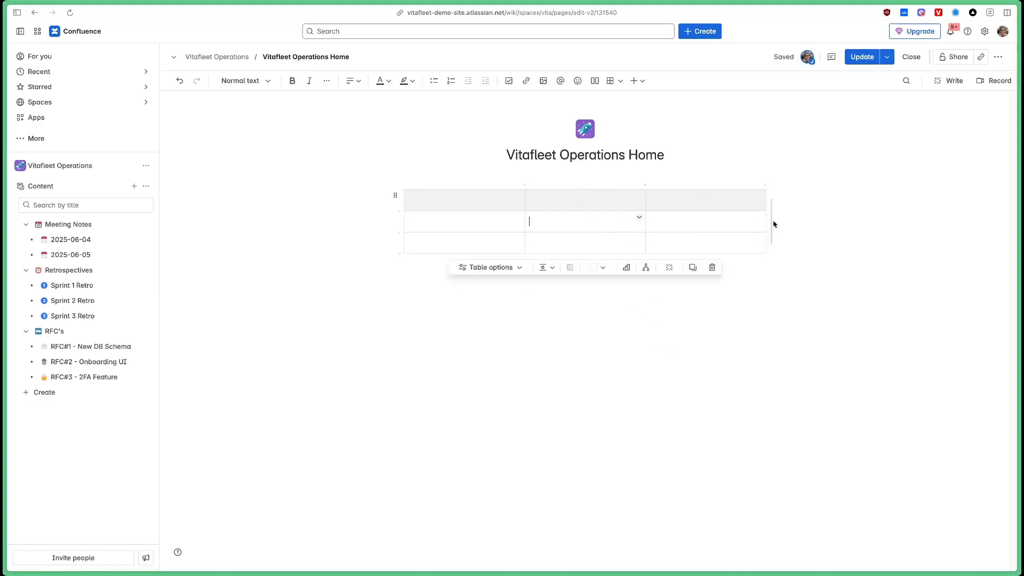
{"action": "mouse_move", "coordinate": [773, 222]}
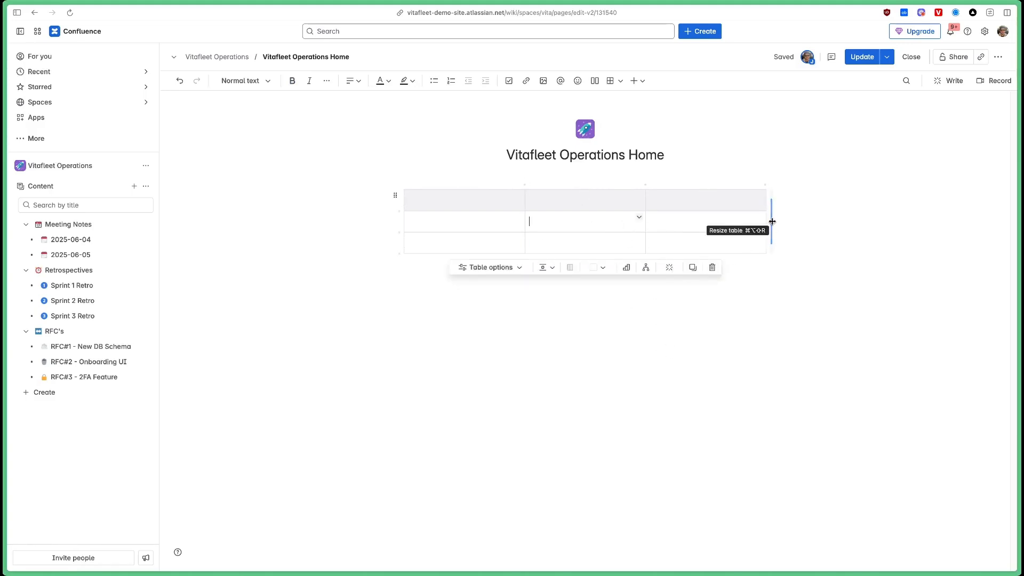
{"action": "left_click_drag", "start_coordinate": [771, 221], "coordinate": [947, 233]}
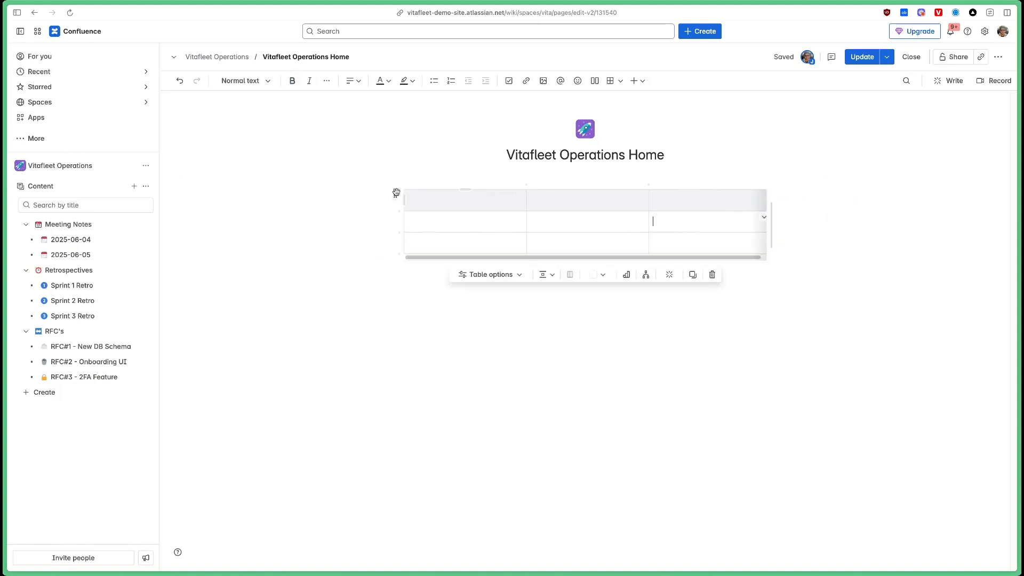
{"action": "left_click", "coordinate": [712, 274]}
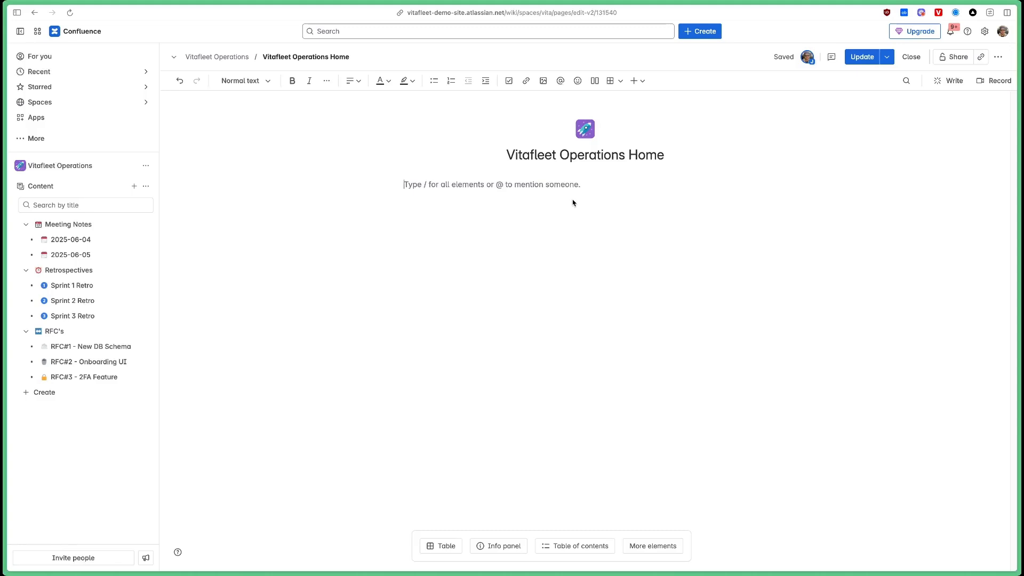
{"action": "left_click", "coordinate": [585, 128]}
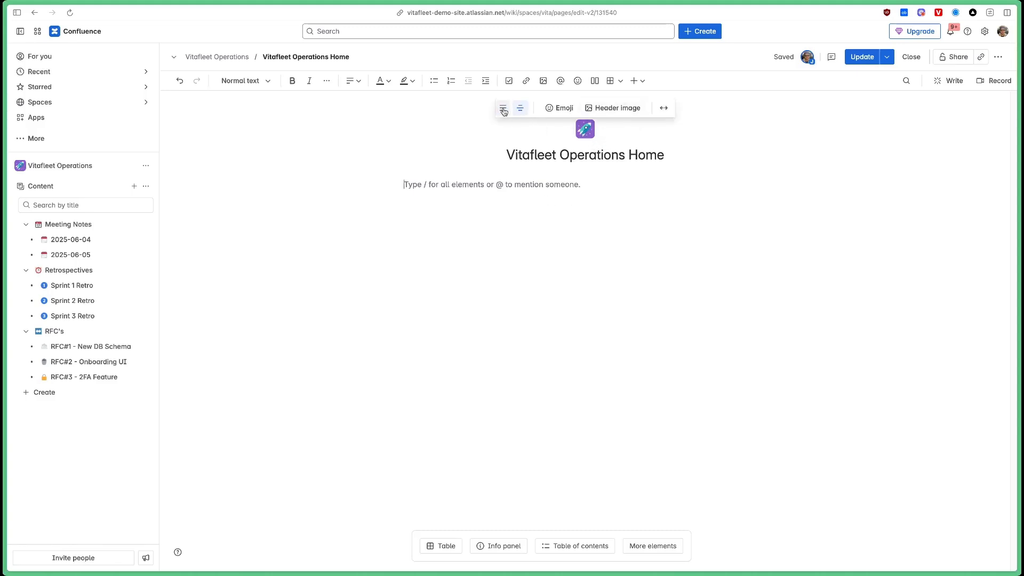
{"action": "left_click", "coordinate": [503, 108]}
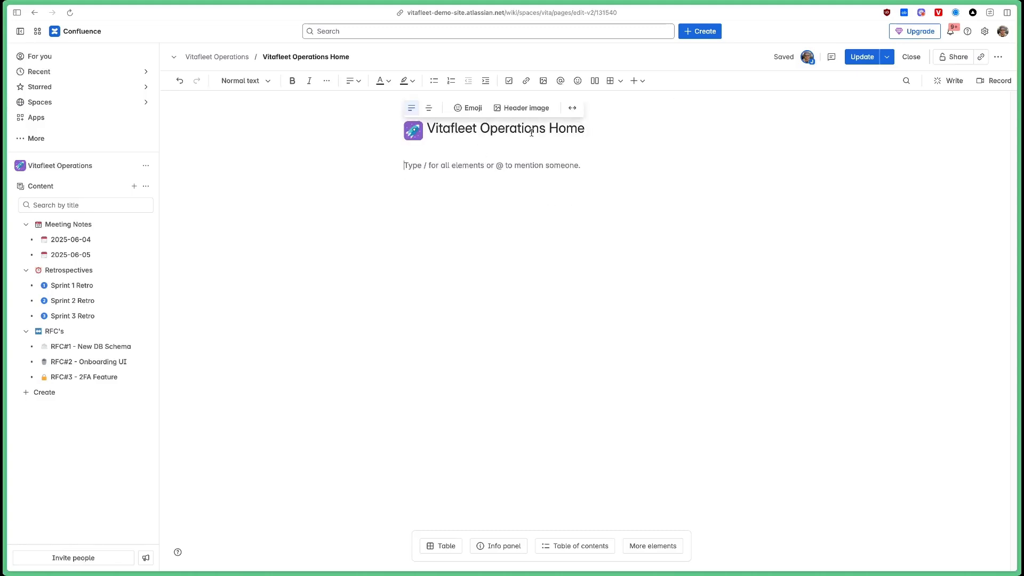
{"action": "left_click", "coordinate": [519, 108]}
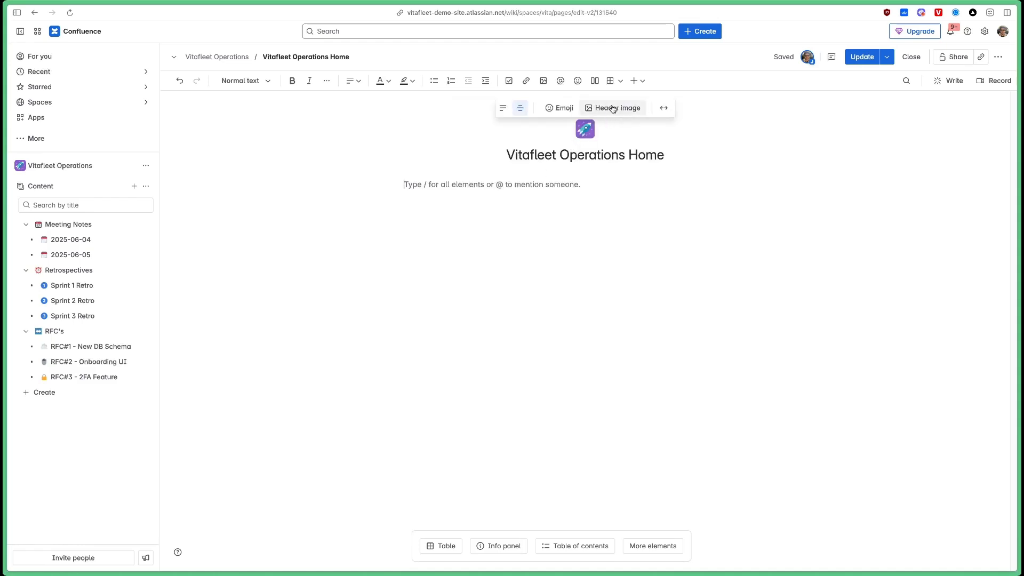
{"action": "left_click", "coordinate": [612, 108]}
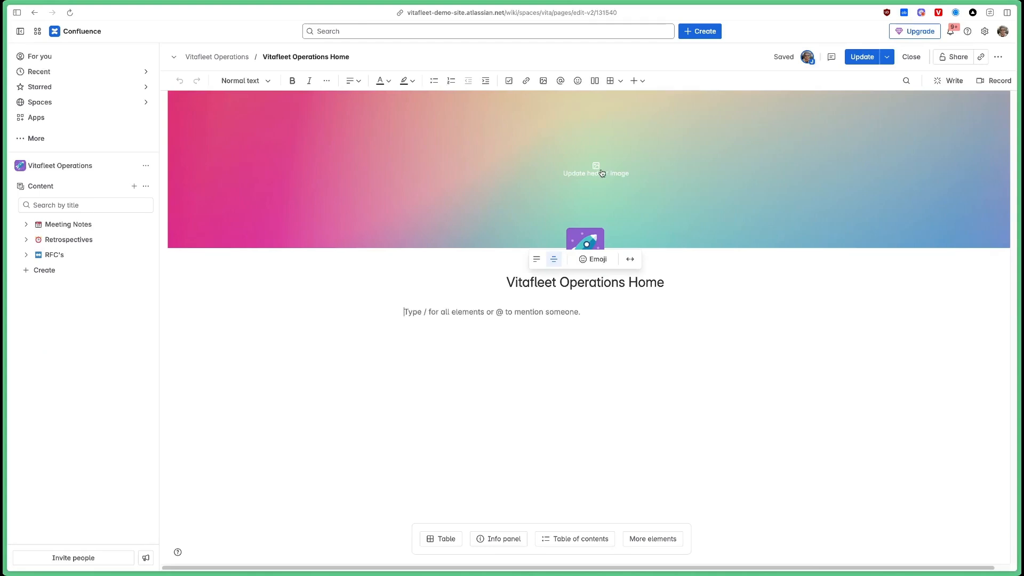
{"action": "left_click", "coordinate": [595, 171]}
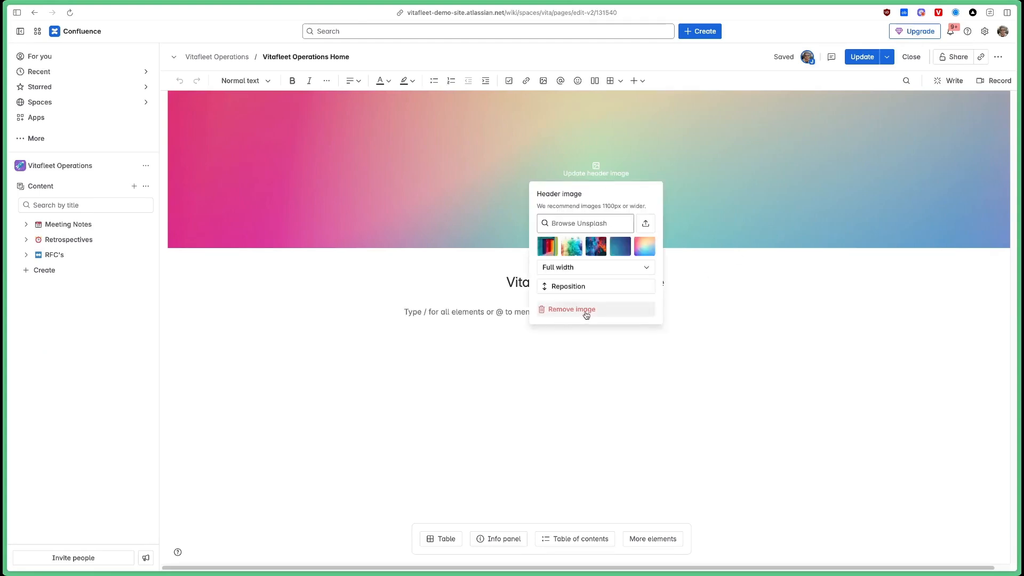
{"action": "left_click", "coordinate": [571, 309]}
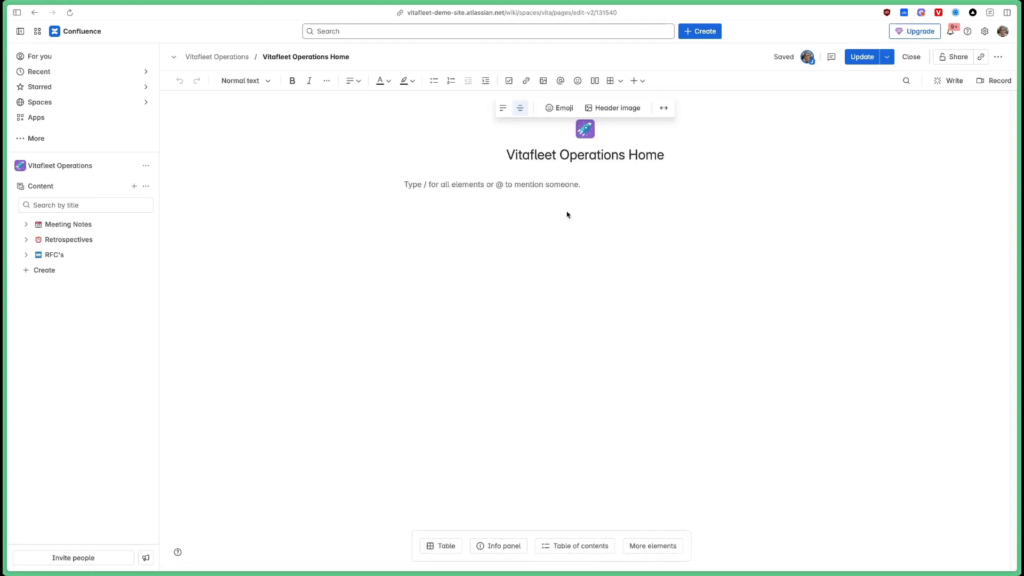
{"action": "mouse_move", "coordinate": [577, 189]}
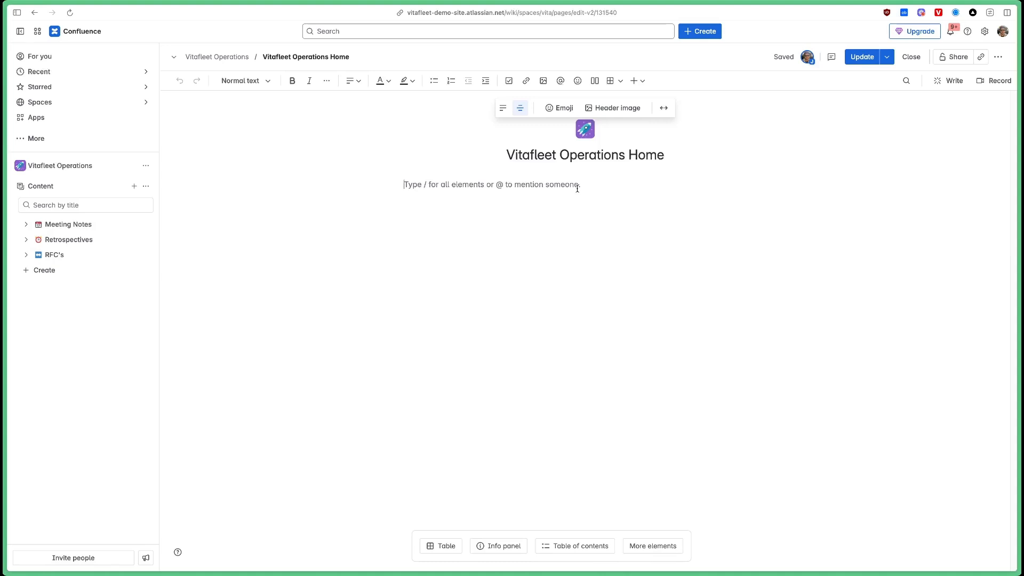
{"action": "type", "text": "Co"}
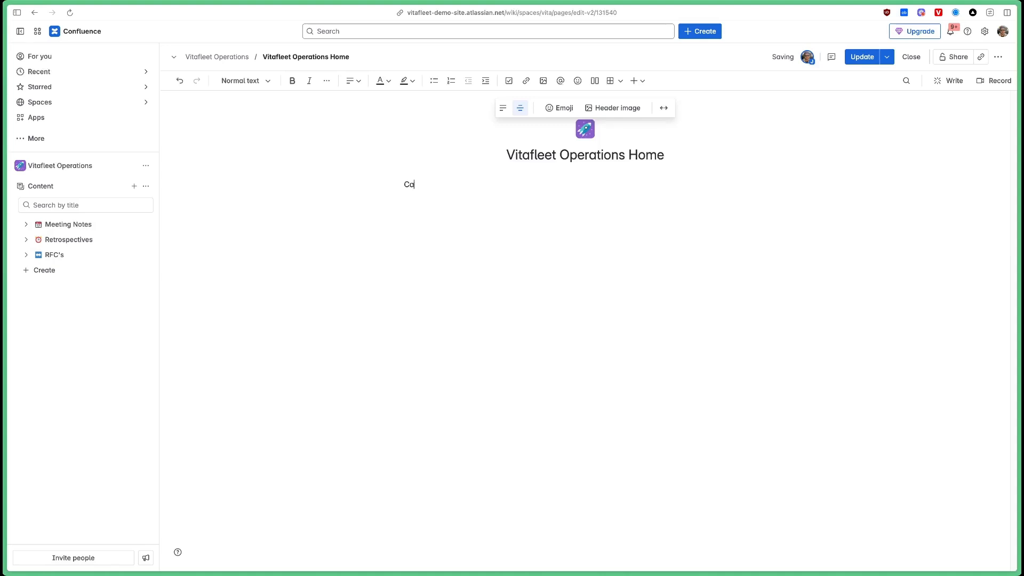
{"action": "type", "text": "Categories"}
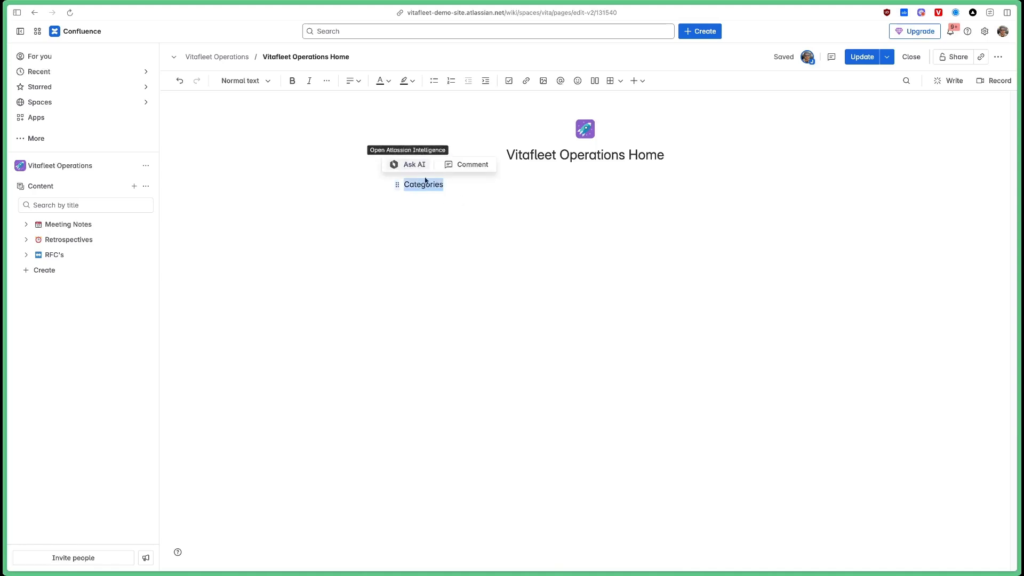
{"action": "mouse_move", "coordinate": [244, 80]}
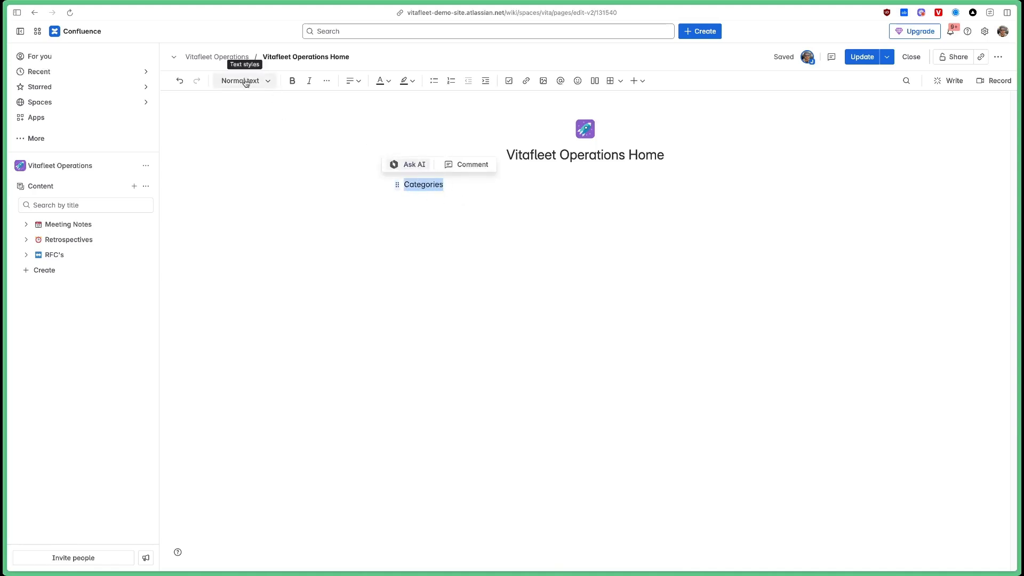
{"action": "left_click", "coordinate": [243, 80]}
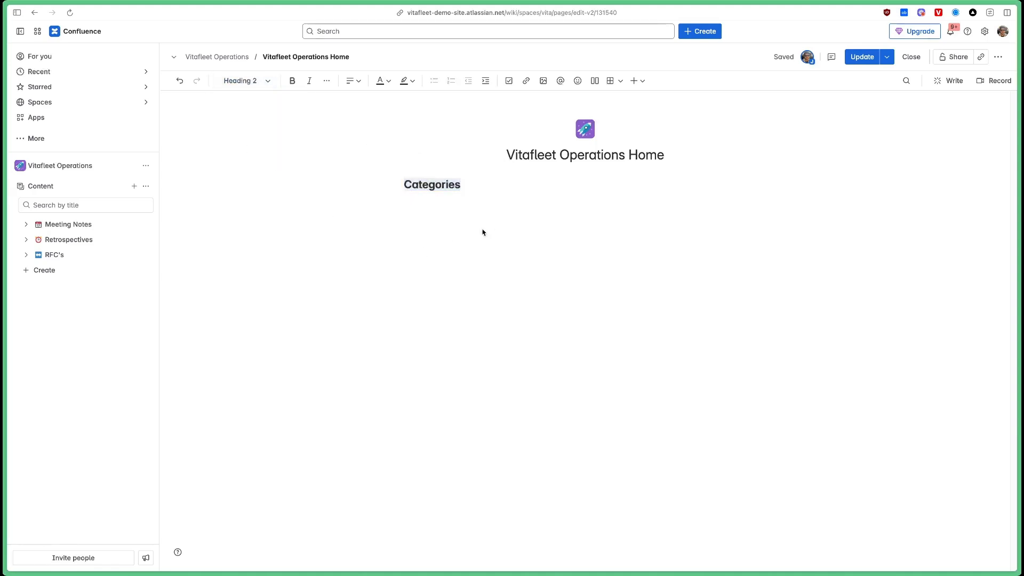
{"action": "type", "text": "Re"}
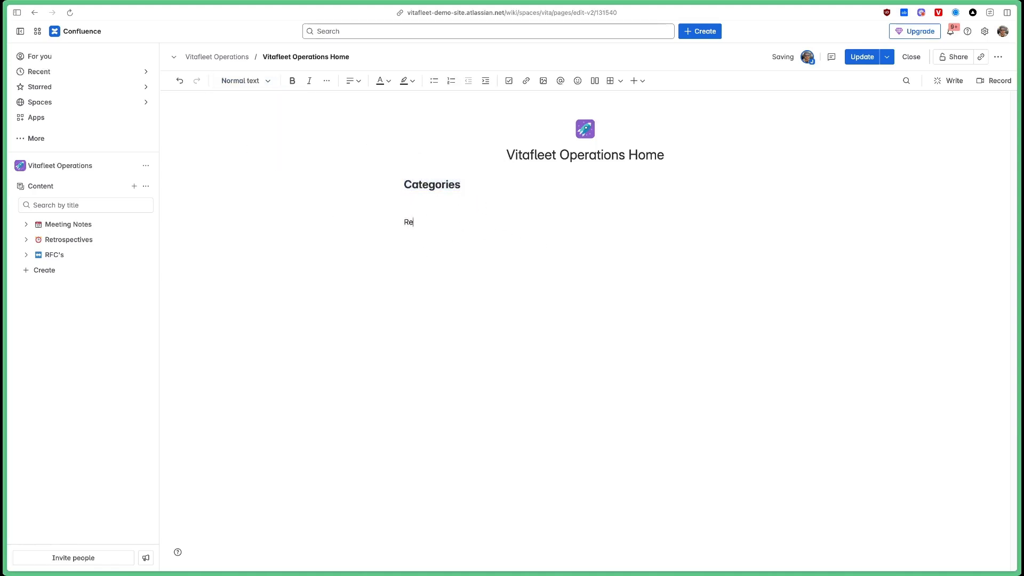
{"action": "type", "text": "cent Change"}
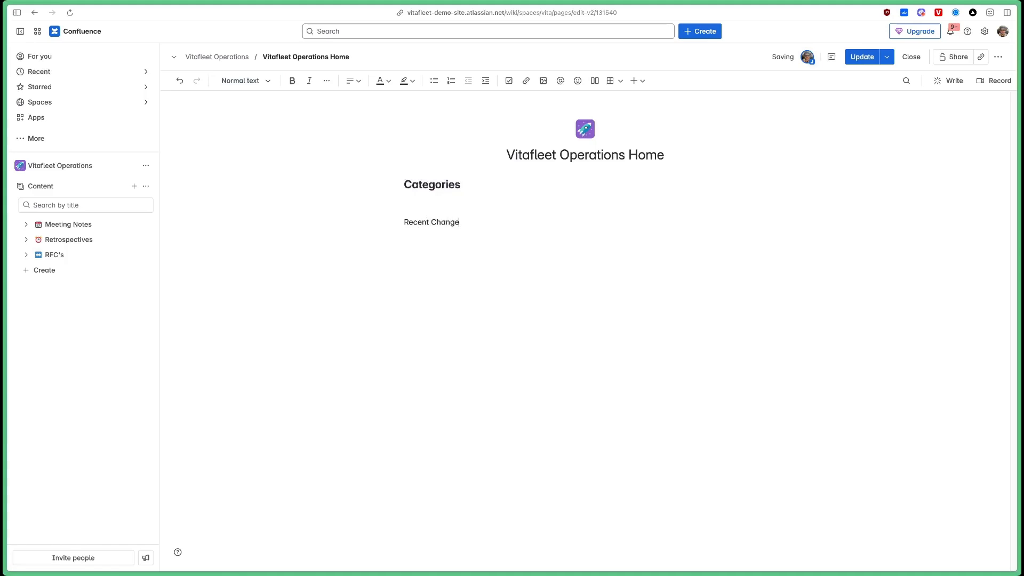
{"action": "left_click", "coordinate": [242, 80]}
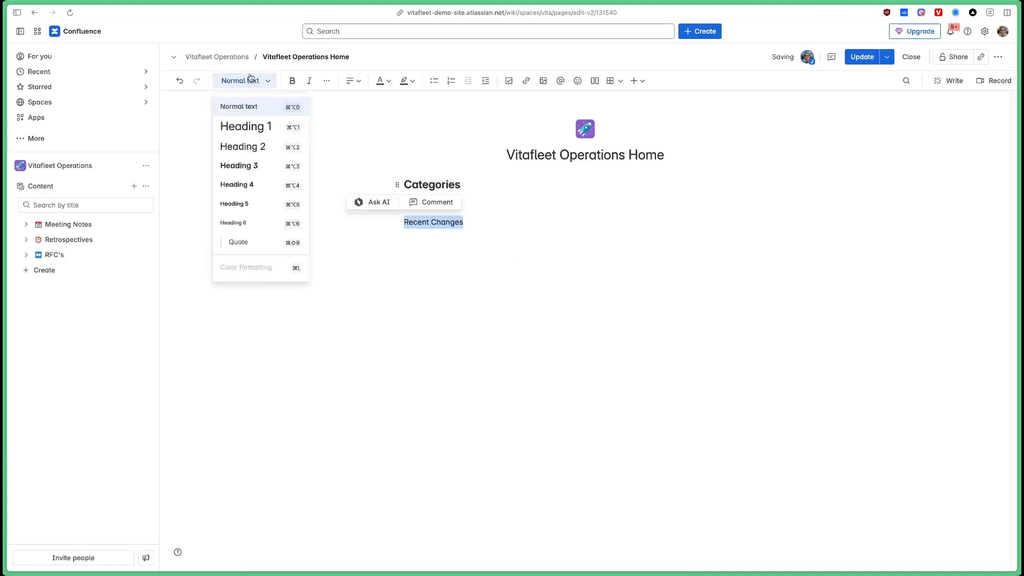
{"action": "left_click", "coordinate": [242, 146]}
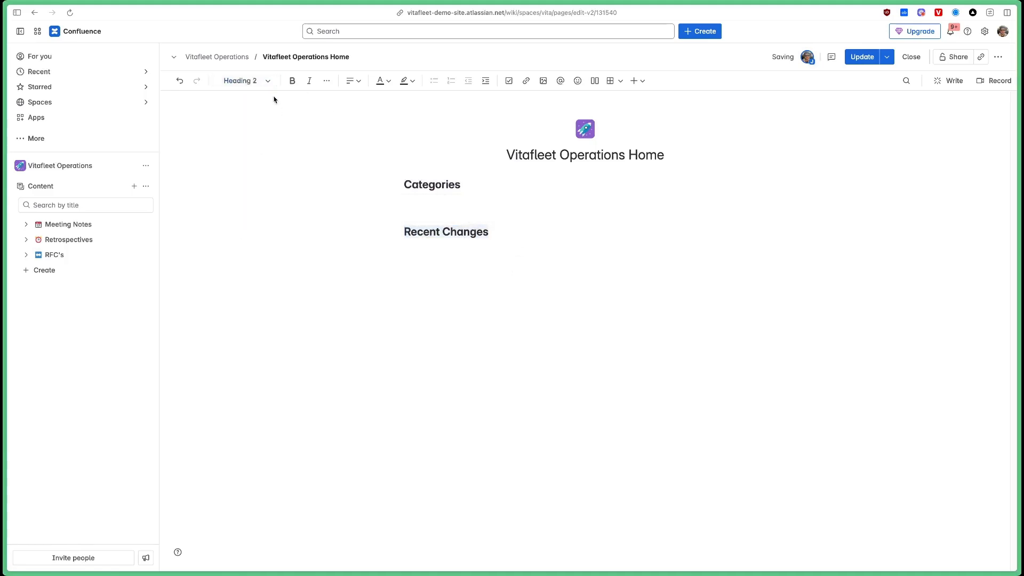
{"action": "left_click", "coordinate": [244, 80]}
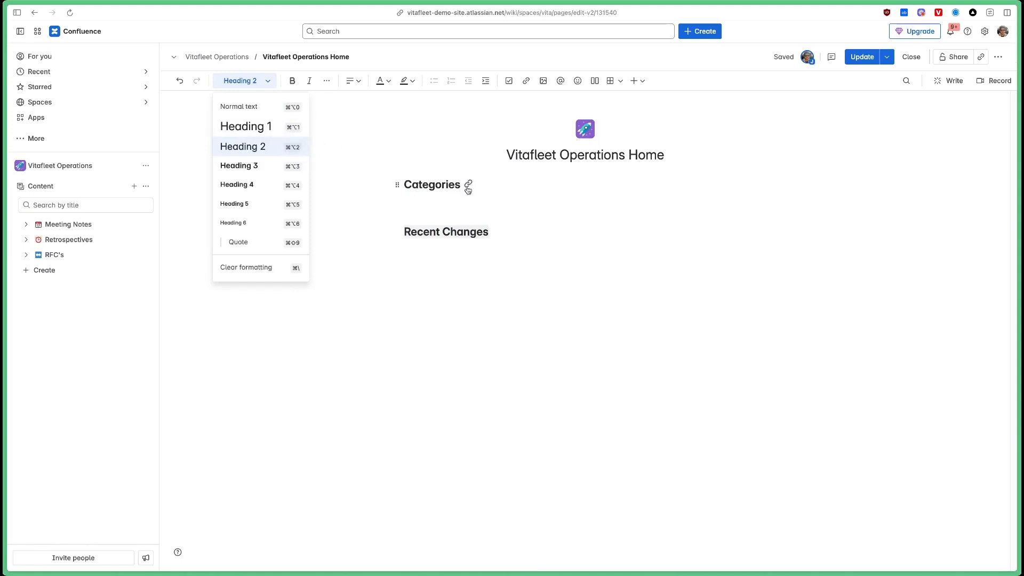
{"action": "mouse_move", "coordinate": [493, 185]}
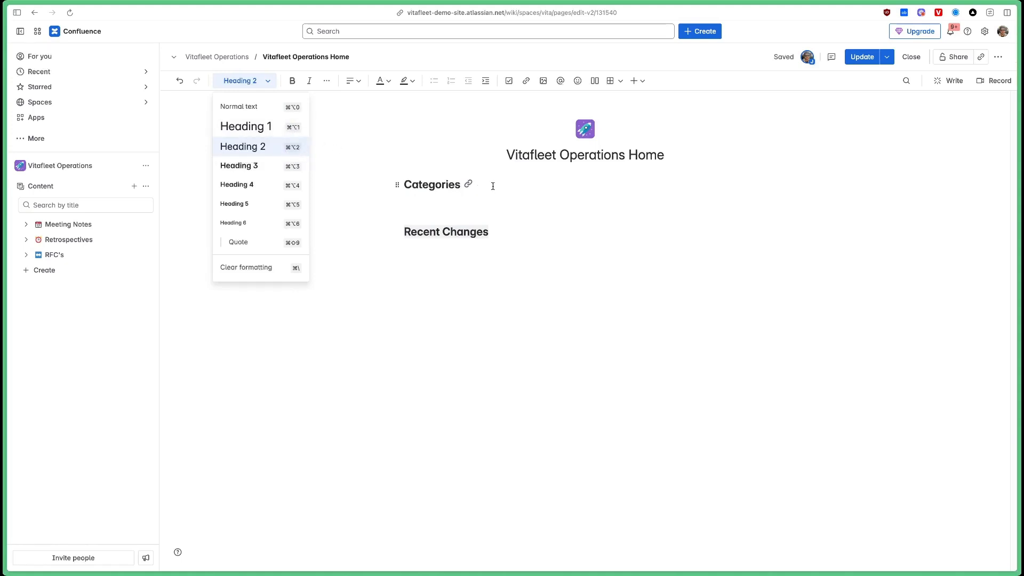
{"action": "double_click", "coordinate": [437, 184]}
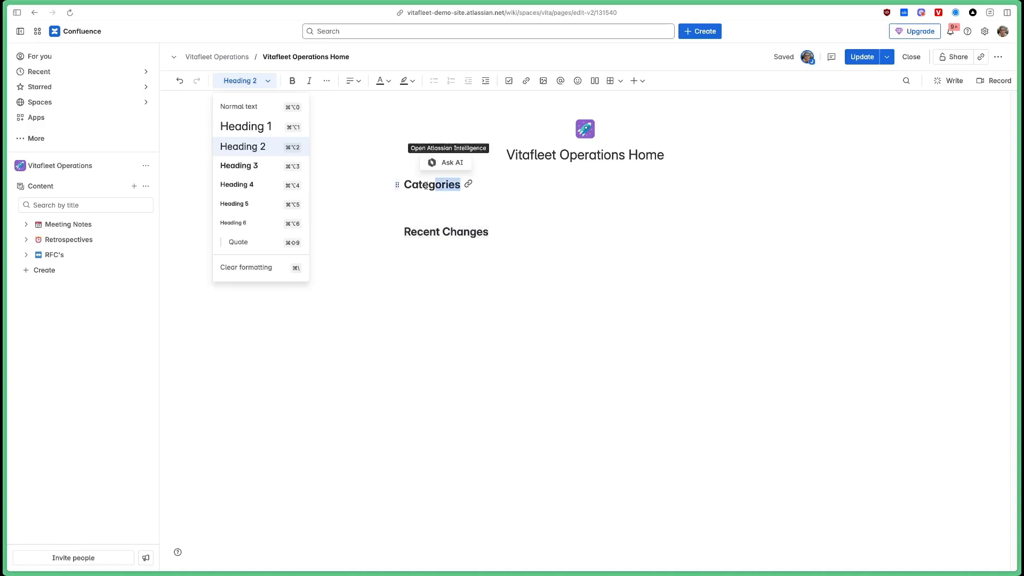
{"action": "left_click", "coordinate": [238, 106]}
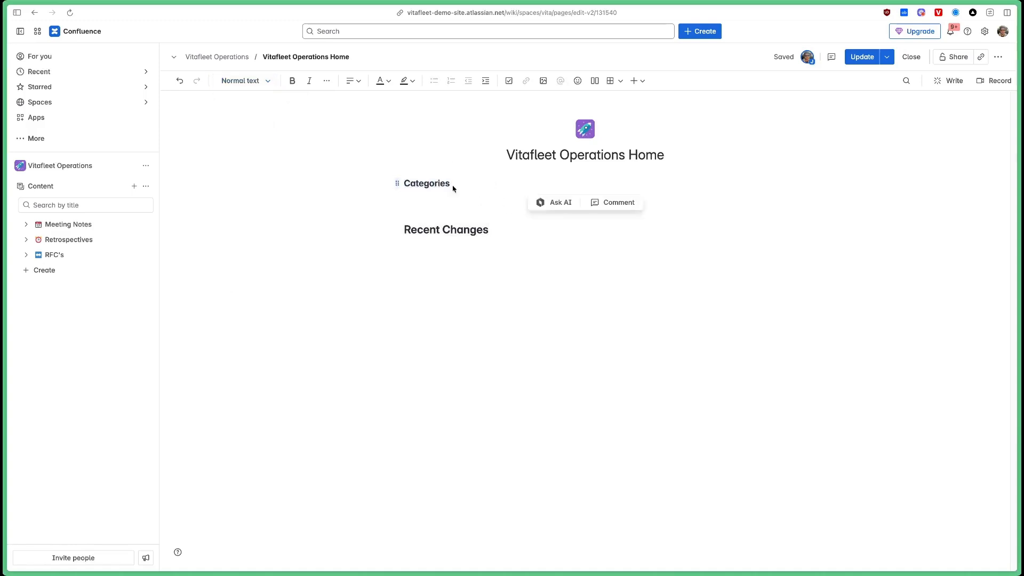
{"action": "double_click", "coordinate": [425, 183]}
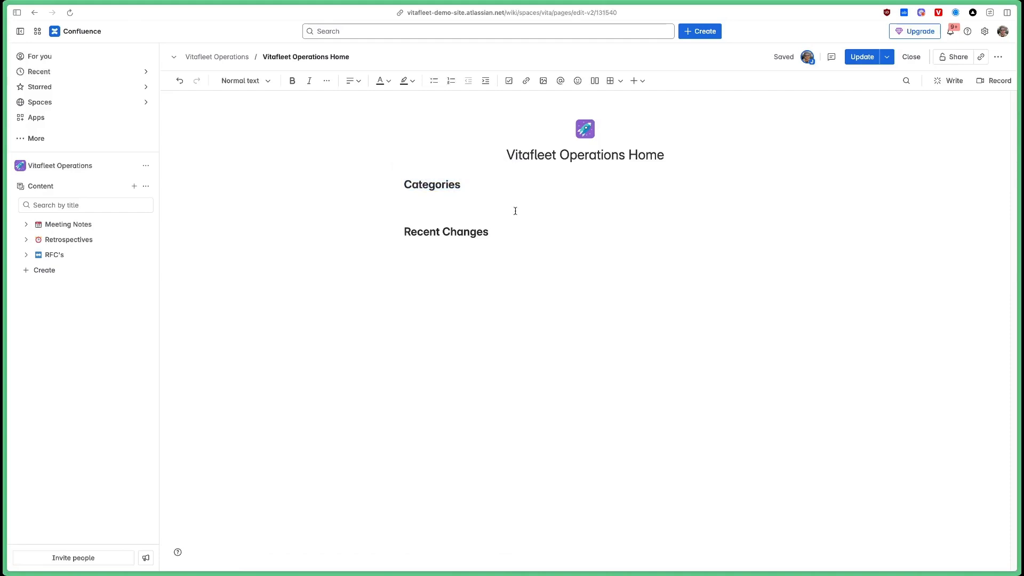
{"action": "left_click", "coordinate": [243, 80]}
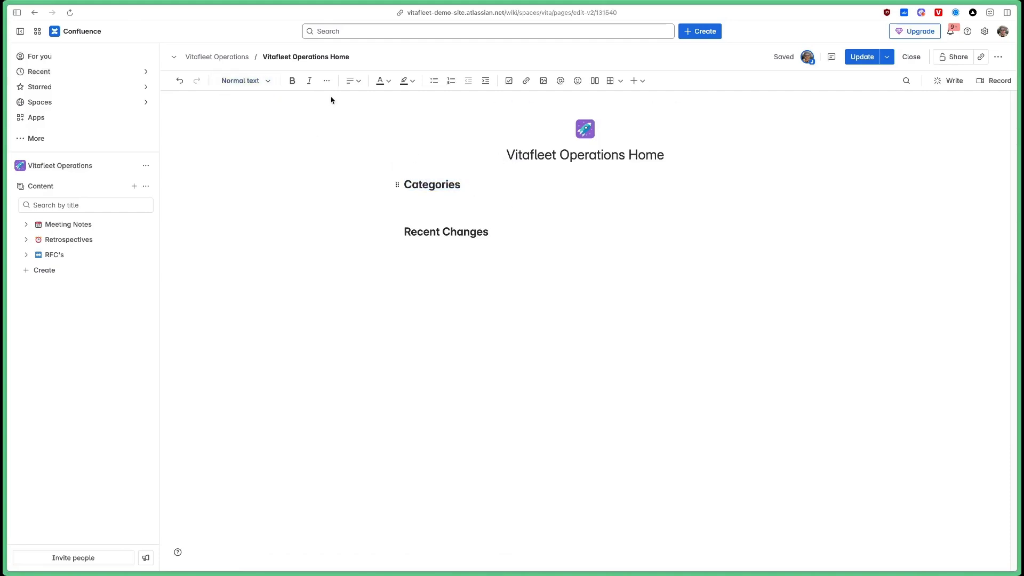
{"action": "type", "text": "This is some text"}
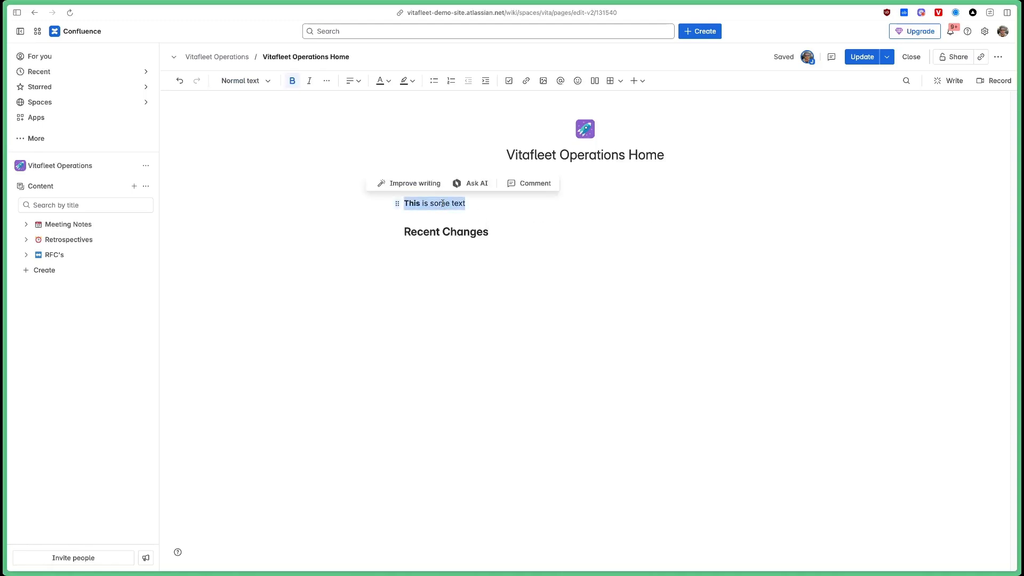
{"action": "left_click", "coordinate": [309, 80]}
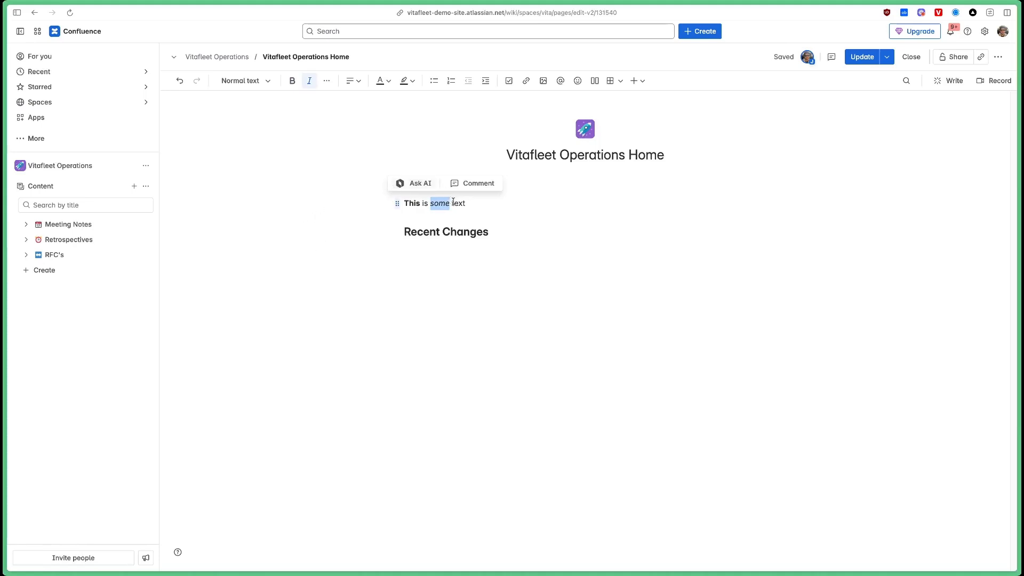
{"action": "left_click", "coordinate": [326, 80]}
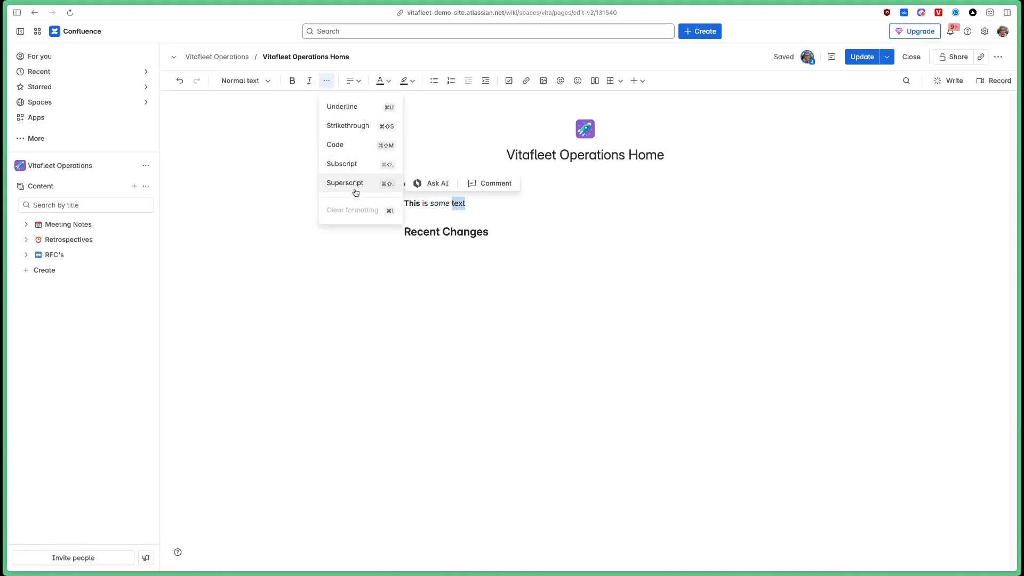
{"action": "mouse_move", "coordinate": [348, 126]}
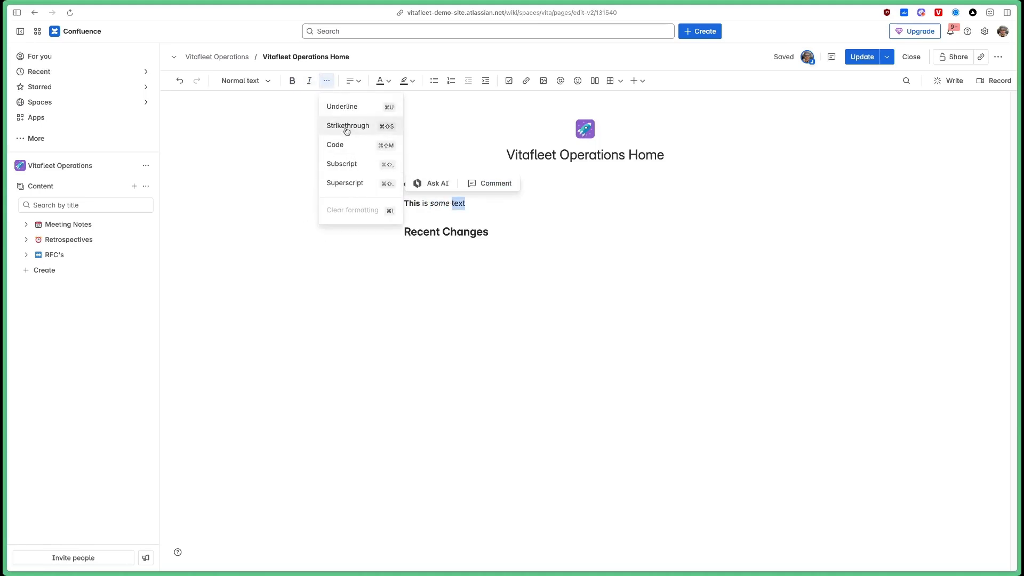
{"action": "left_click", "coordinate": [348, 126]}
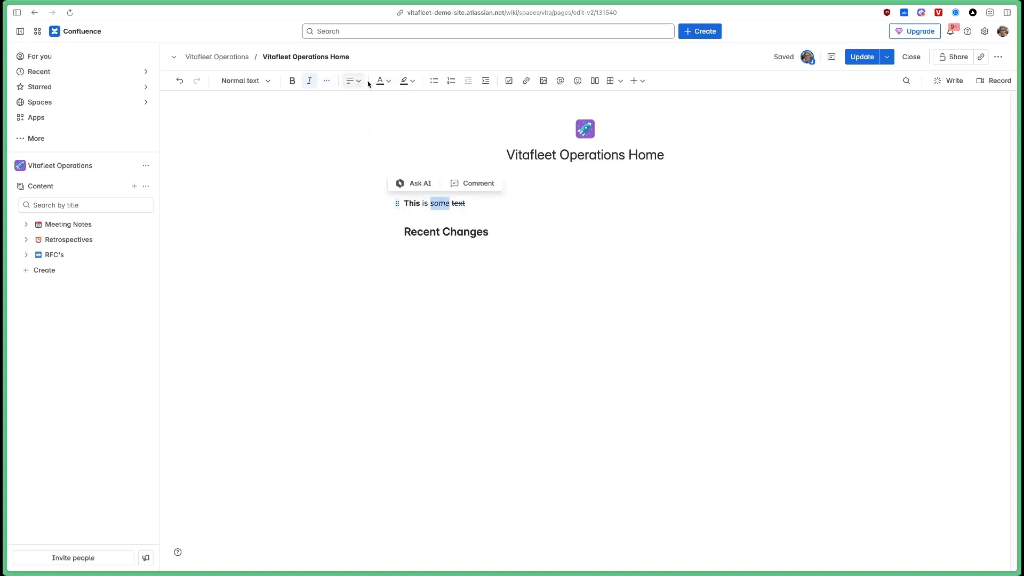
{"action": "left_click", "coordinate": [380, 80]}
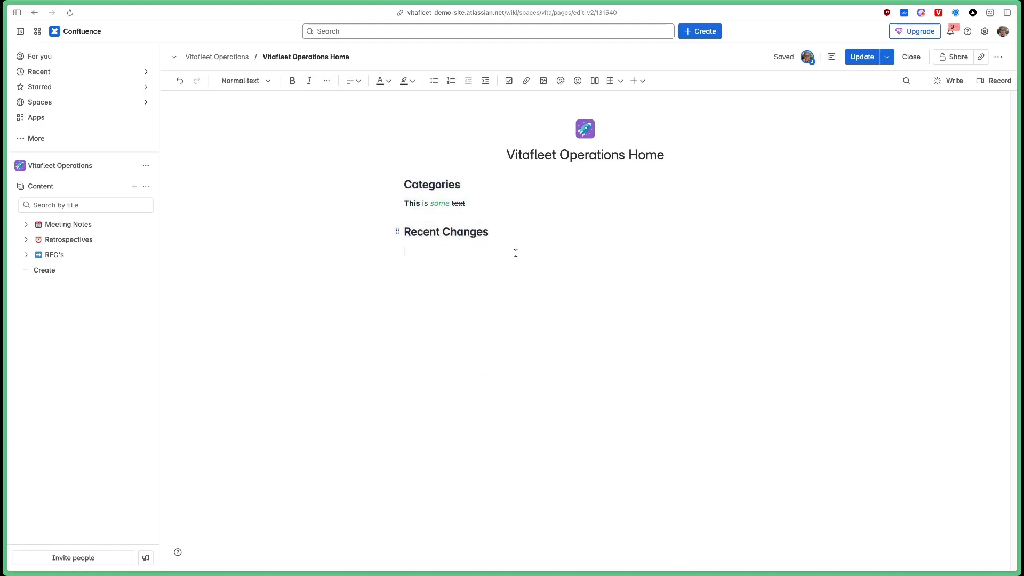
{"action": "left_click_drag", "start_coordinate": [404, 202], "coordinate": [467, 203]}
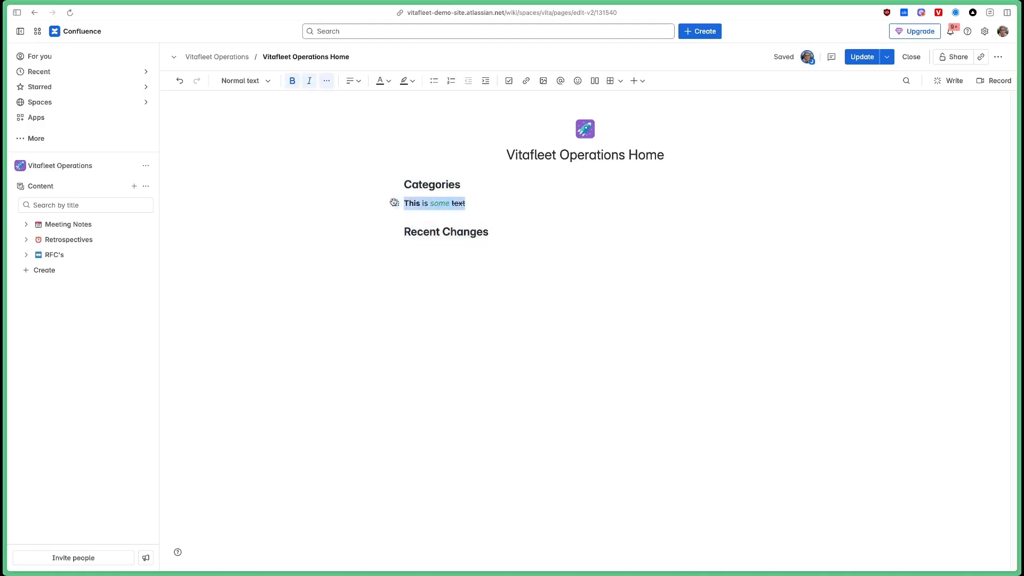
{"action": "key", "text": "Delete"}
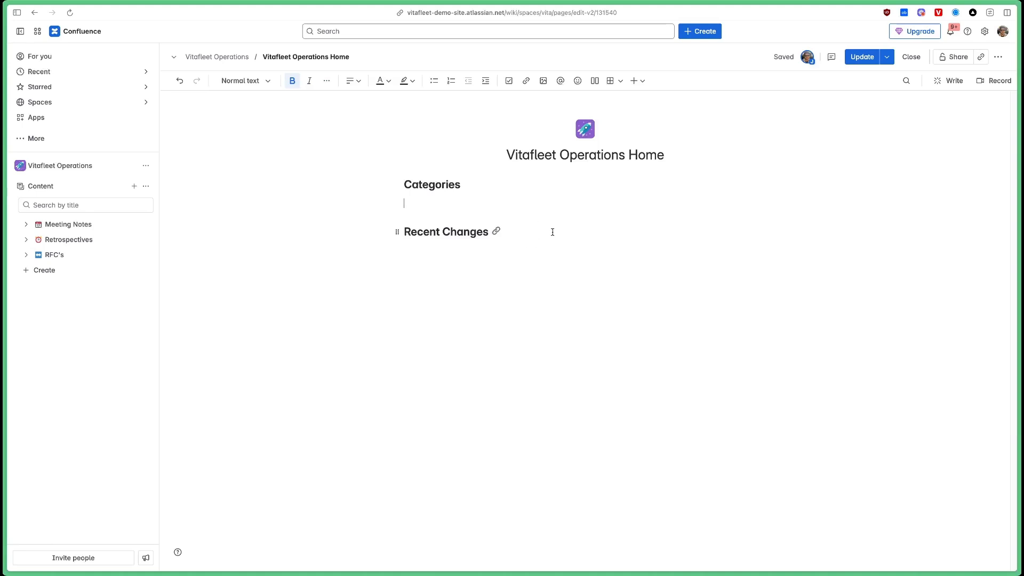
{"action": "mouse_move", "coordinate": [560, 80]}
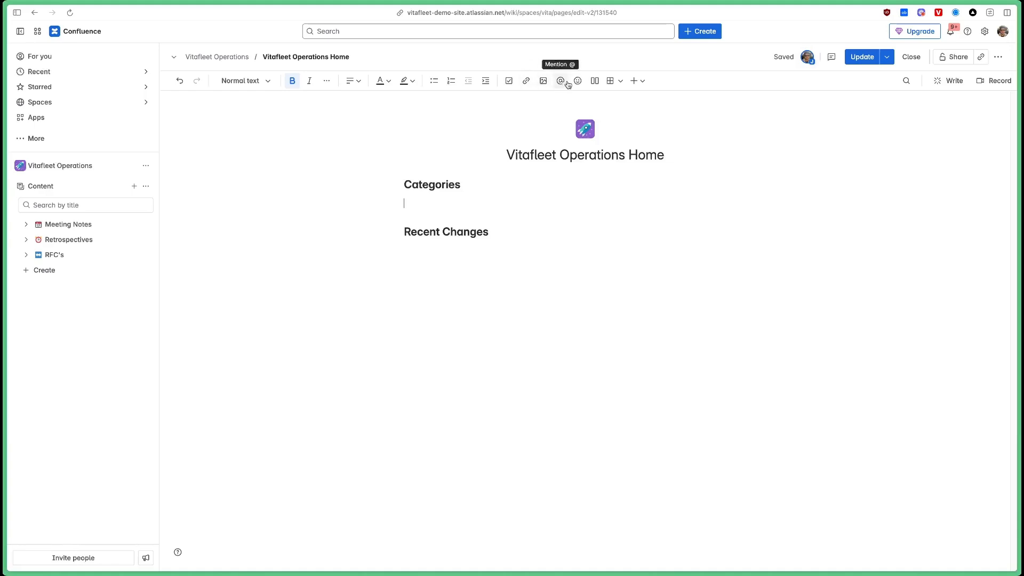
{"action": "mouse_move", "coordinate": [633, 80]}
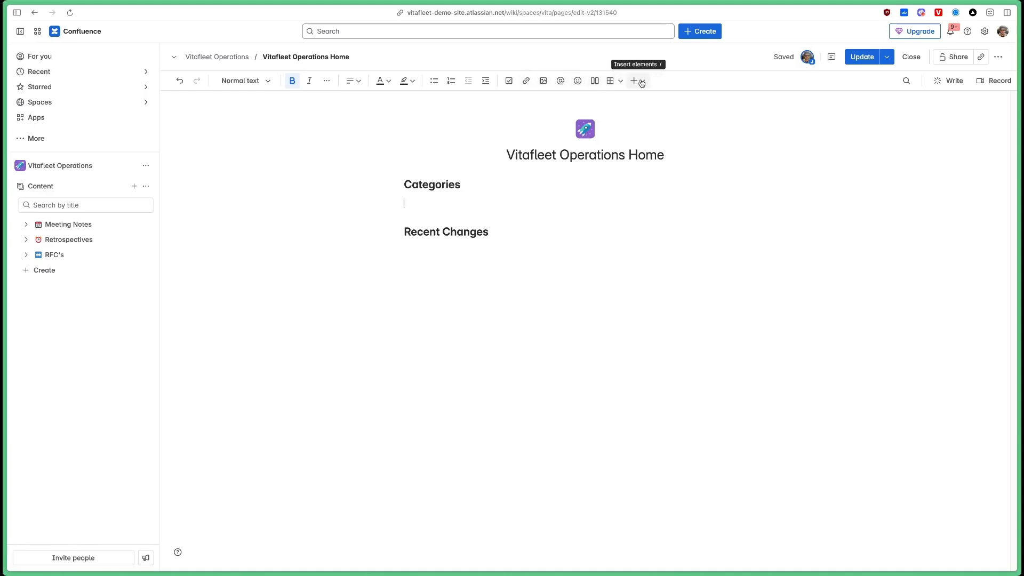
{"action": "left_click", "coordinate": [633, 80]}
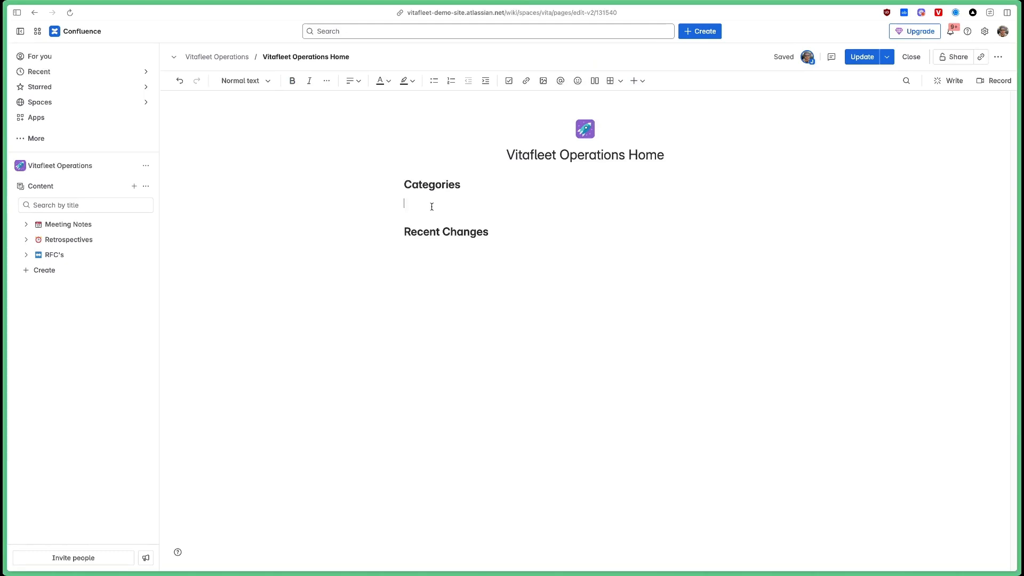
Trial-insert a table under Categories, drop it, and call up /layout for column layouts.
{"action": "type", "text": "/"}
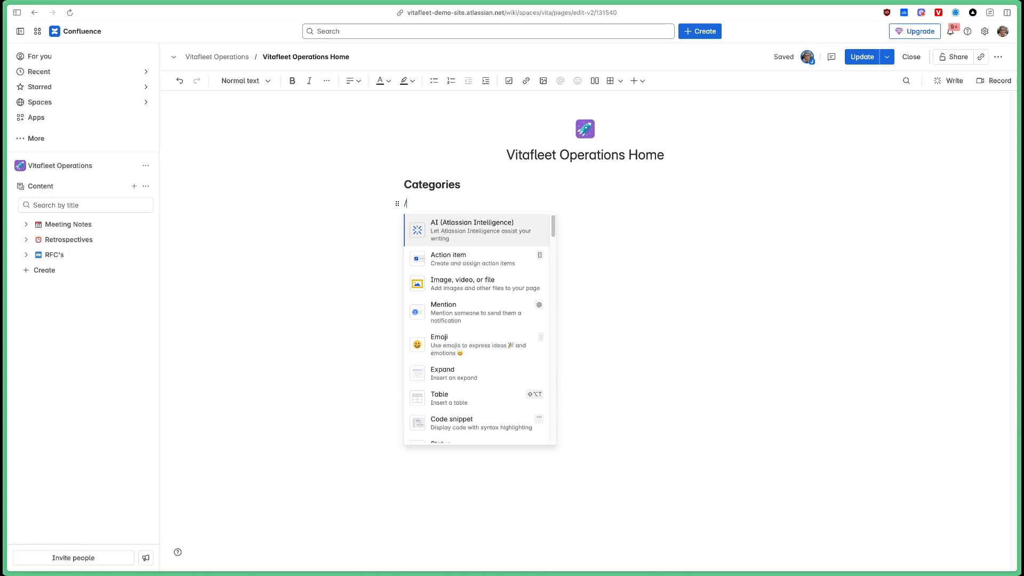
{"action": "left_click", "coordinate": [439, 395]}
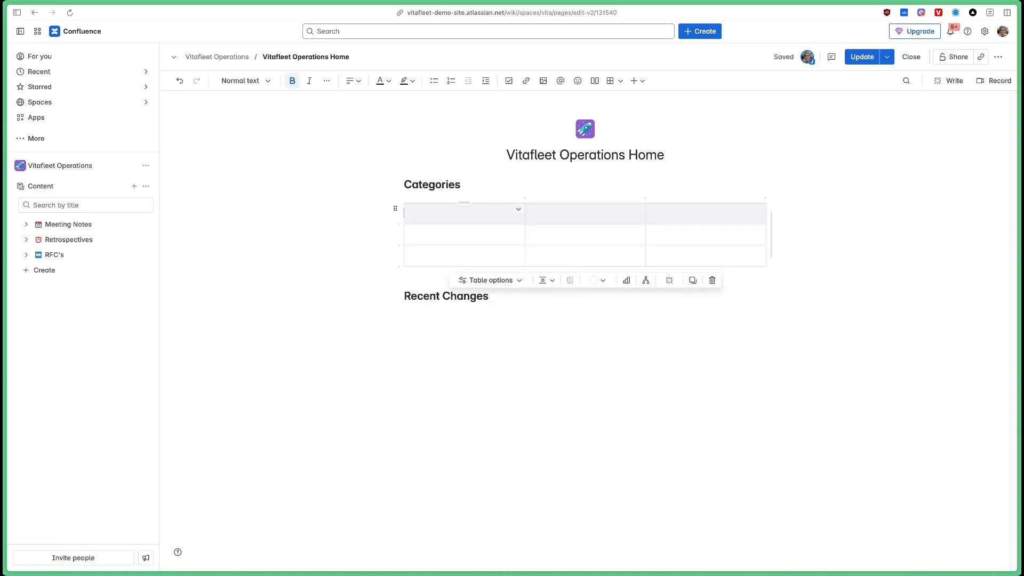
{"action": "type", "text": "/ta"}
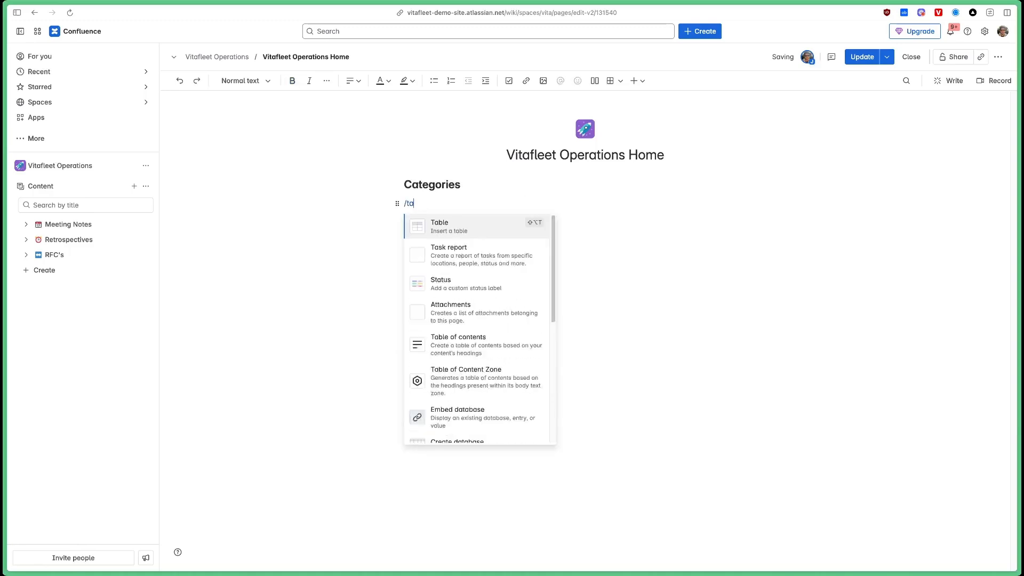
{"action": "type", "text": "lay)out"}
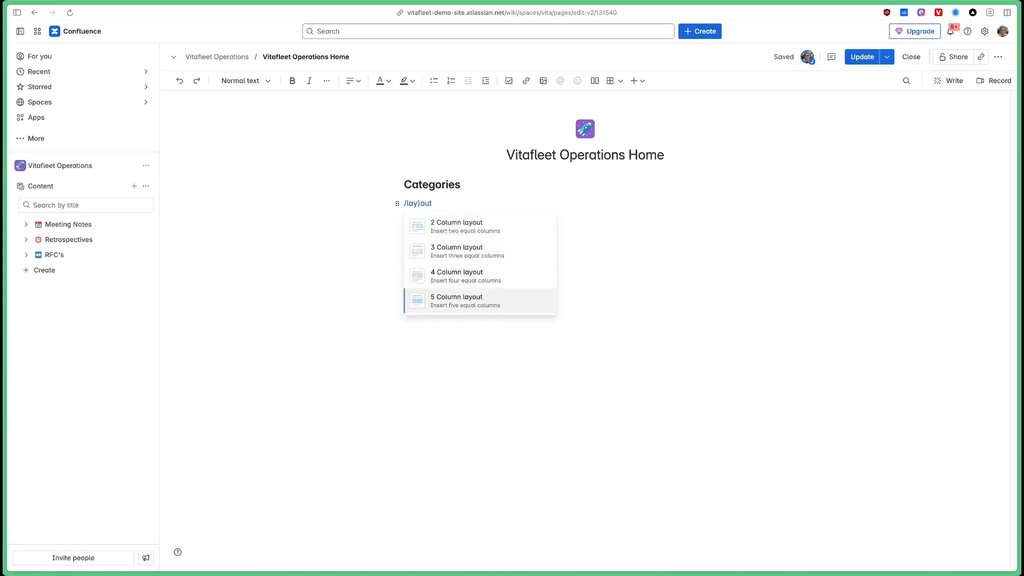
{"action": "mouse_move", "coordinate": [470, 251]}
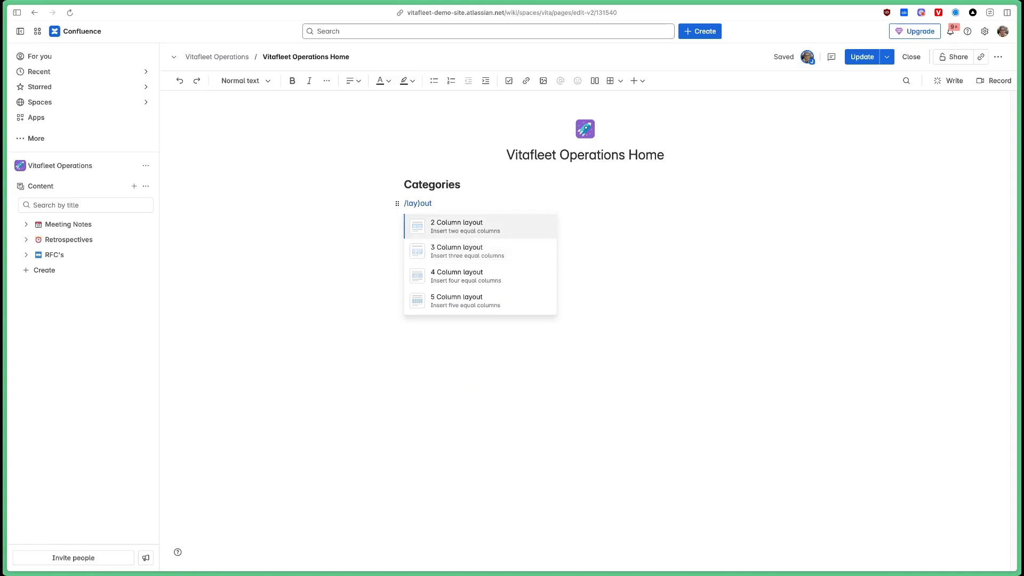
Insert a 2 Column layout under the Categories heading and select it.
{"action": "left_click", "coordinate": [458, 226]}
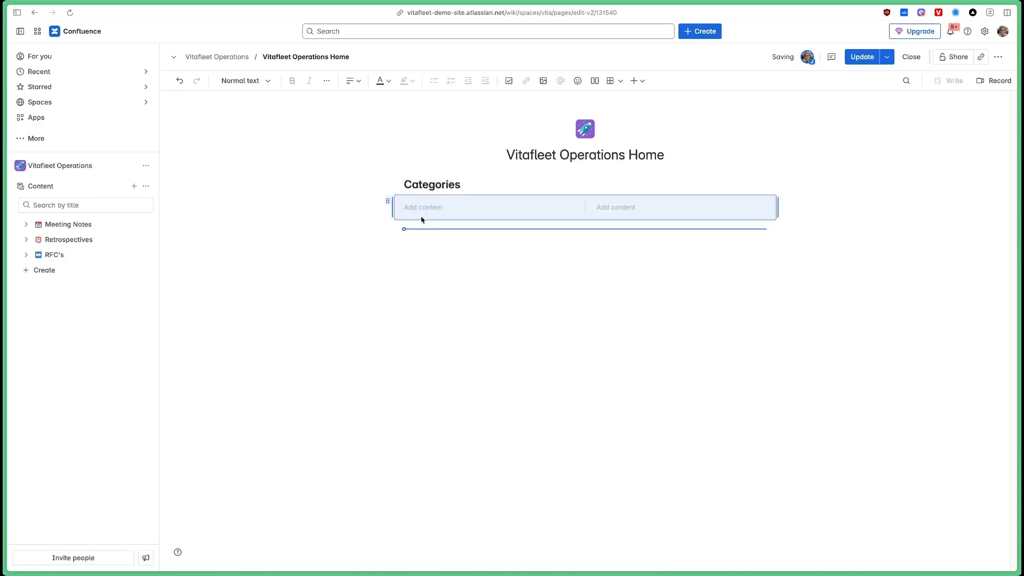
{"action": "left_click", "coordinate": [386, 200]}
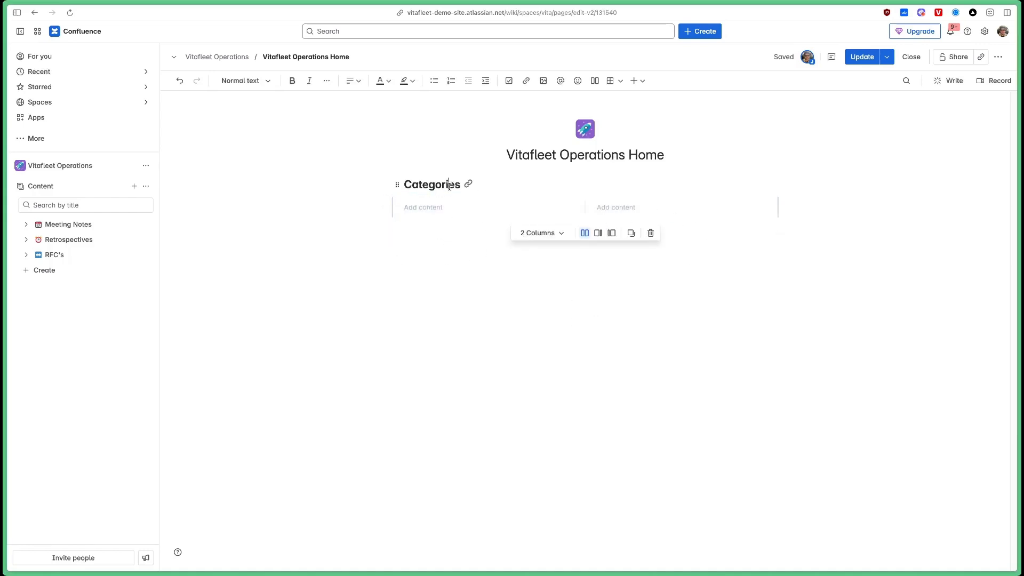
Add 'Meeting Notes' and 'Retrospectives' as headings in the two layout columns.
{"action": "left_click", "coordinate": [650, 232]}
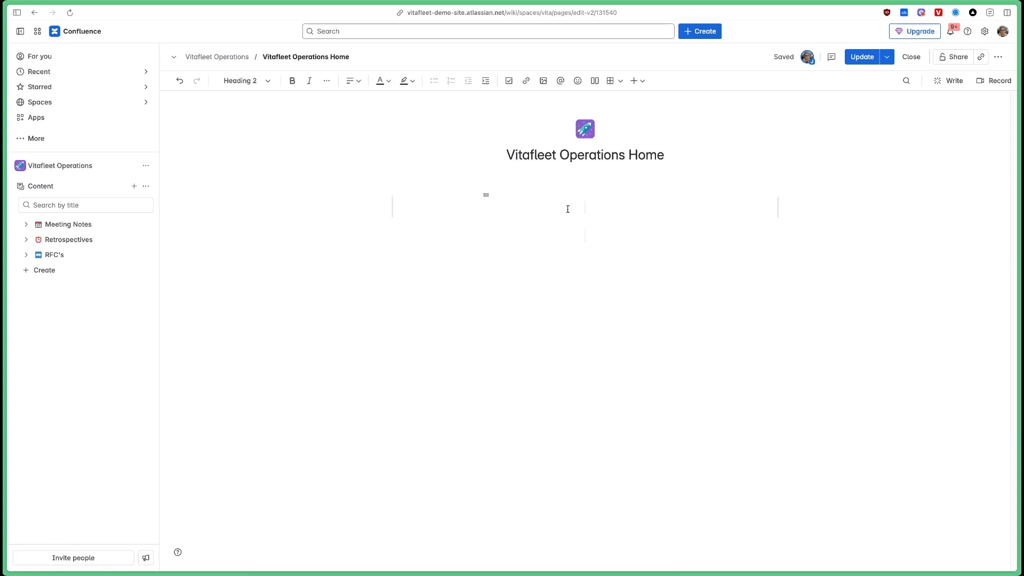
{"action": "type", "text": "Me"}
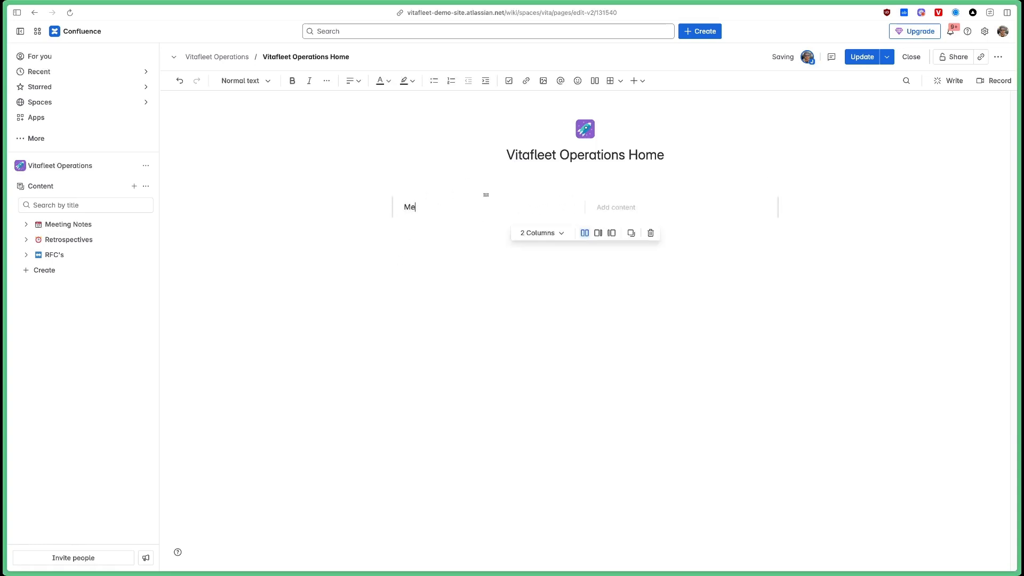
{"action": "type", "text": "eting Notes"}
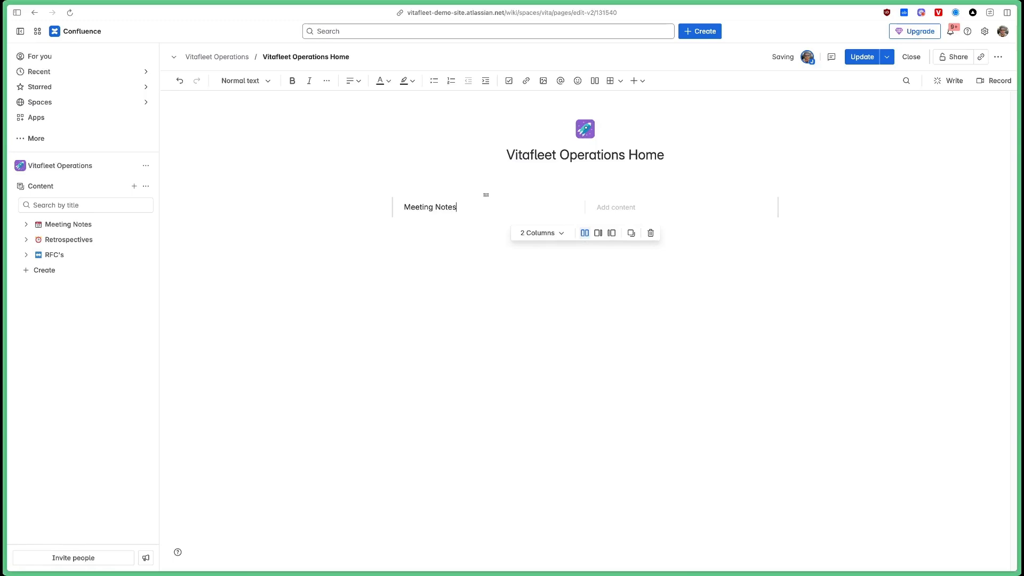
{"action": "double_click", "coordinate": [430, 207]}
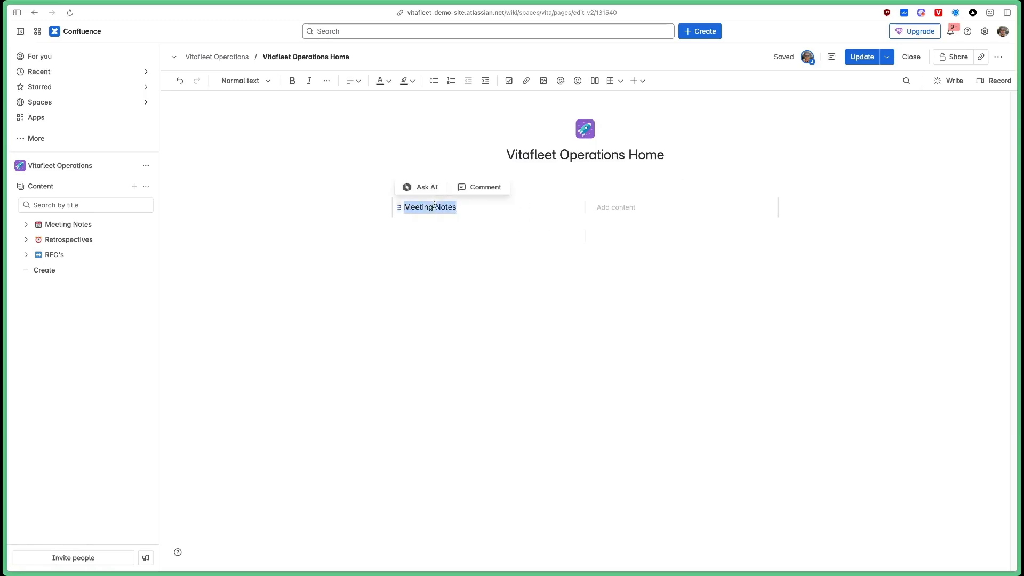
{"action": "left_click", "coordinate": [242, 80]}
{"action": "type", "text": "Retrospecti"}
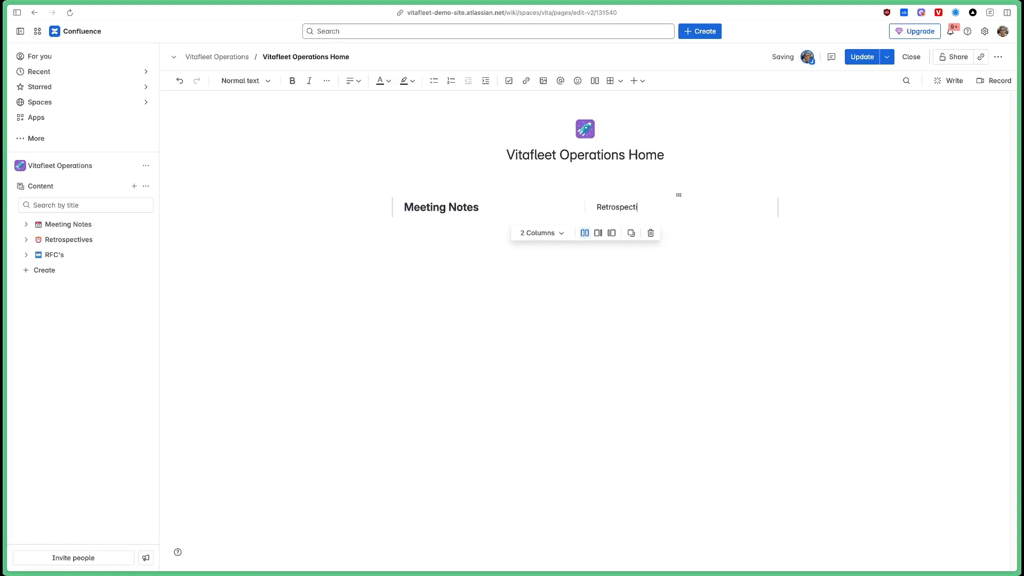
{"action": "double_click", "coordinate": [615, 207]}
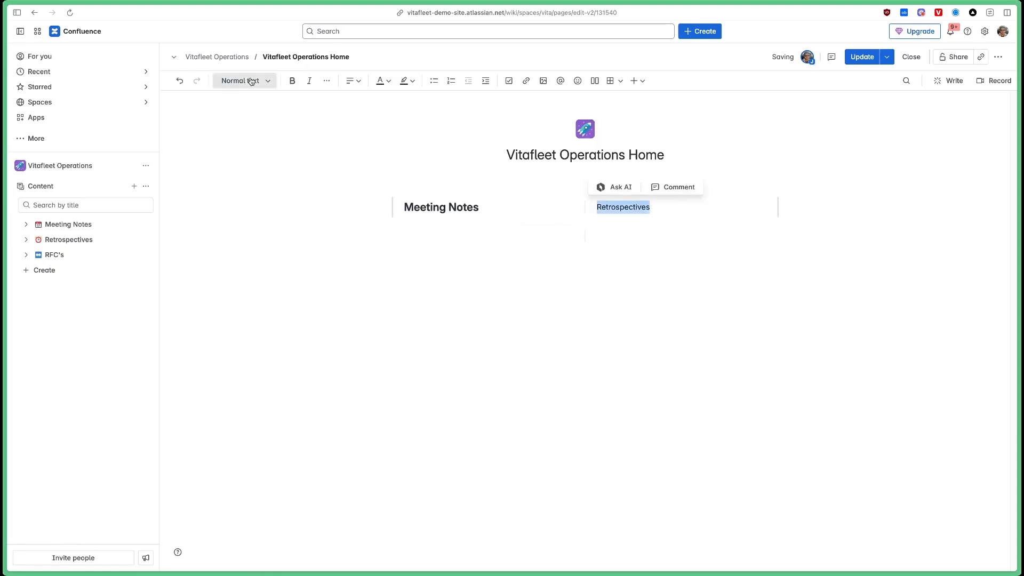
{"action": "left_click", "coordinate": [444, 236]}
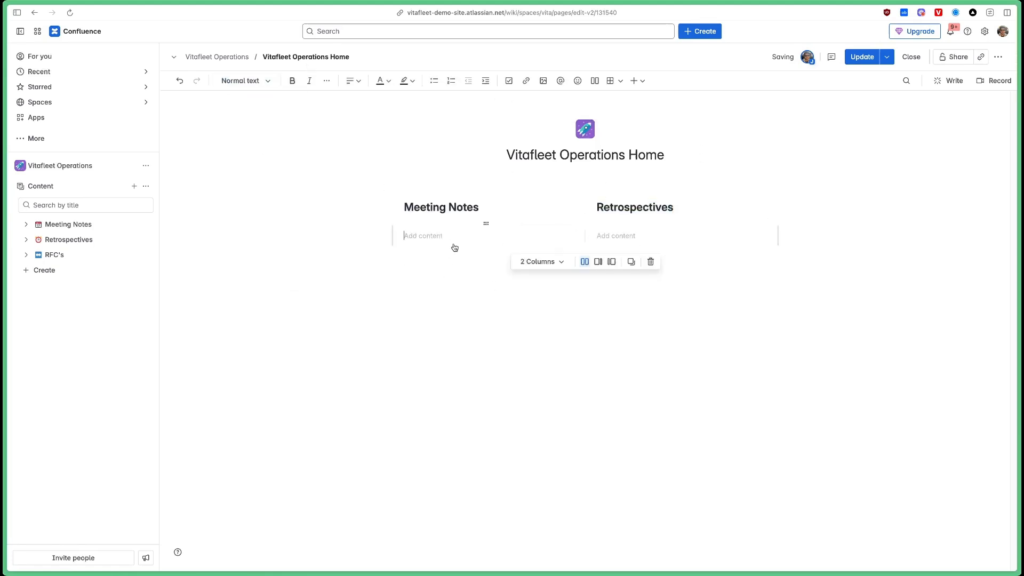
Add 'RFCs' and 'Other' beneath them and select Other for heading styling.
{"action": "type", "text": "RF"}
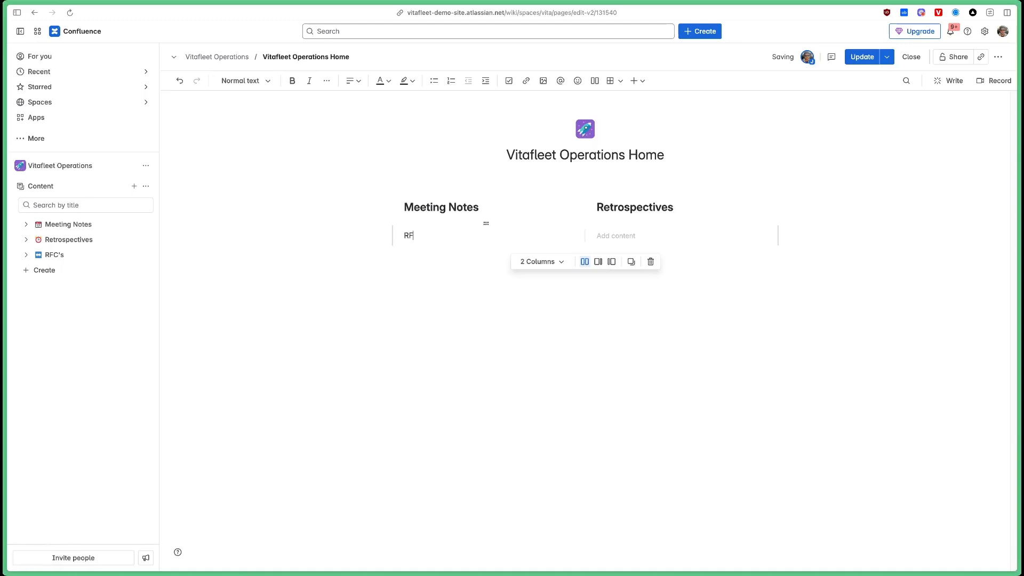
{"action": "type", "text": "Cs"}
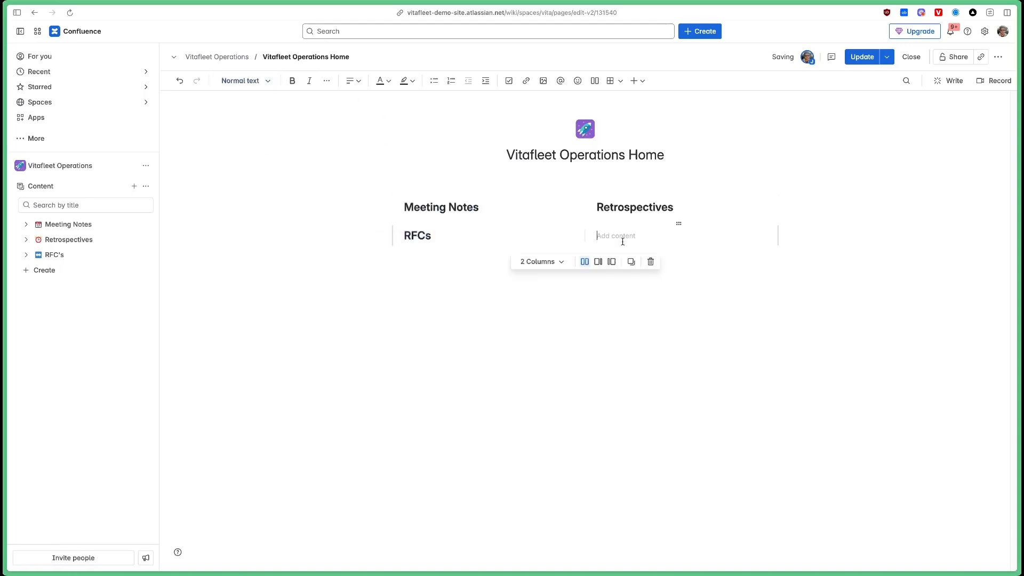
{"action": "type", "text": "Other"}
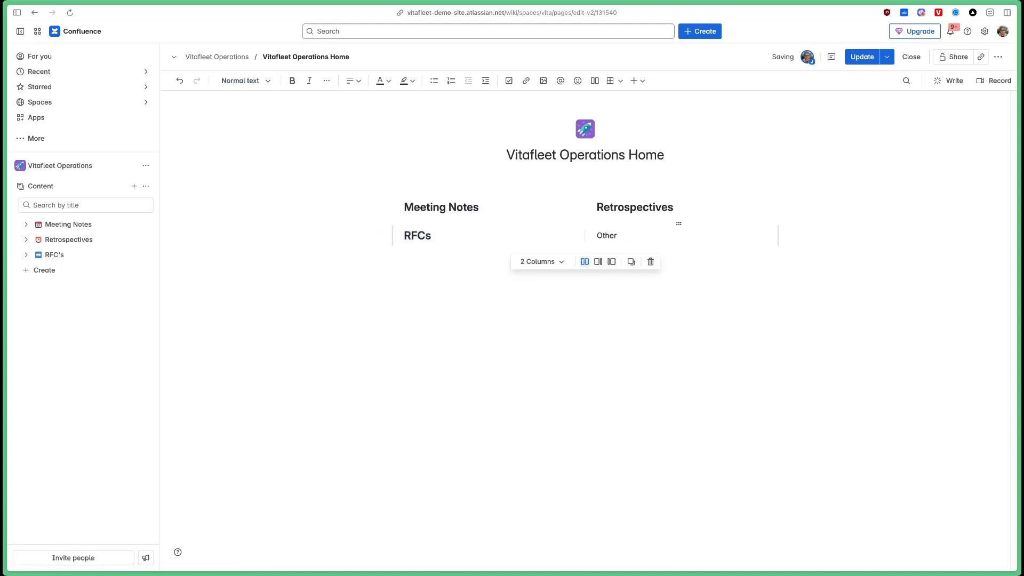
{"action": "double_click", "coordinate": [604, 235]}
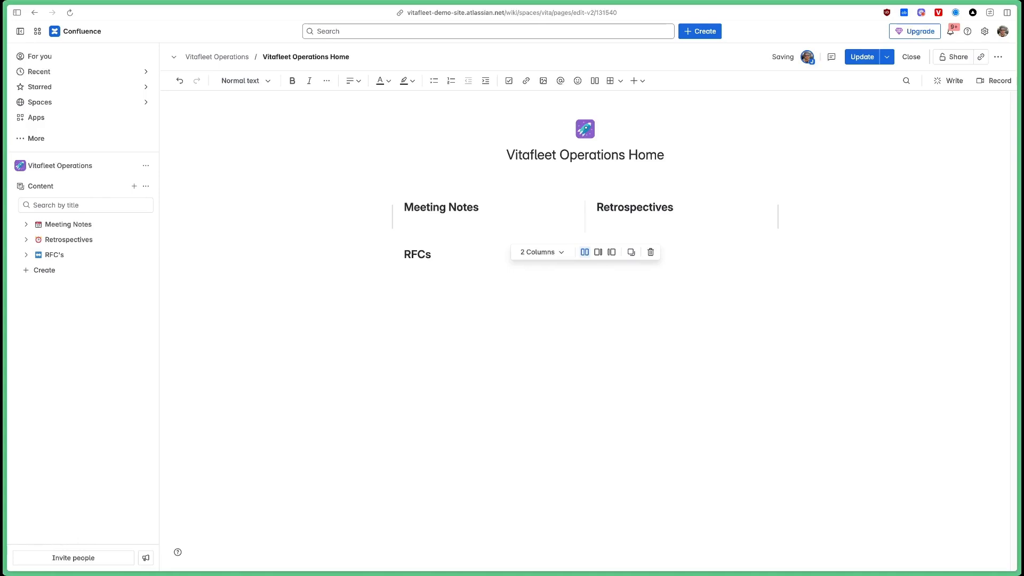
Insert Child pages macros with Parent item Meeting Notes and Retrospectives in their columns.
{"action": "type", "text": "/ch"}
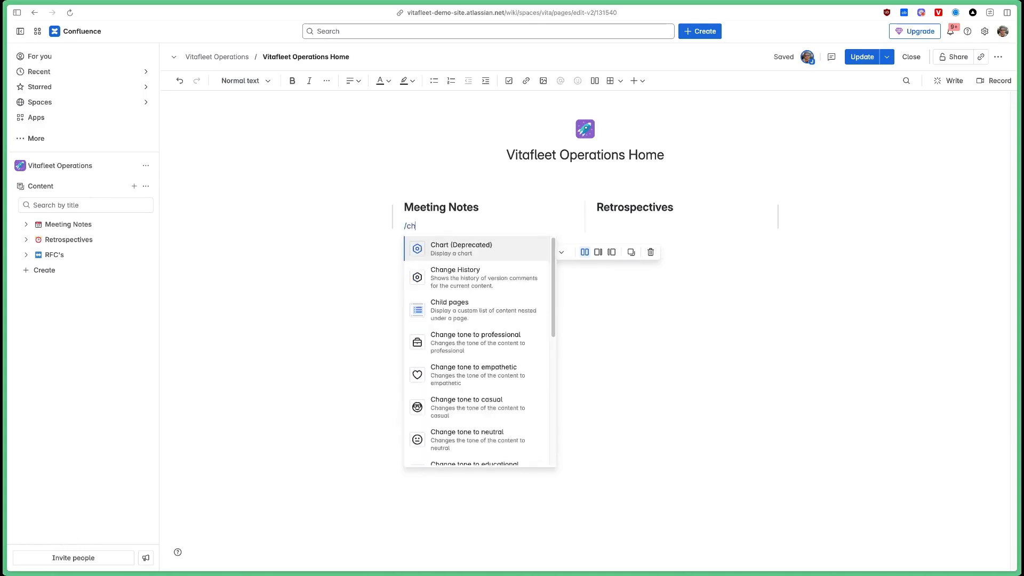
{"action": "left_click", "coordinate": [449, 311]}
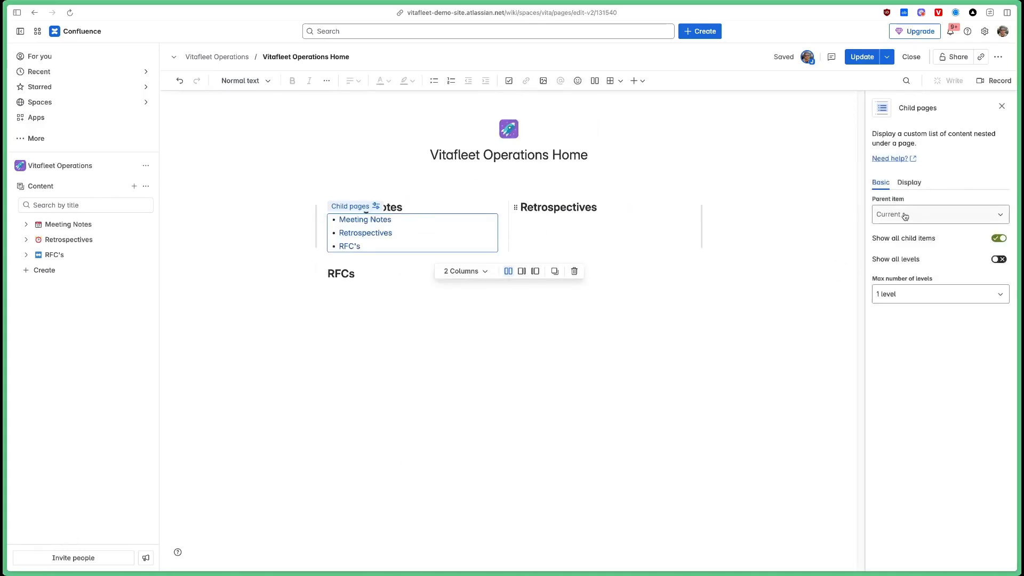
{"action": "type", "text": "meeting"}
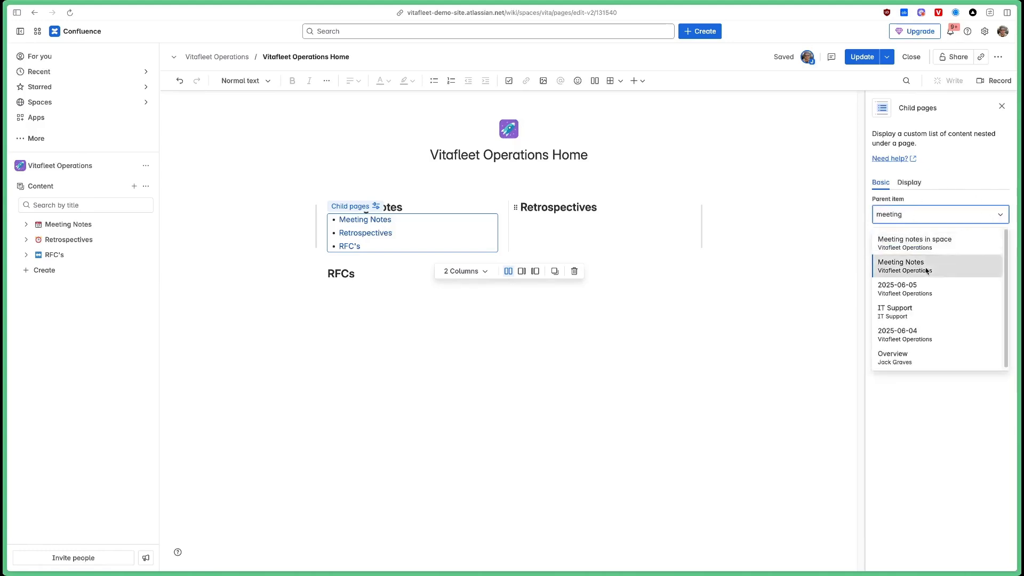
{"action": "left_click", "coordinate": [900, 265]}
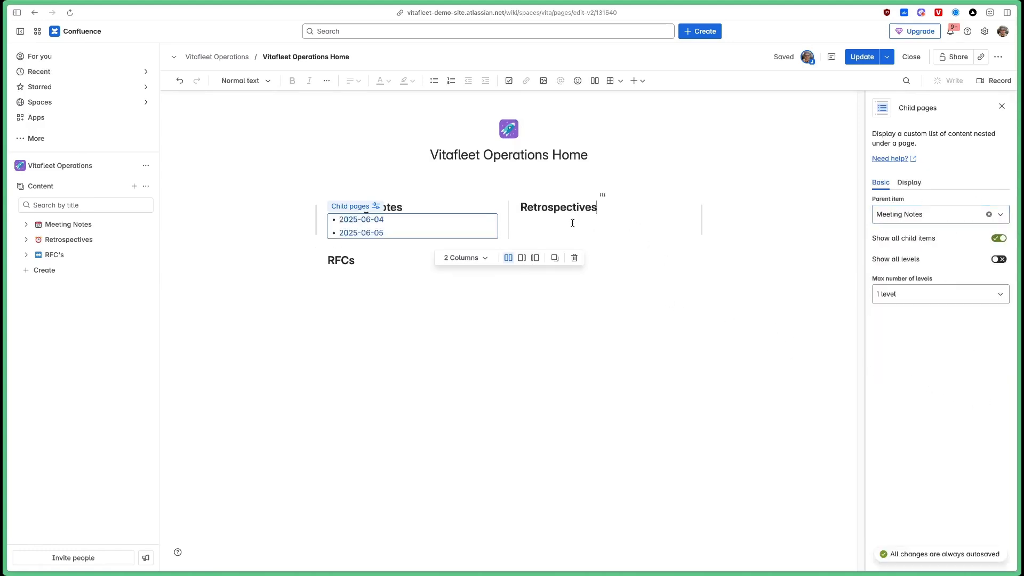
{"action": "type", "text": "/"}
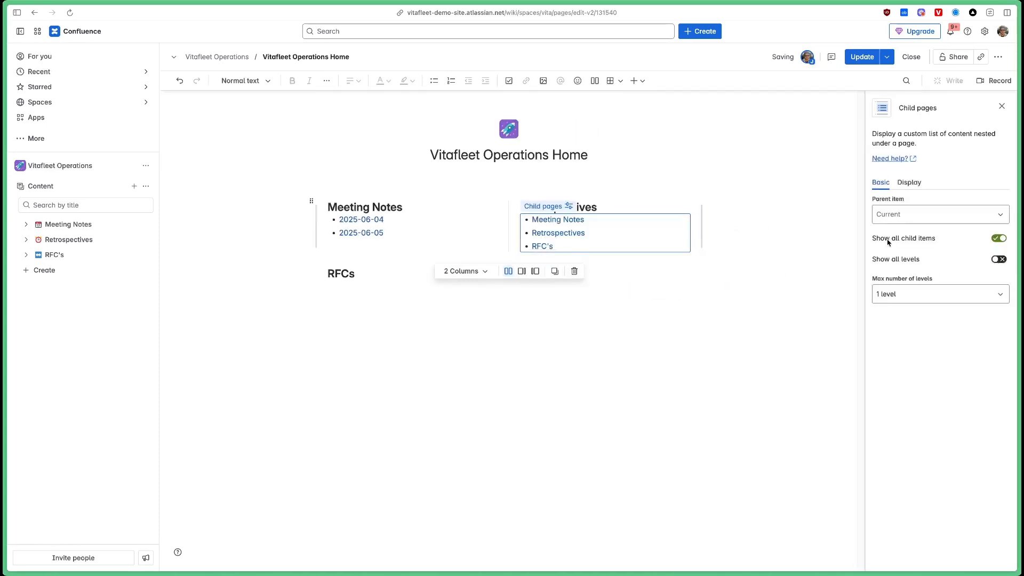
{"action": "left_click", "coordinate": [939, 213]}
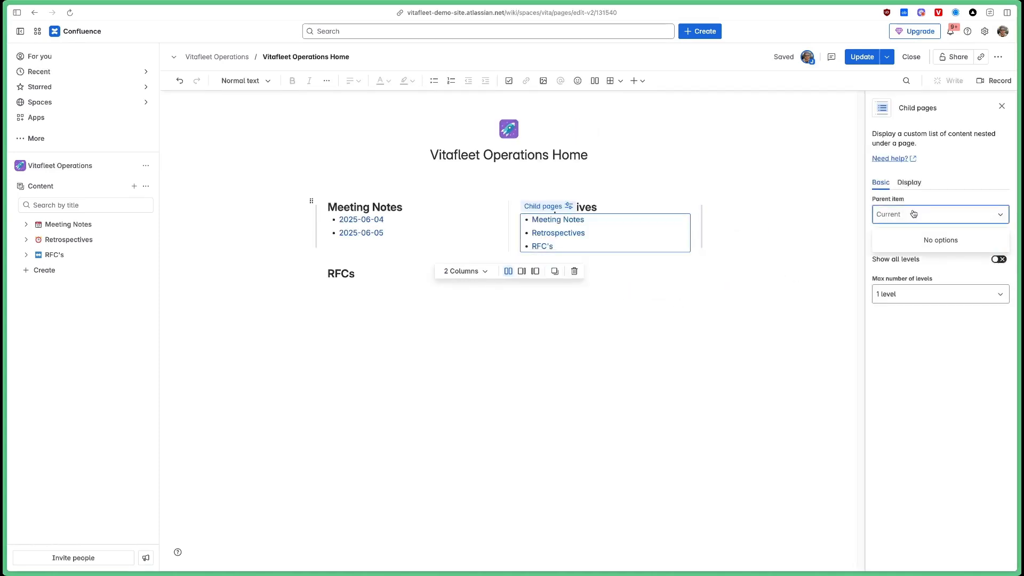
{"action": "type", "text": "retro"}
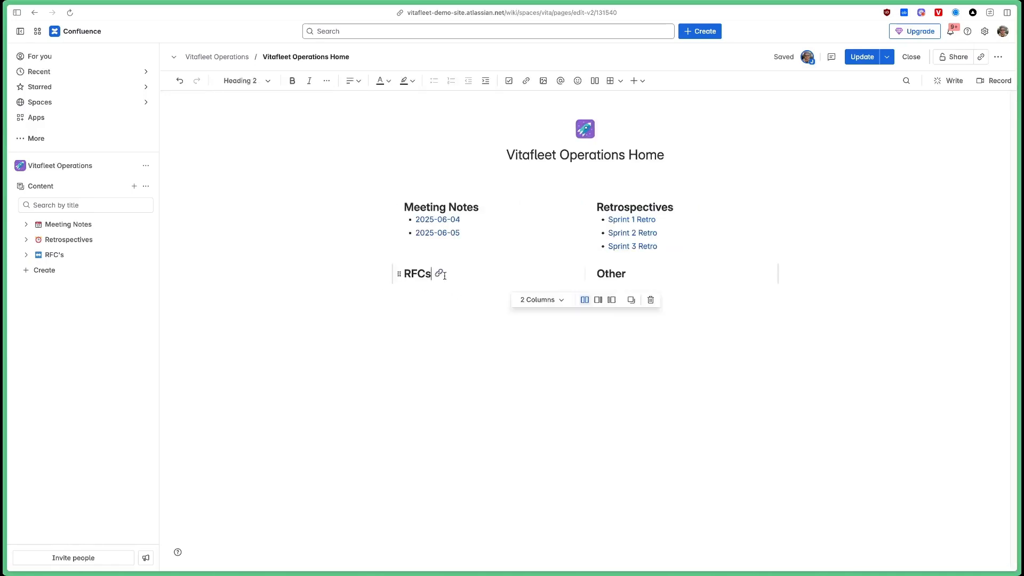
Insert a Child pages macro under RFCs with Parent item RFC's and close its settings.
{"action": "type", "text": "/ch"}
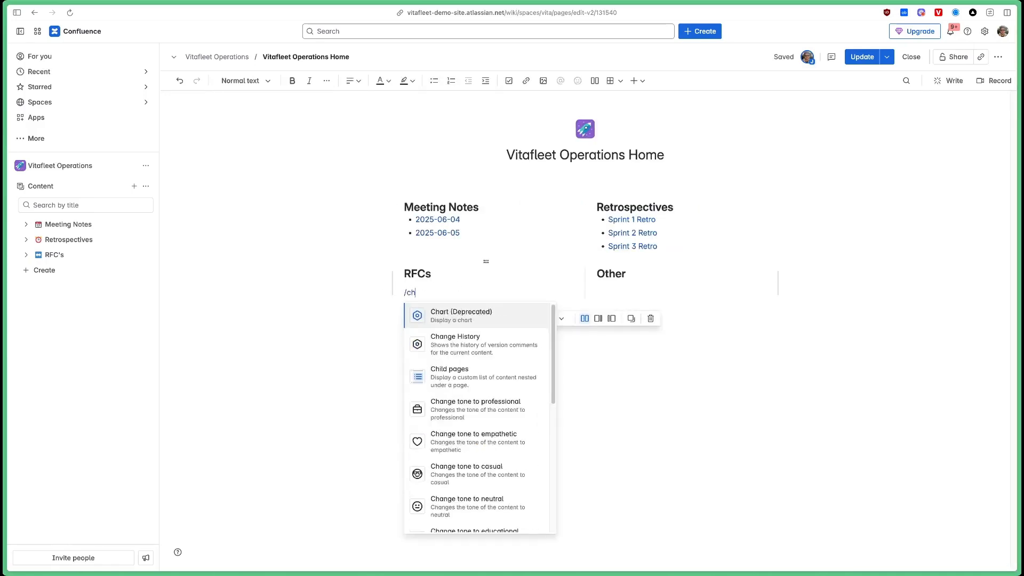
{"action": "key", "text": "Backspace"}
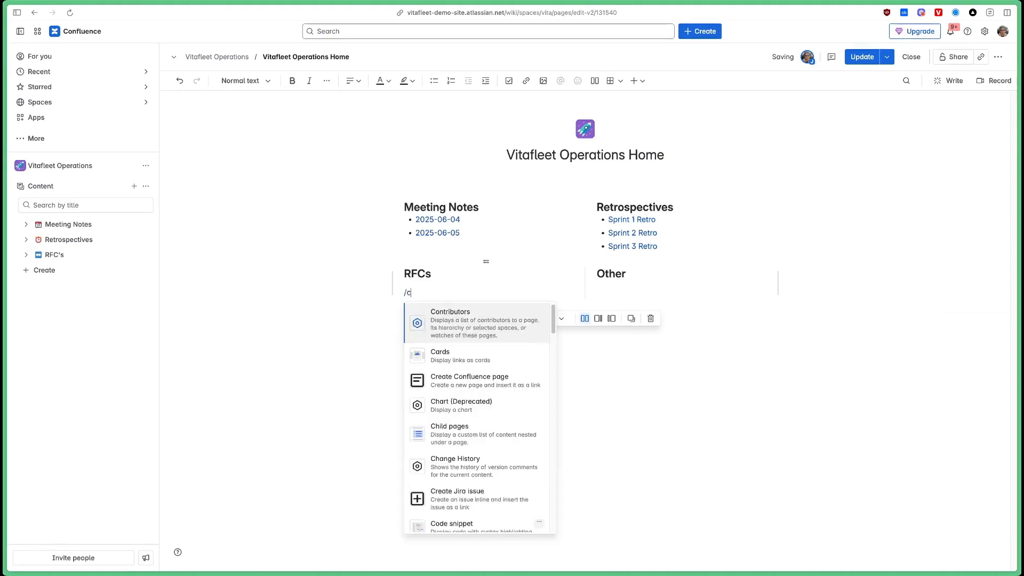
{"action": "left_click", "coordinate": [449, 433]}
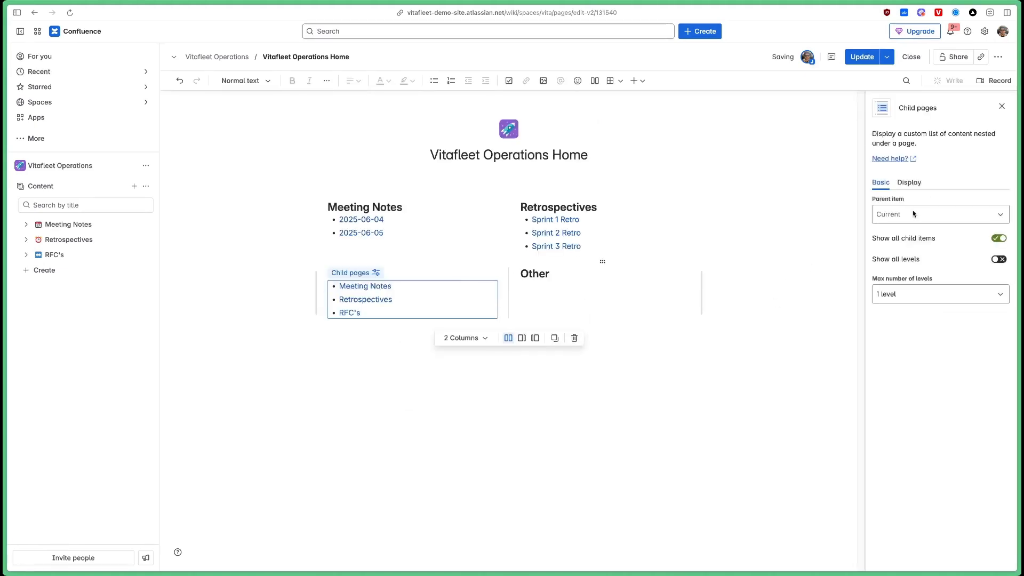
{"action": "left_click", "coordinate": [940, 215]}
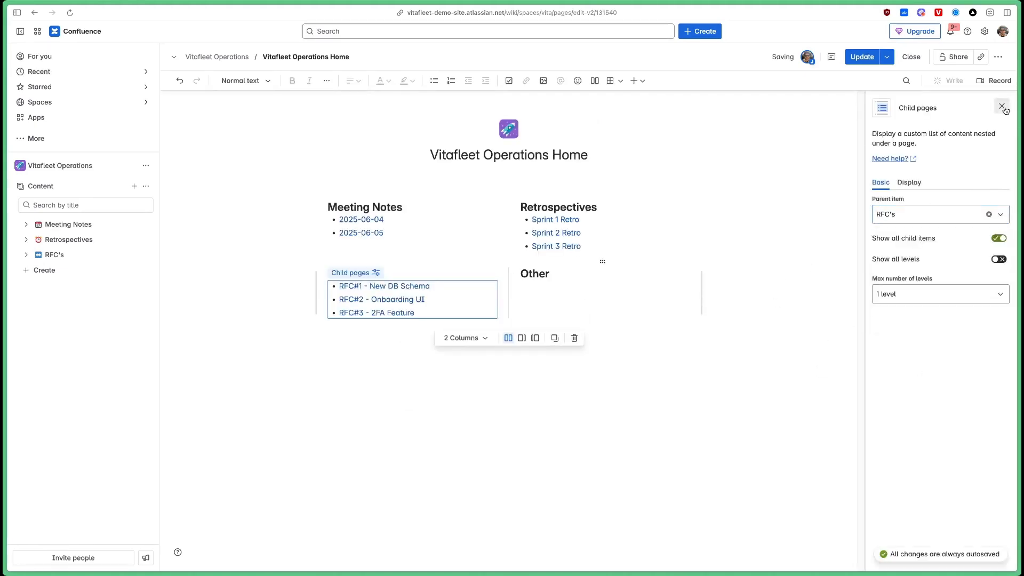
{"action": "left_click", "coordinate": [1003, 107]}
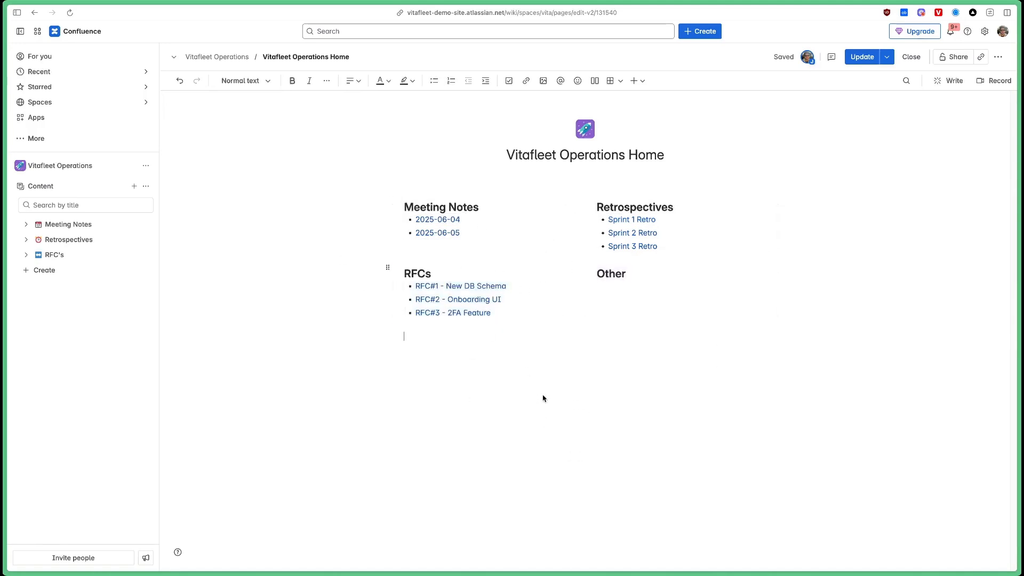
{"action": "mouse_move", "coordinate": [531, 386]}
{"action": "type", "text": "Welcome to the Vitafleet Operations Home. This is the area for storing company data and reports."}
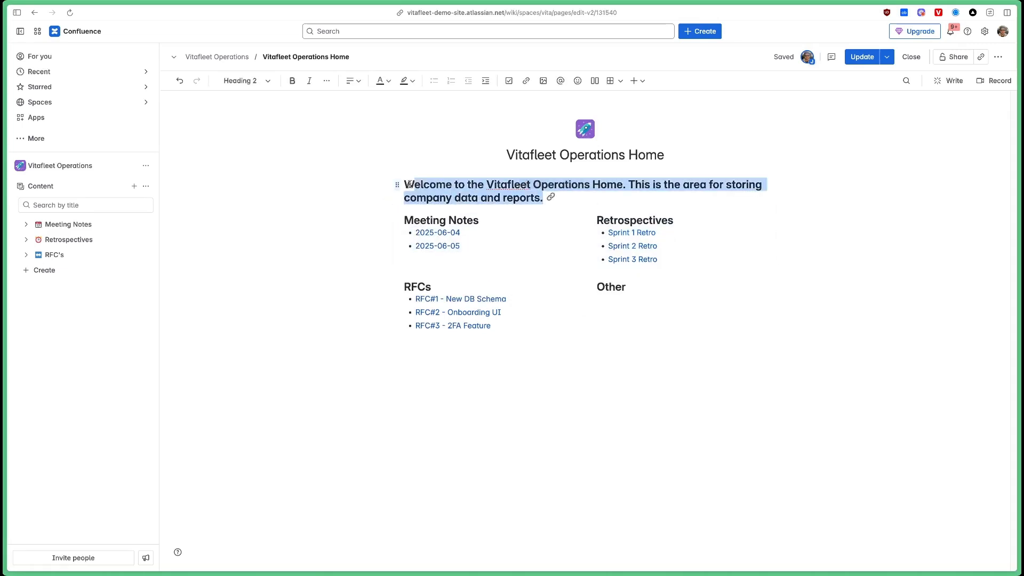
Set the welcome sentence to Normal text and publish with Update.
{"action": "left_click", "coordinate": [240, 80]}
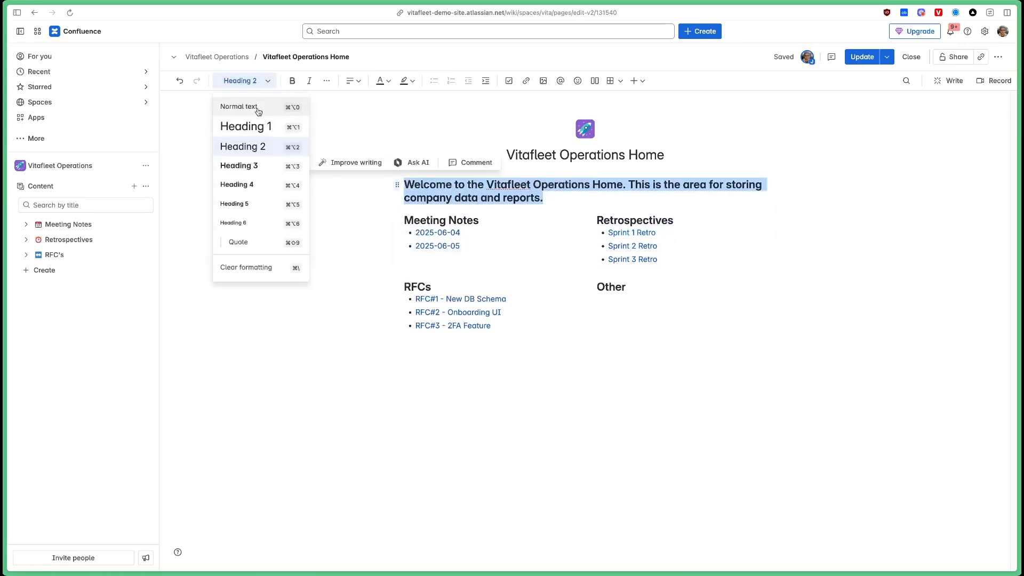
{"action": "left_click", "coordinate": [239, 106]}
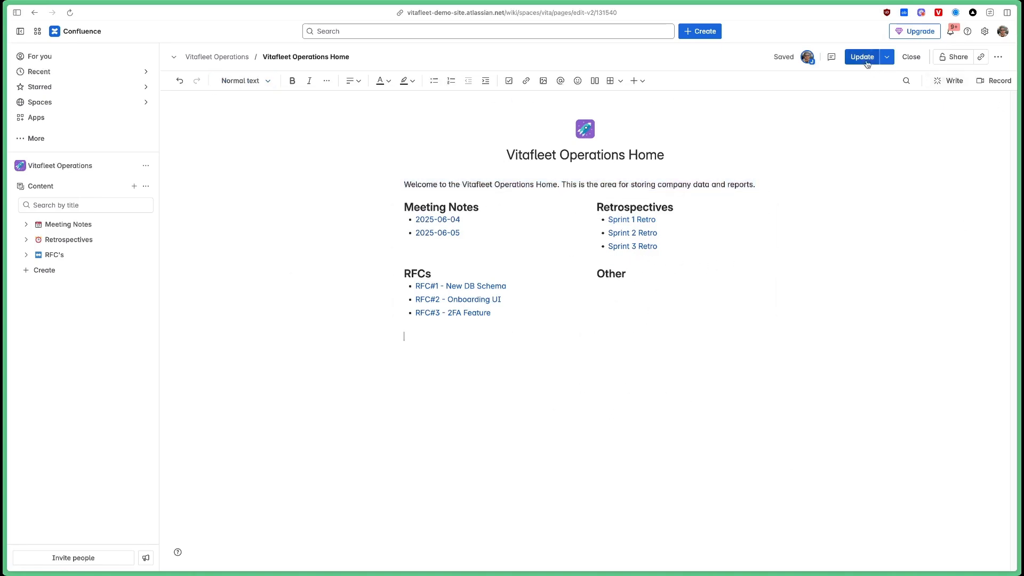
{"action": "left_click", "coordinate": [862, 57]}
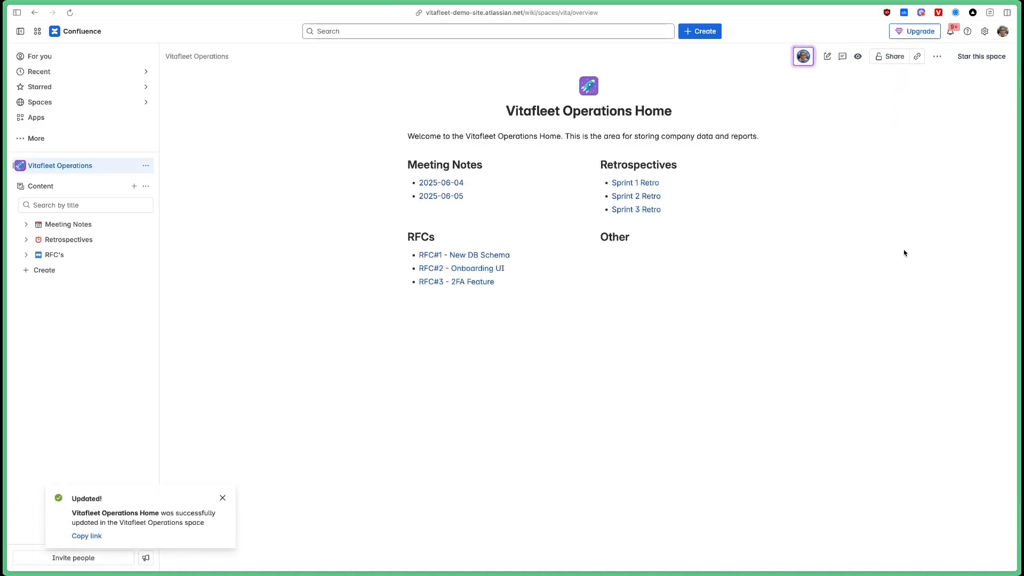
Create a meeting notes page under Meeting Notes dated 3 Jun 2025 and publish it.
{"action": "left_click", "coordinate": [26, 224]}
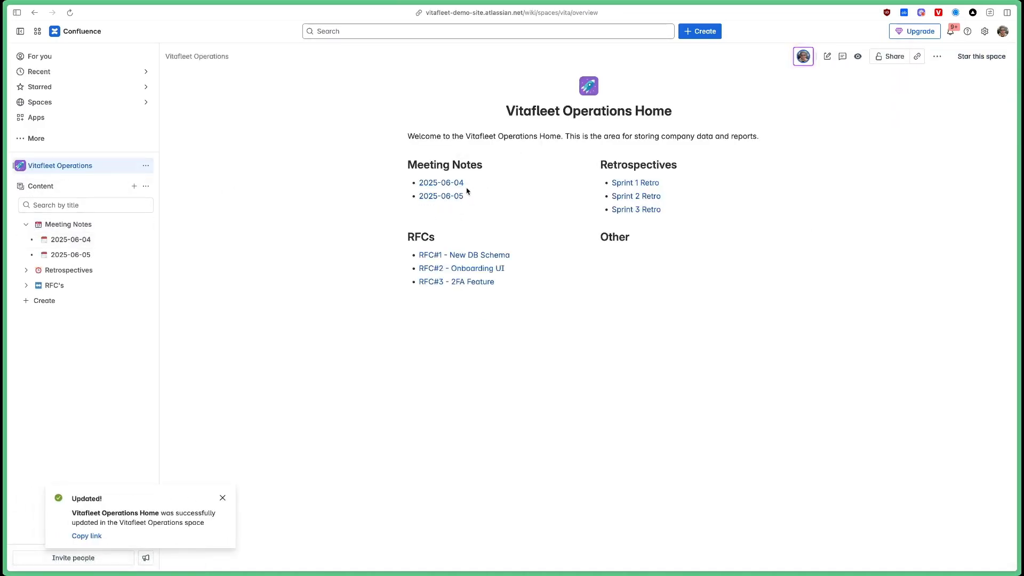
{"action": "left_click", "coordinate": [69, 224]}
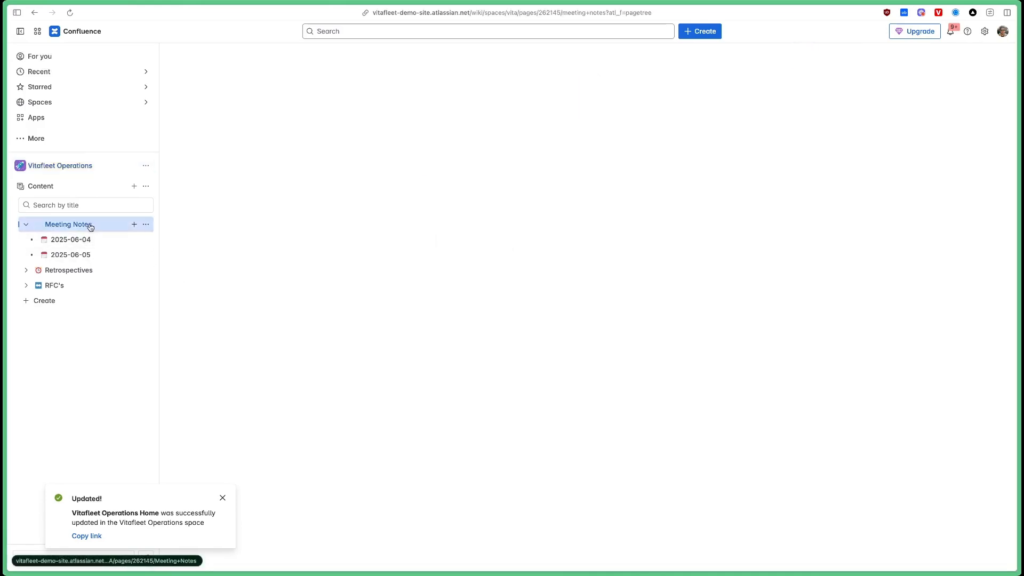
{"action": "left_click", "coordinate": [68, 224]}
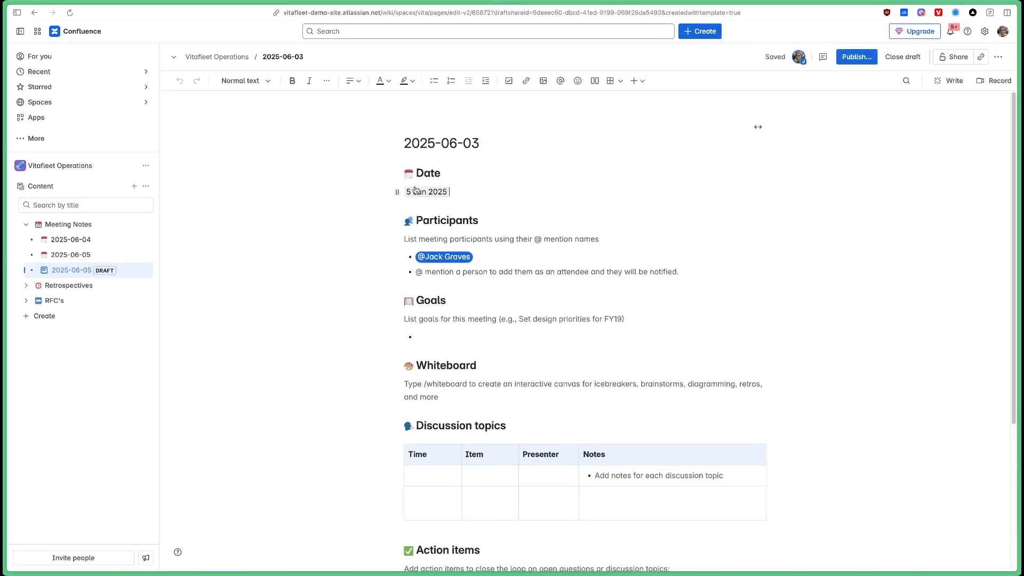
{"action": "type", "text": "3 Jun 2025"}
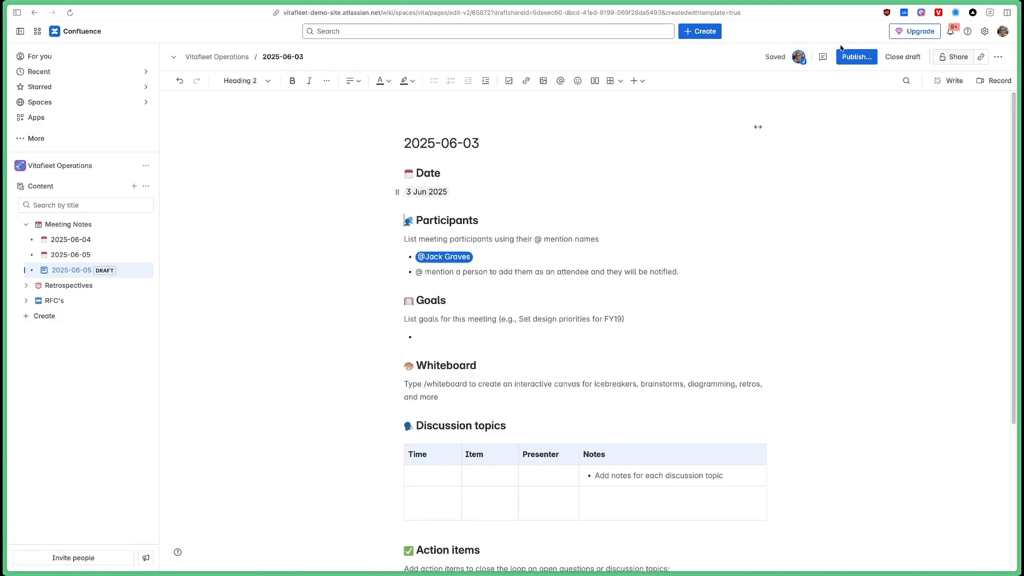
{"action": "left_click", "coordinate": [857, 57]}
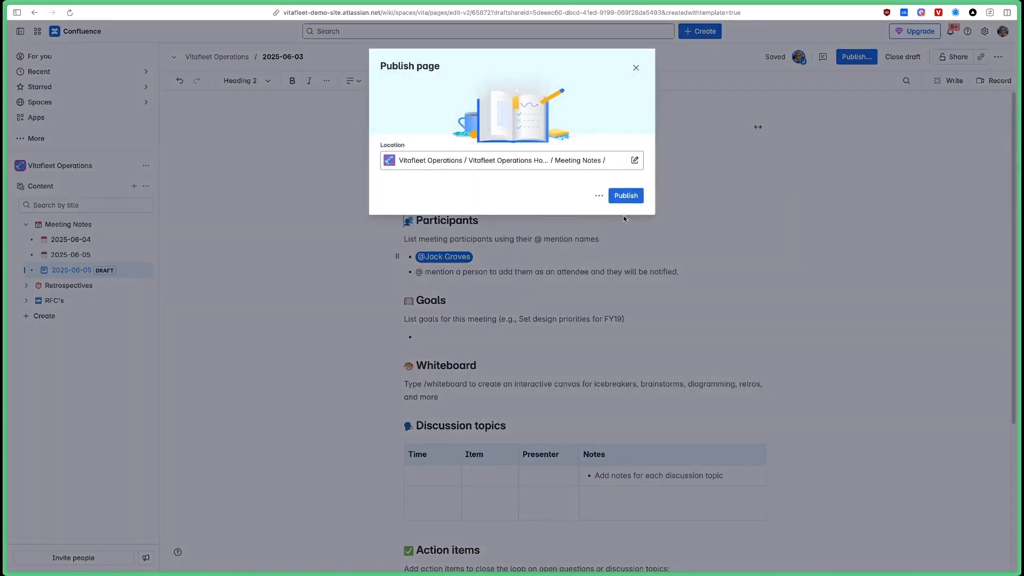
{"action": "left_click", "coordinate": [624, 195]}
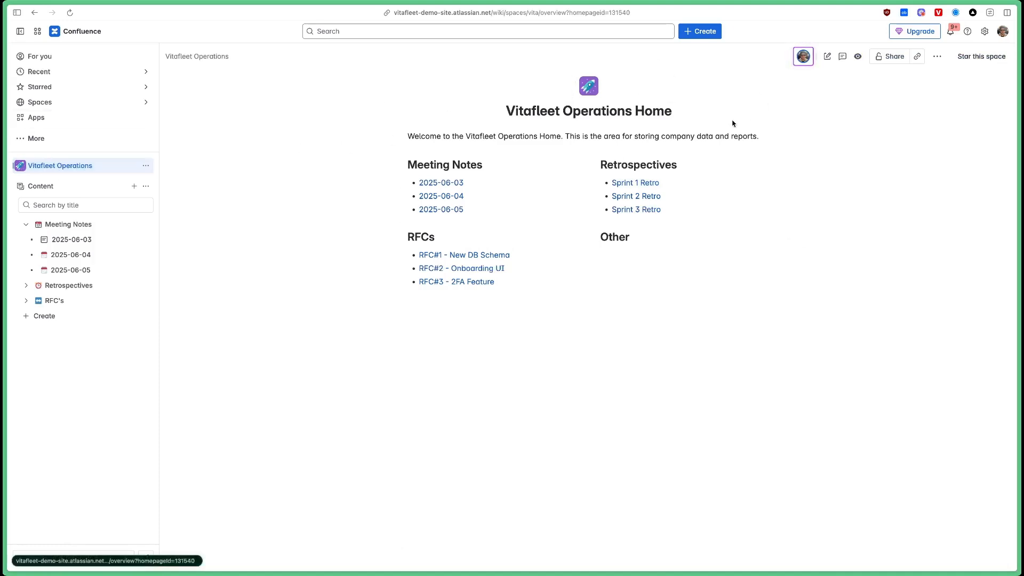
{"action": "mouse_move", "coordinate": [598, 199]}
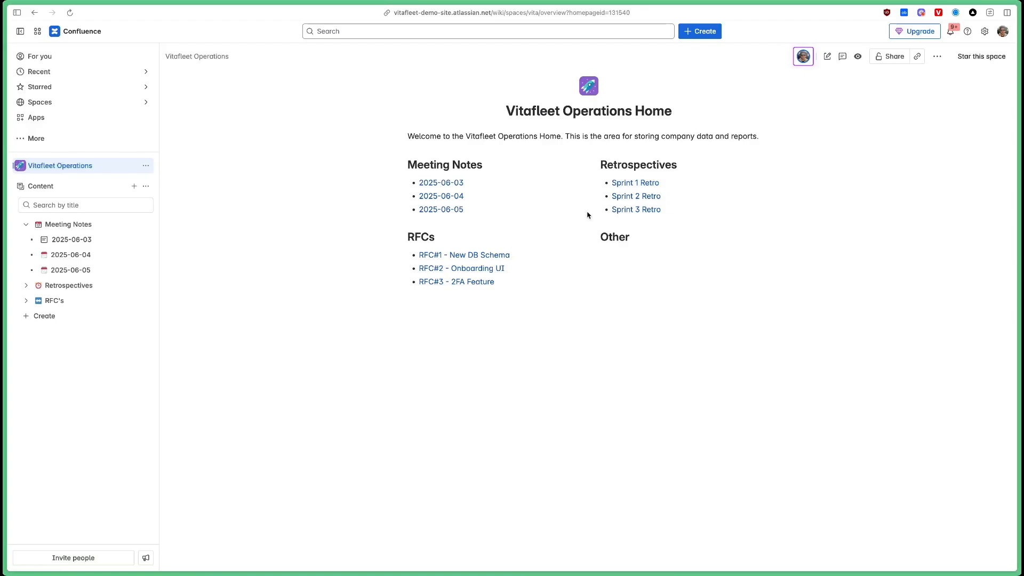
Open the RFC#1 - New DB Schema page from the space home list.
{"action": "left_click", "coordinate": [464, 255]}
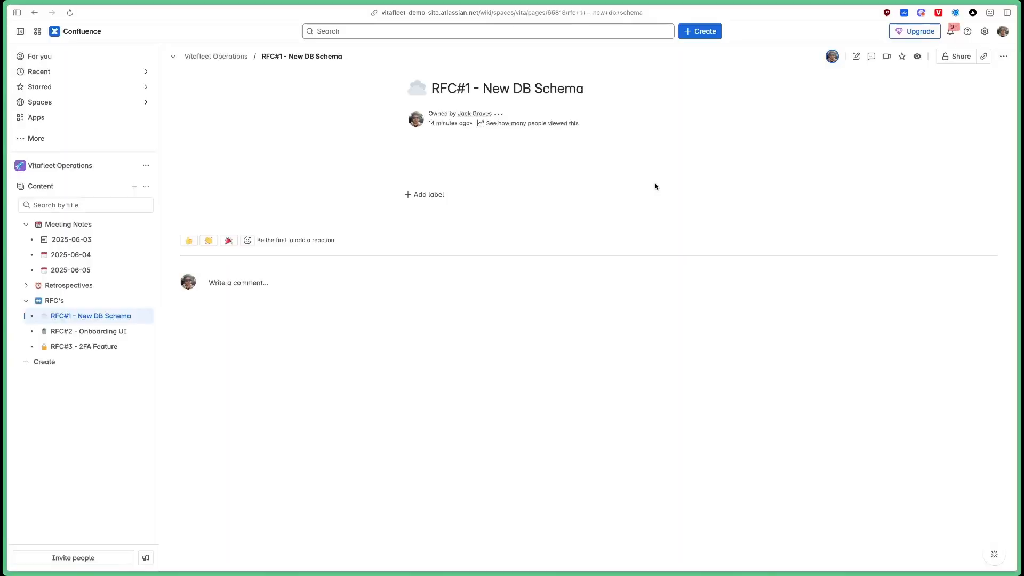
Edit RFC#1, insert a table, delete one column, enable Header column and narrow the left column.
{"action": "left_click", "coordinate": [856, 57]}
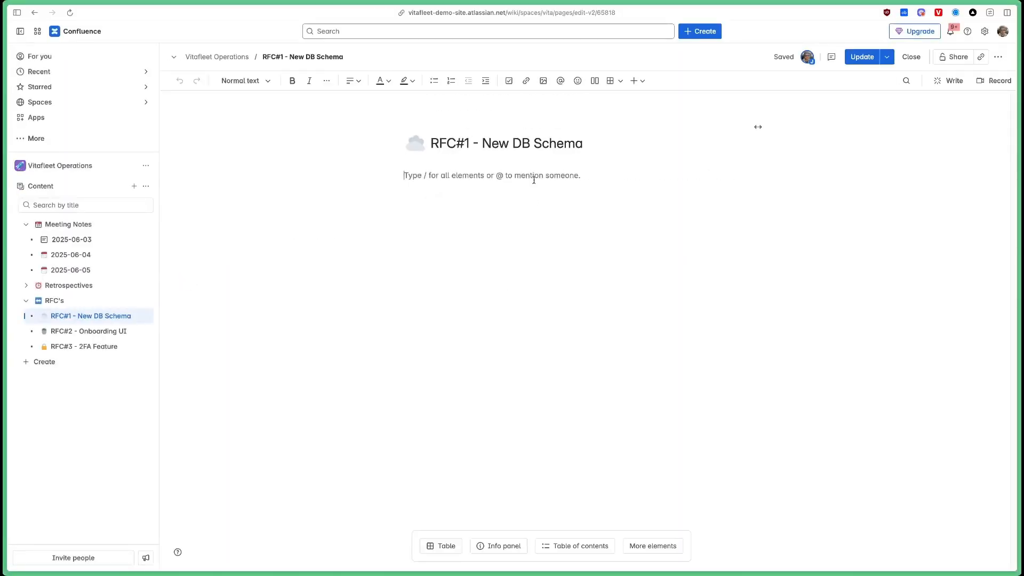
{"action": "left_click", "coordinate": [440, 546]}
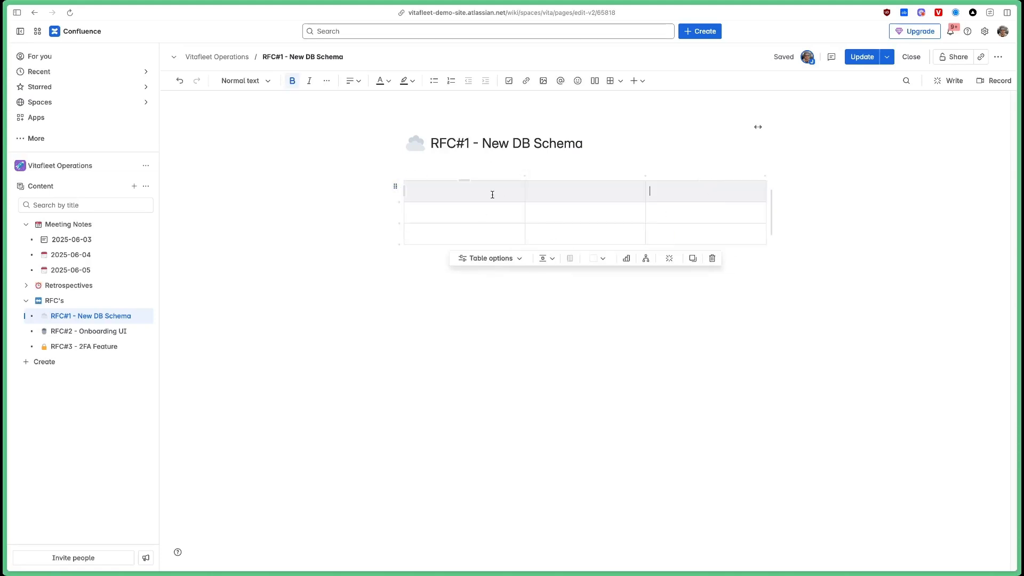
{"action": "left_click", "coordinate": [464, 181]}
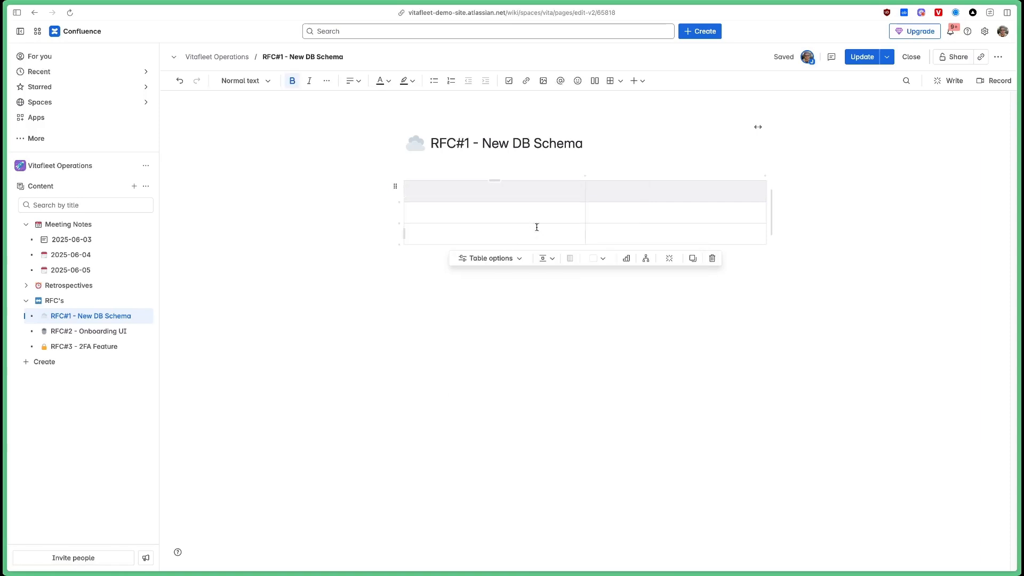
{"action": "left_click", "coordinate": [487, 258]}
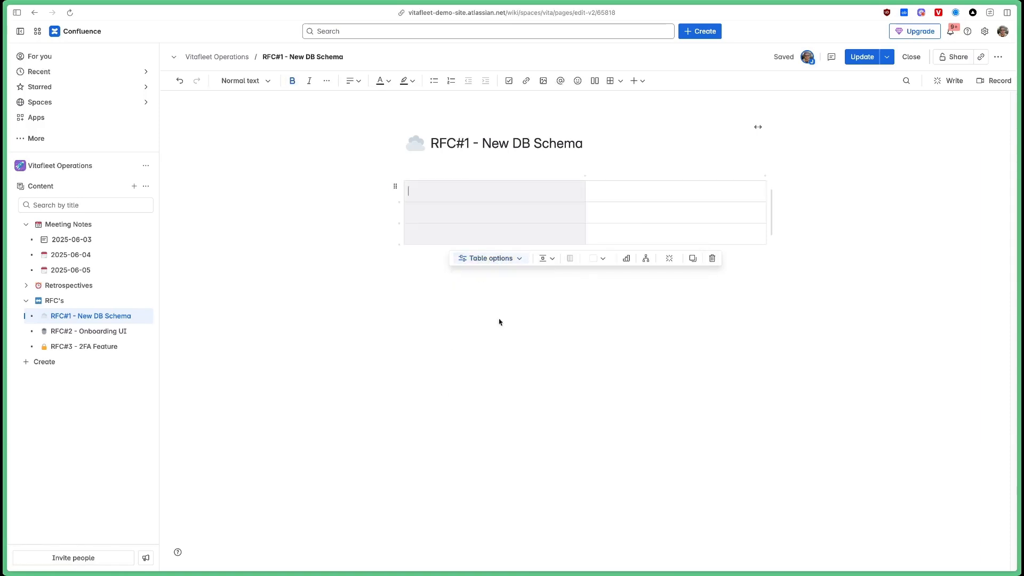
{"action": "left_click_drag", "start_coordinate": [584, 215], "coordinate": [505, 215]}
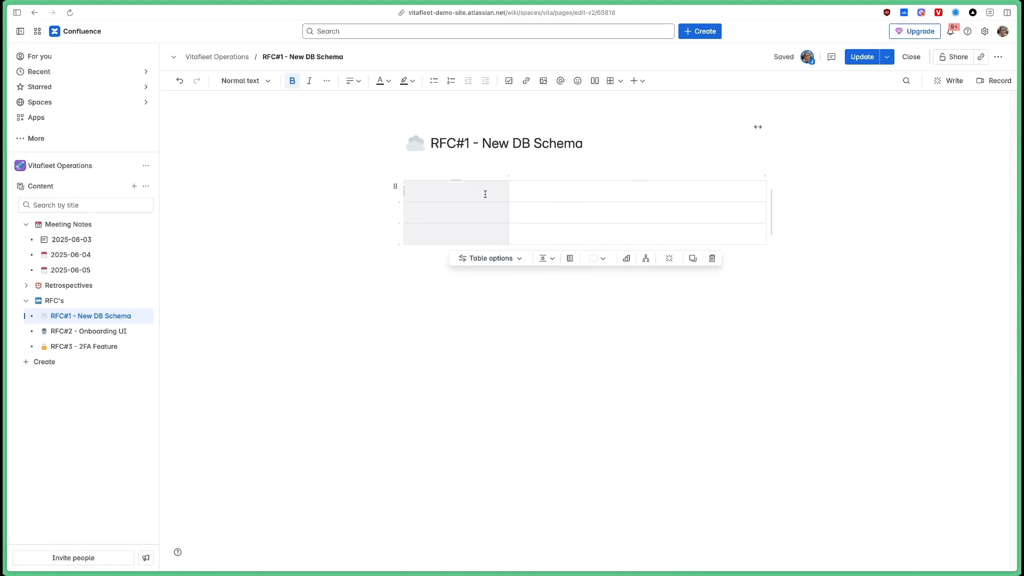
Label the header column rows Assignee, Collaborators and Reviewers.
{"action": "left_click", "coordinate": [431, 190]}
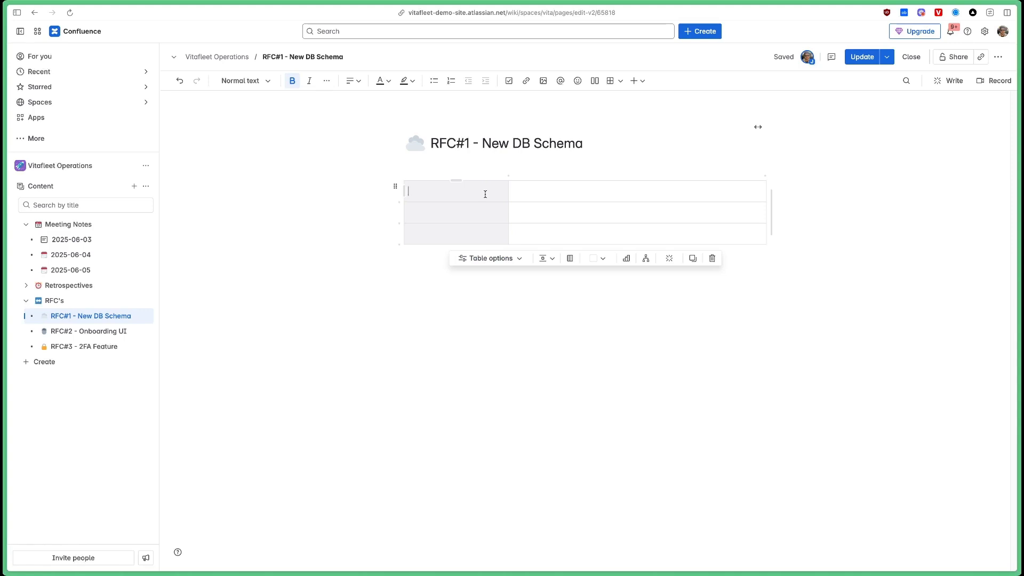
{"action": "type", "text": "Assignee"}
{"action": "left_click", "coordinate": [456, 212]}
{"action": "type", "text": "Collabor"}
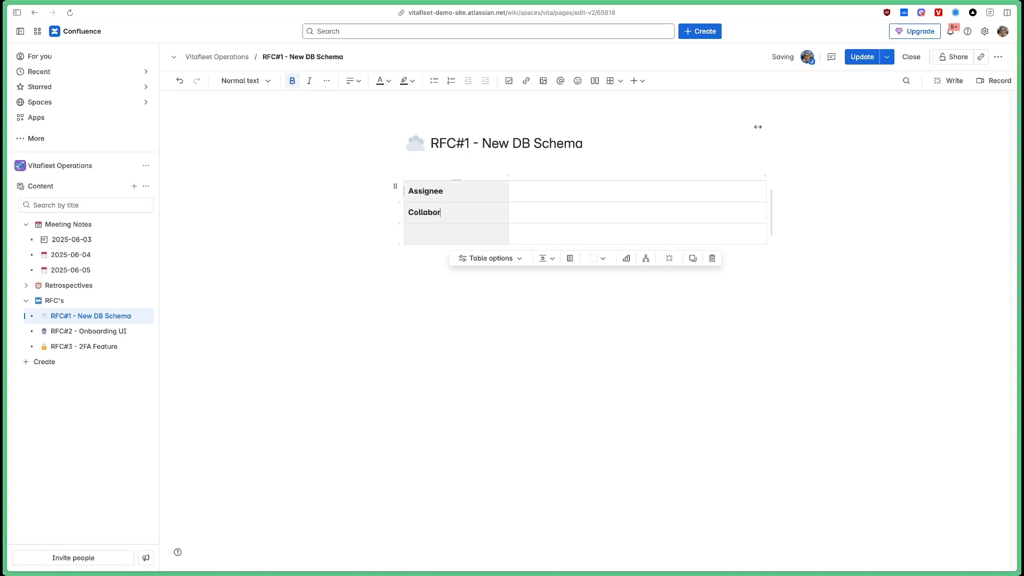
{"action": "type", "text": "ators"}
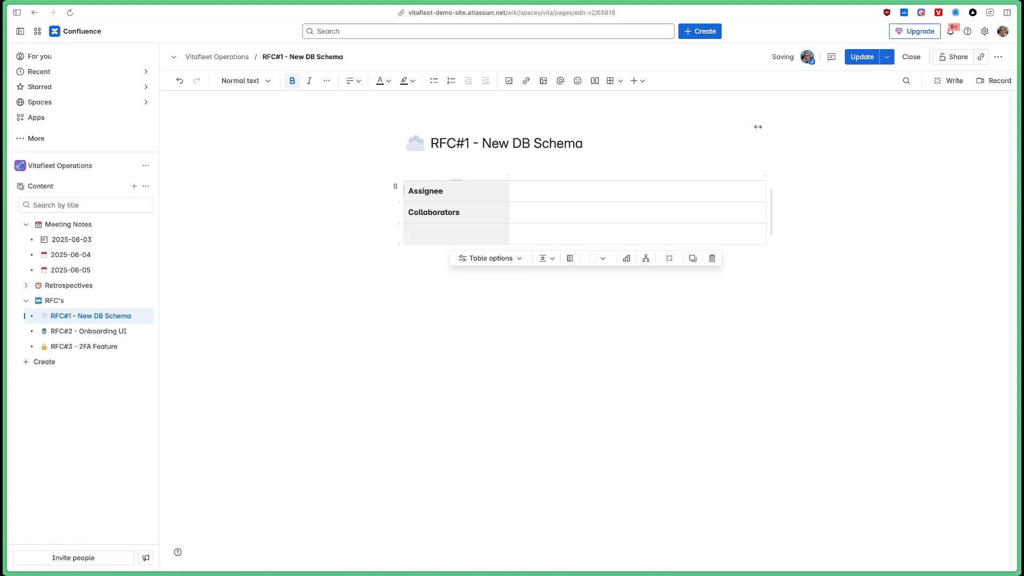
{"action": "type", "text": "Reviewers"}
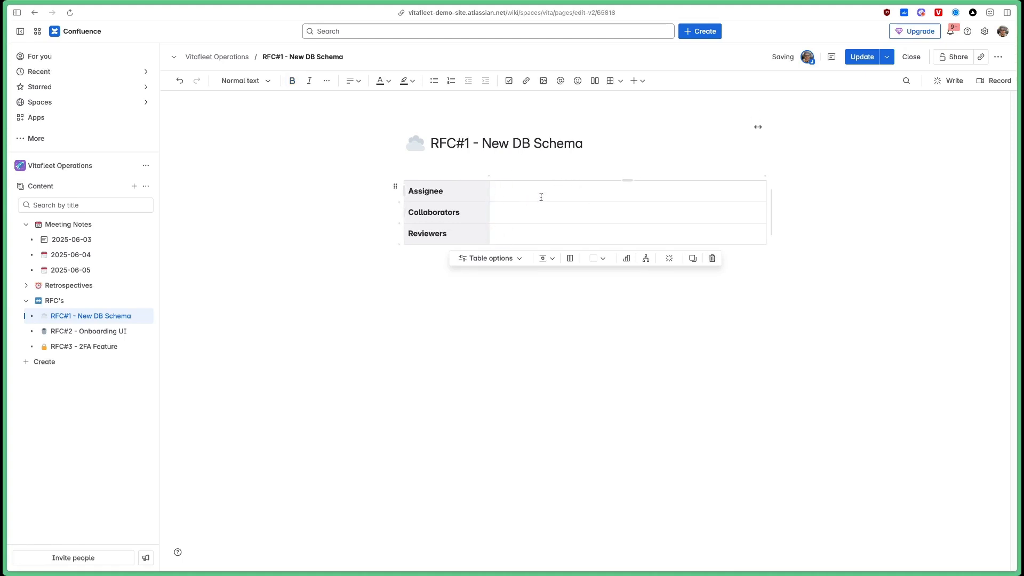
{"action": "type", "text": "@j"}
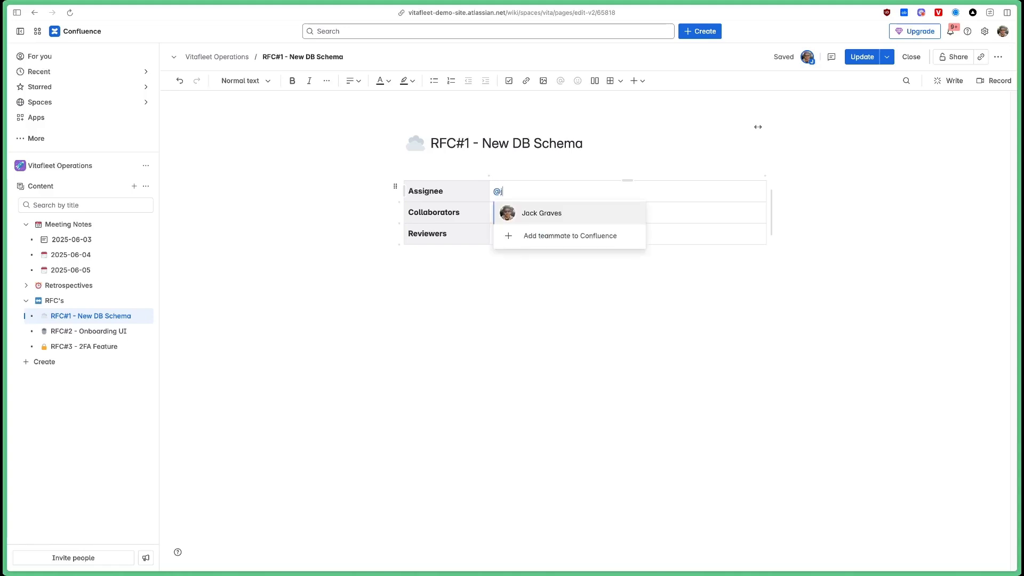
{"action": "left_click", "coordinate": [541, 214]}
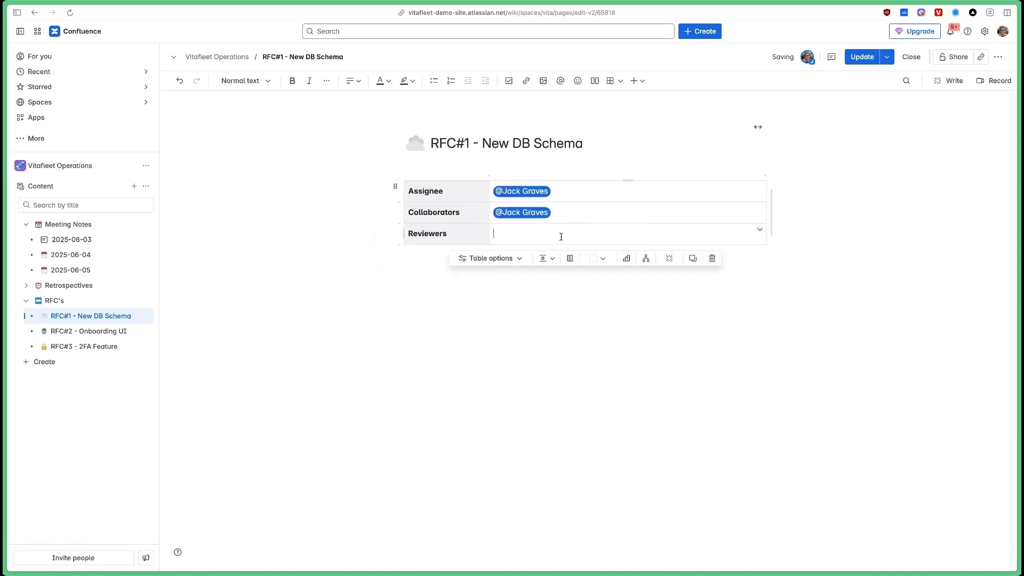
{"action": "type", "text": "@Jack Graves"}
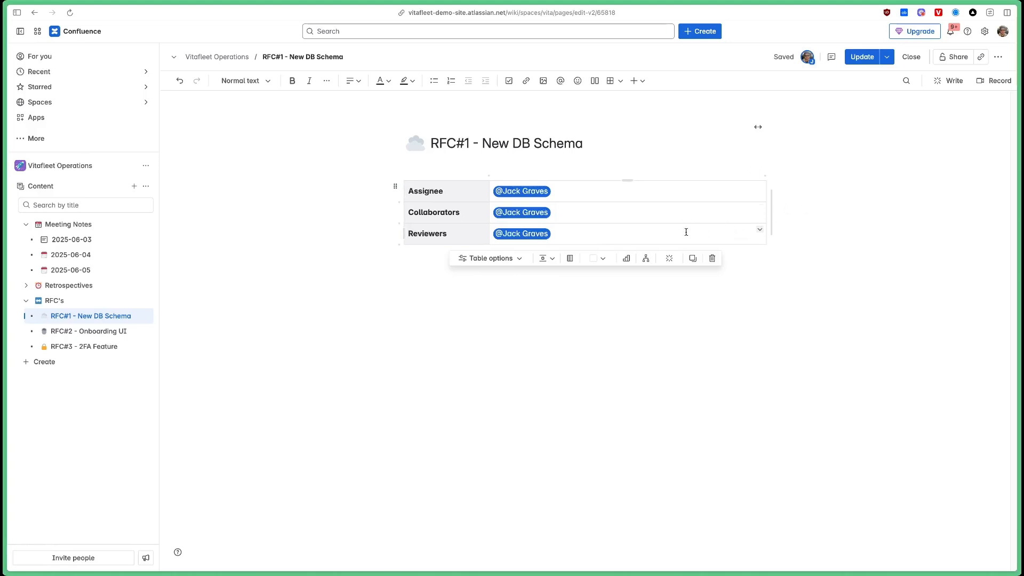
{"action": "left_click", "coordinate": [402, 186]}
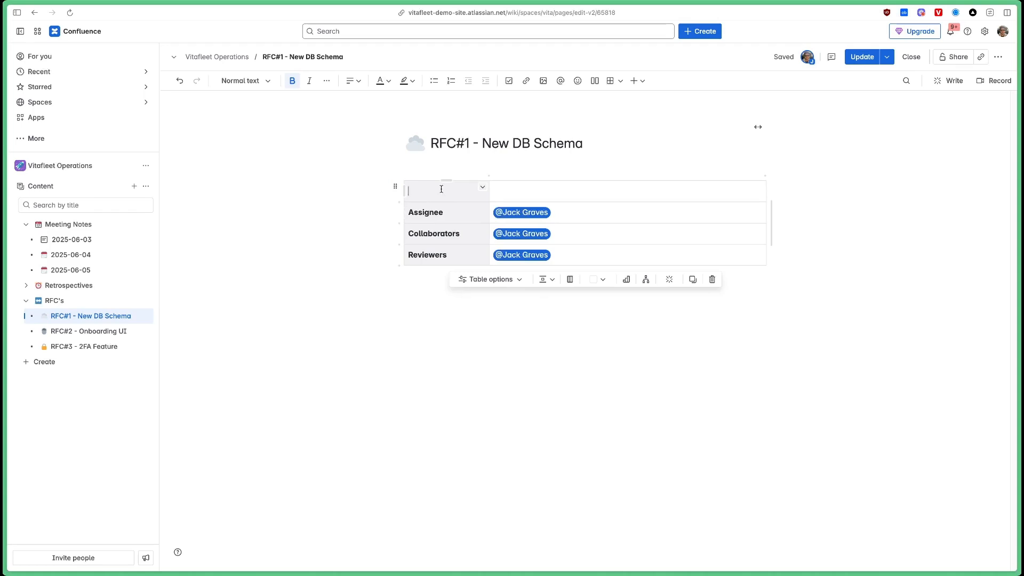
Label the new rows Start Date and Close Date and start a date entry.
{"action": "type", "text": "Start D"}
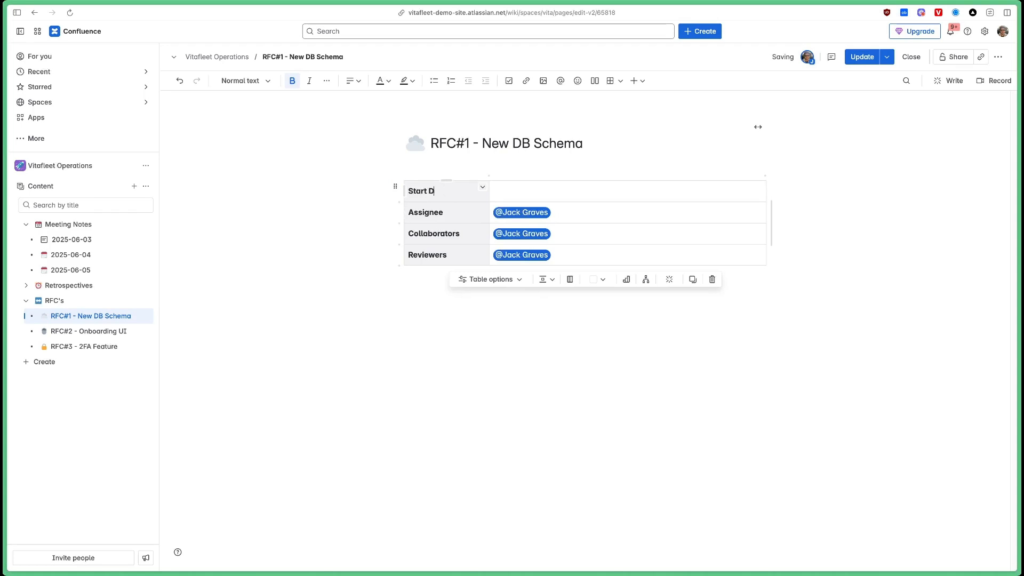
{"action": "type", "text": "ate"}
{"action": "type", "text": "C"}
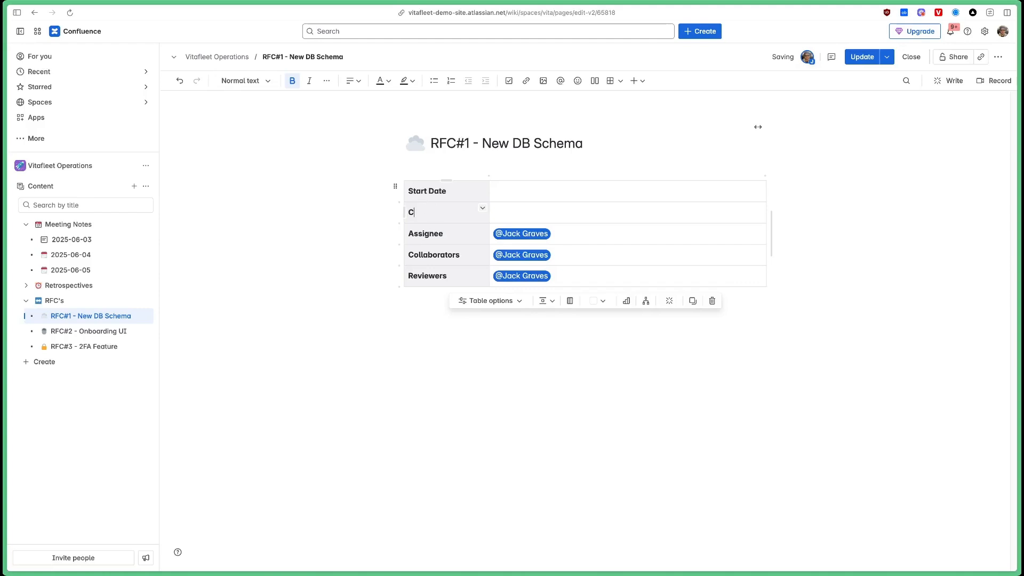
{"action": "type", "text": "lose Date"}
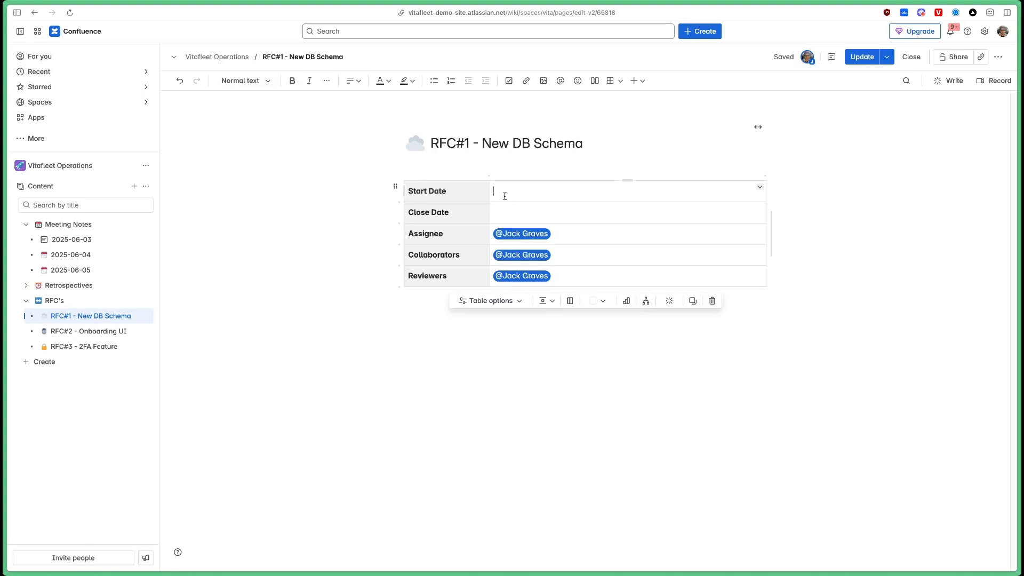
{"action": "type", "text": "//"}
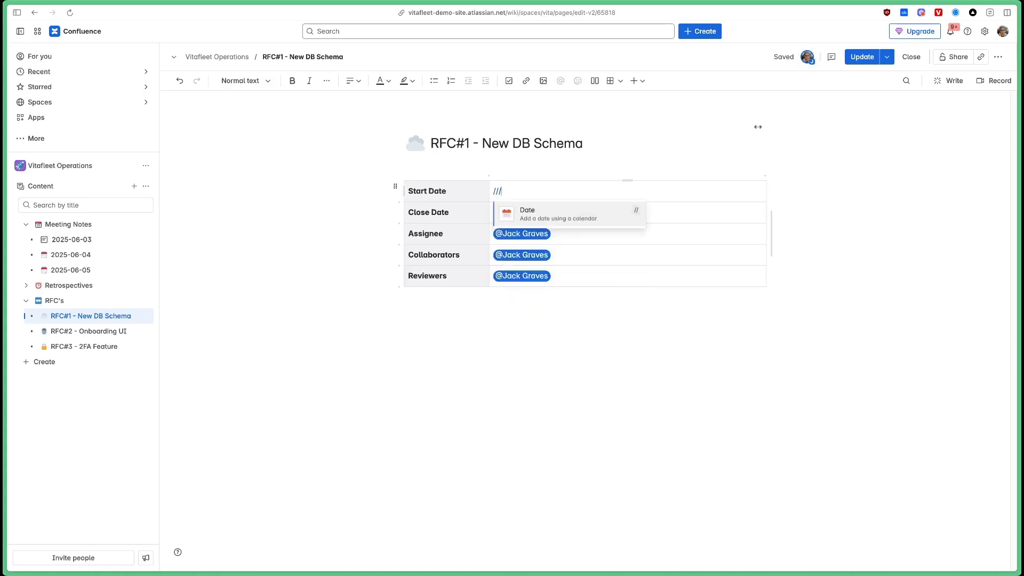
Set Start Date to 20 May 2025 and Close Date to 20 Jun 2025.
{"action": "left_click", "coordinate": [525, 215]}
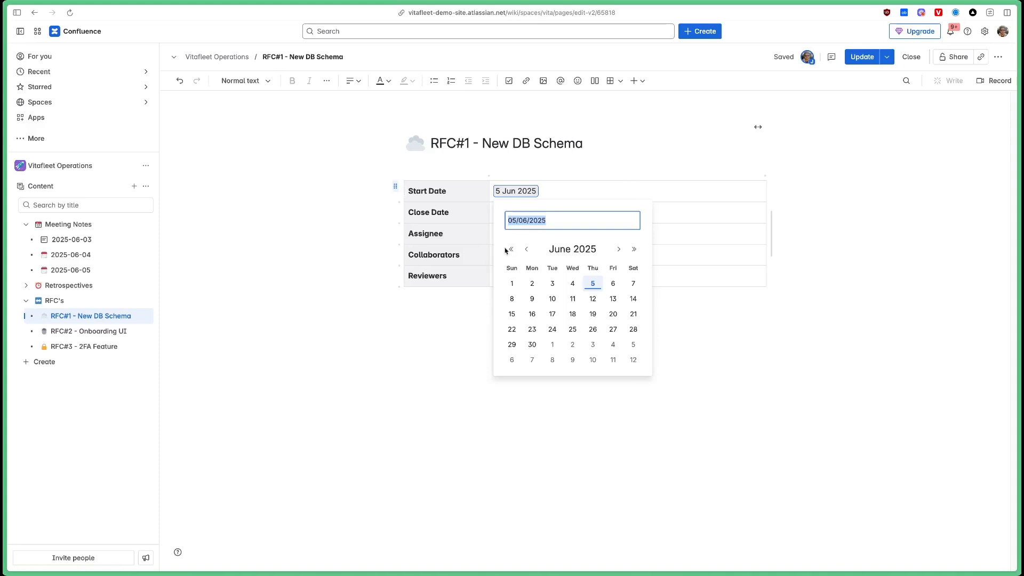
{"action": "left_click", "coordinate": [526, 248]}
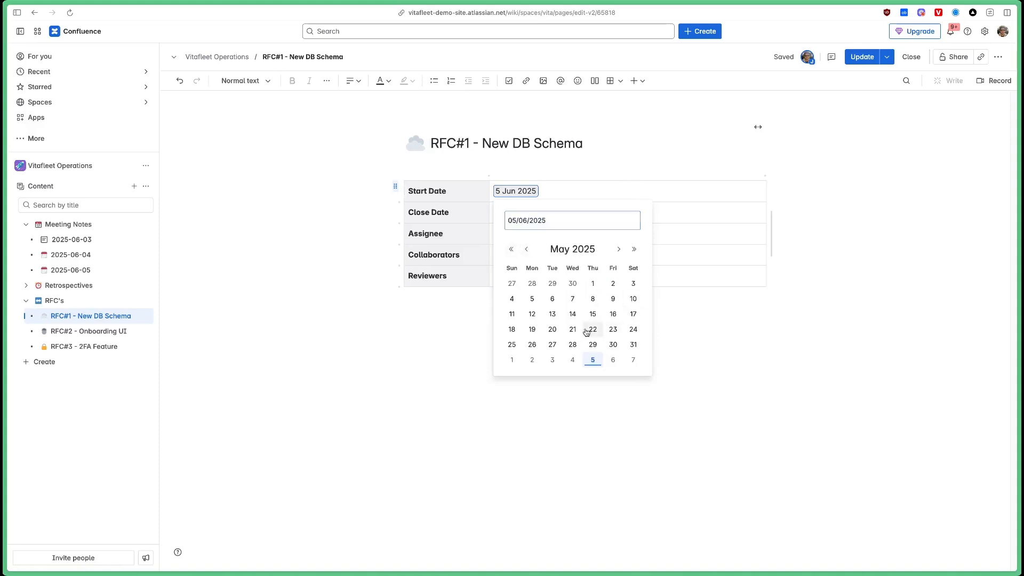
{"action": "left_click", "coordinate": [551, 330]}
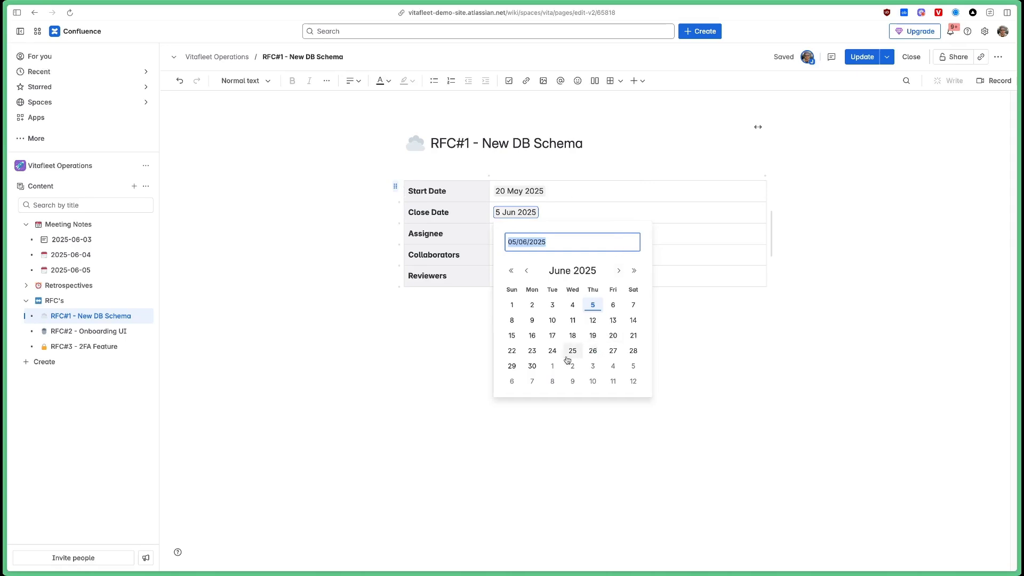
{"action": "left_click", "coordinate": [612, 334]}
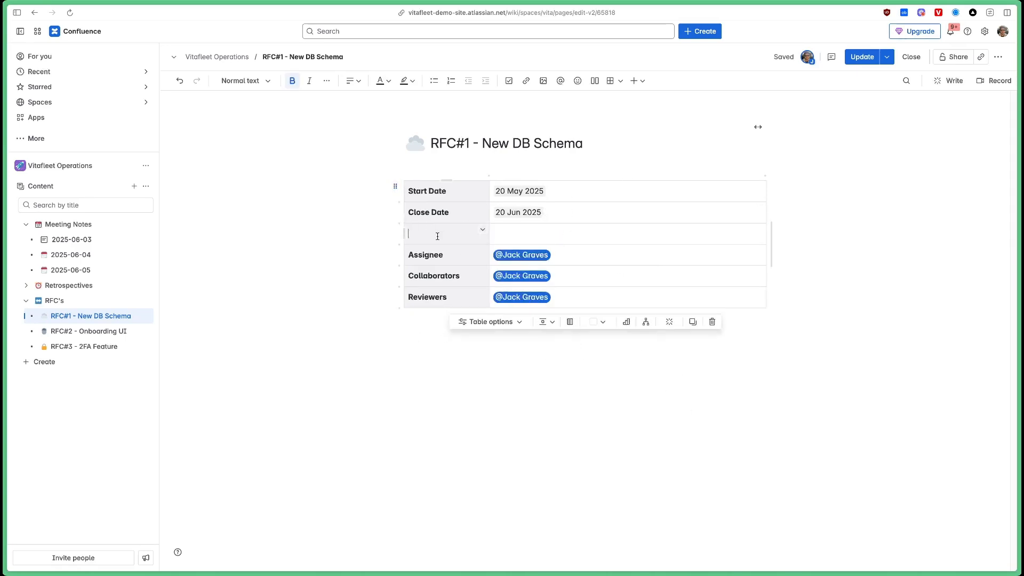
Add a Status row with a yellow IN PROGRESS status and move it to the top.
{"action": "type", "text": "Status"}
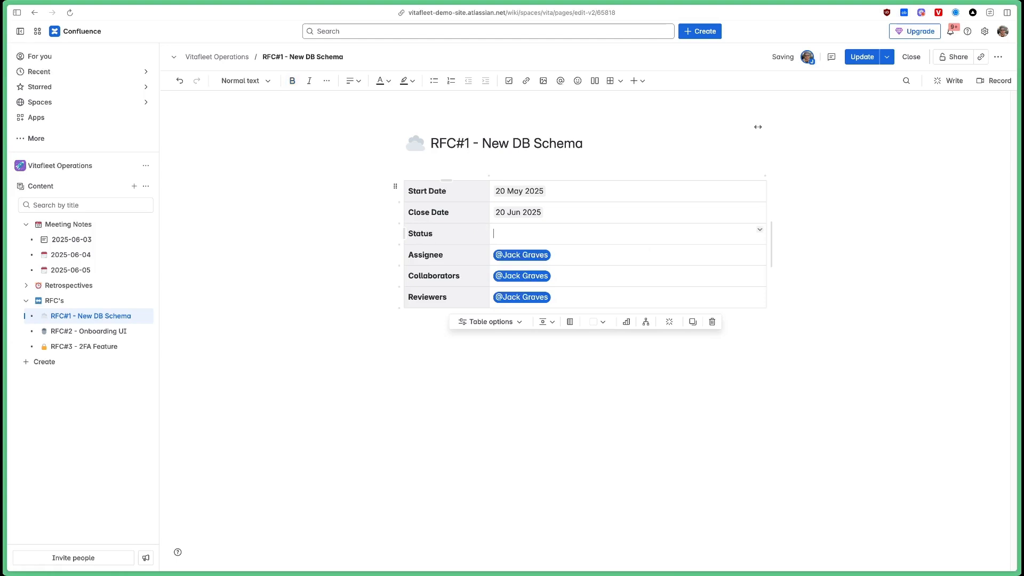
{"action": "type", "text": "/"}
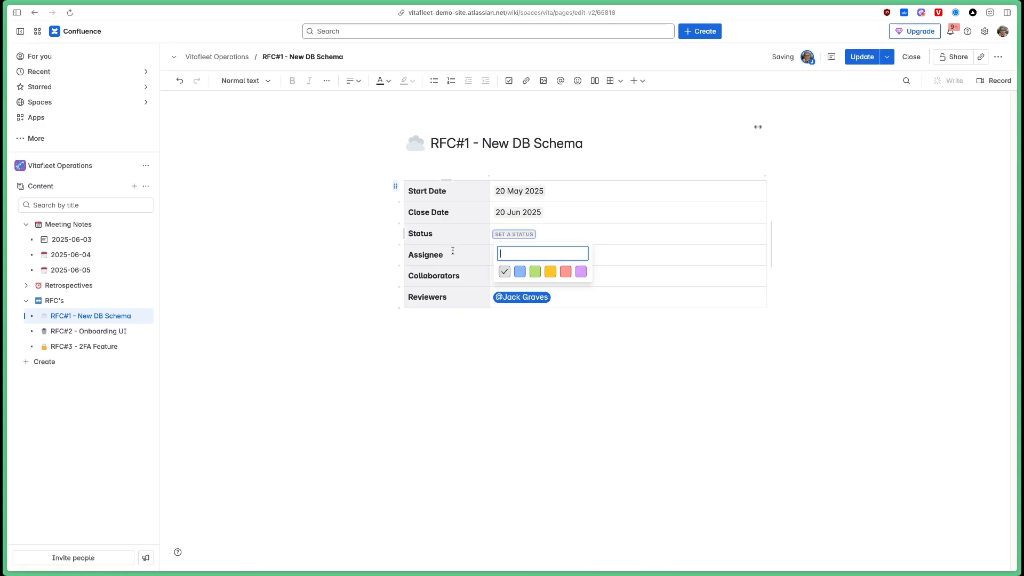
{"action": "left_click", "coordinate": [550, 272]}
{"action": "type", "text": "IN PROGRESS"}
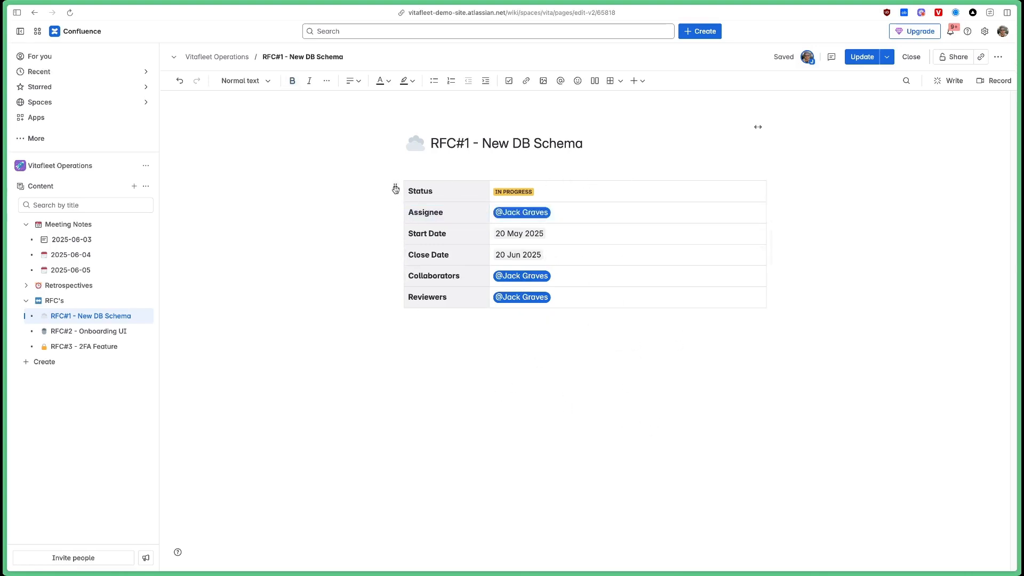
{"action": "left_click", "coordinate": [520, 234]}
{"action": "type", "text": "Summary"}
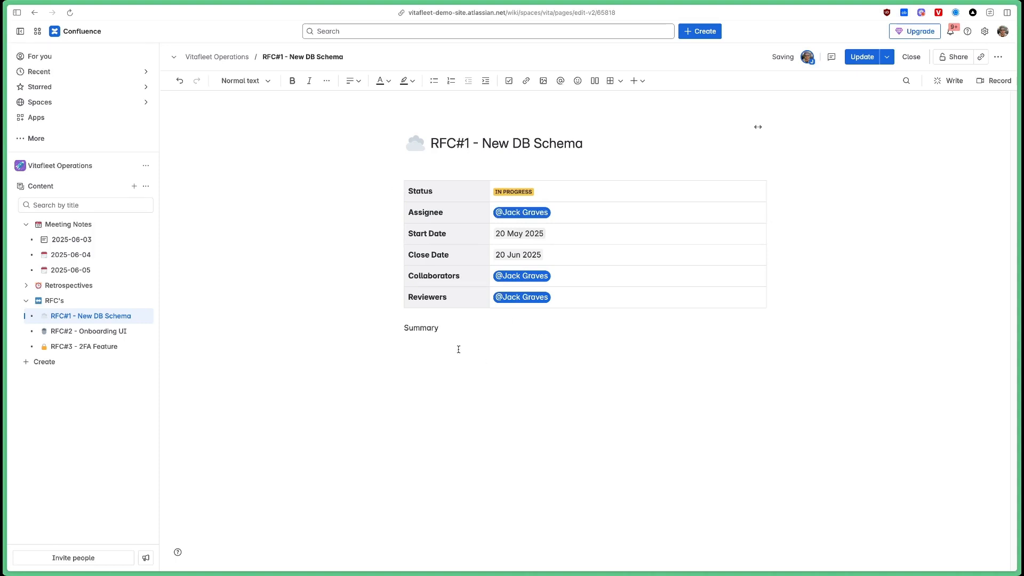
Add the Tasks heading and insert a table beneath it.
{"action": "type", "text": "Tasks"}
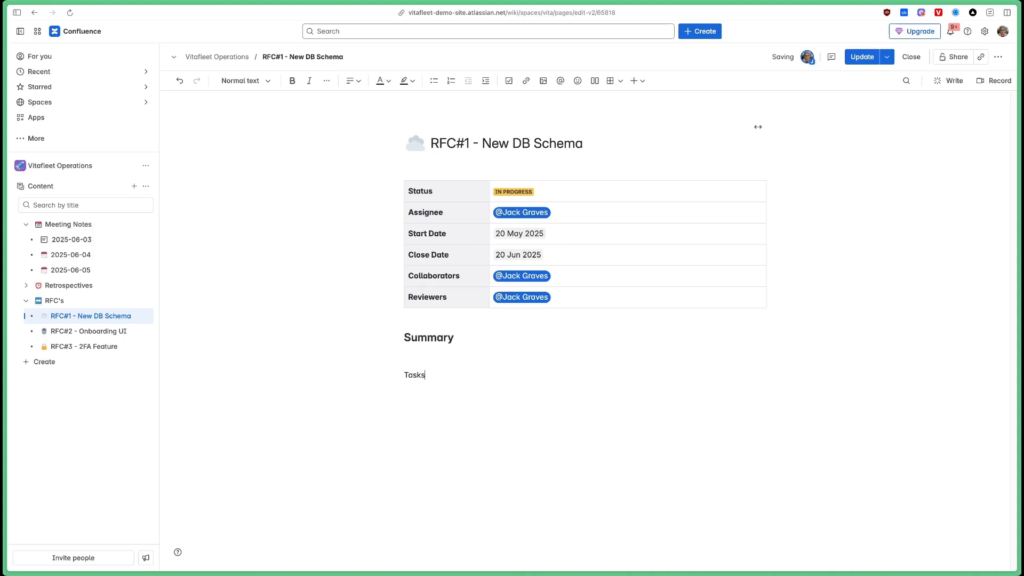
{"action": "type", "text": "/ta"}
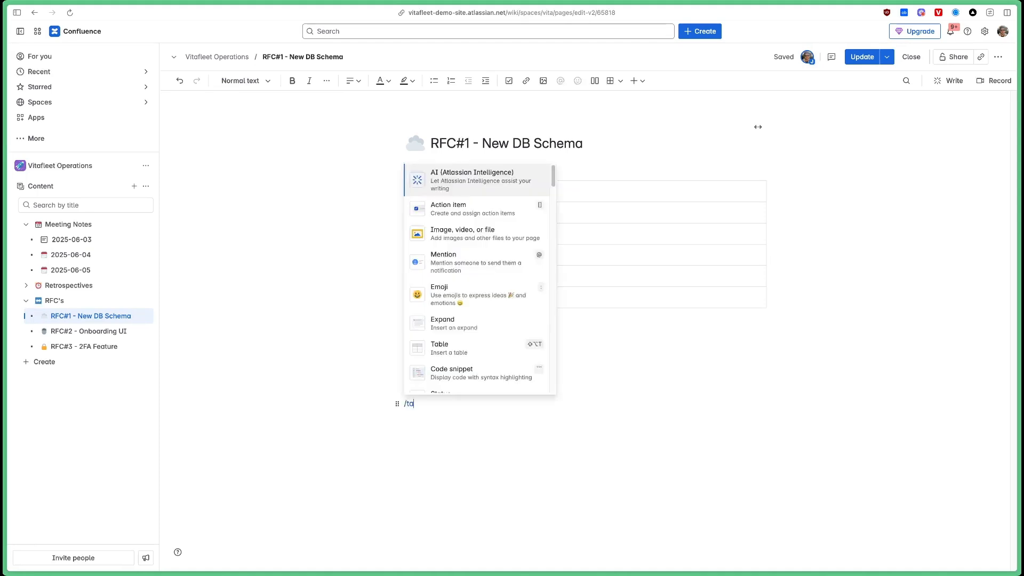
{"action": "left_click", "coordinate": [439, 345]}
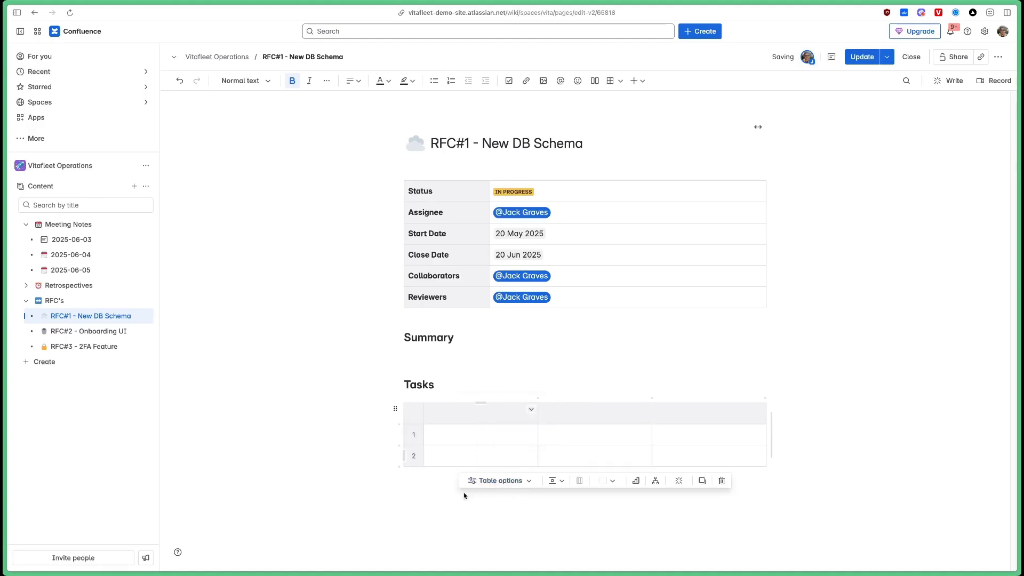
Name the table's header columns Task, Assignee and Date.
{"action": "type", "text": "Task"}
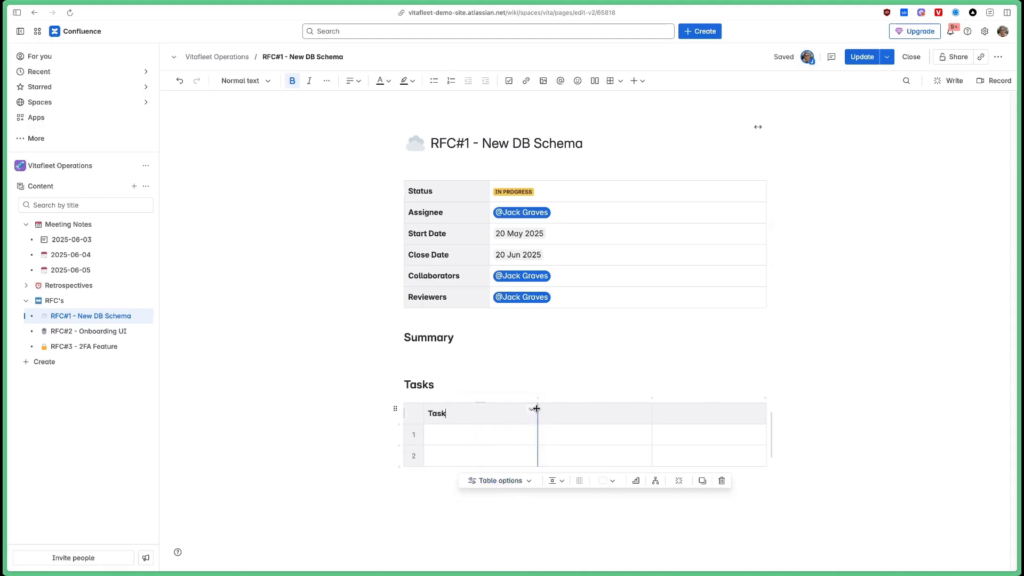
{"action": "type", "text": "Assignee"}
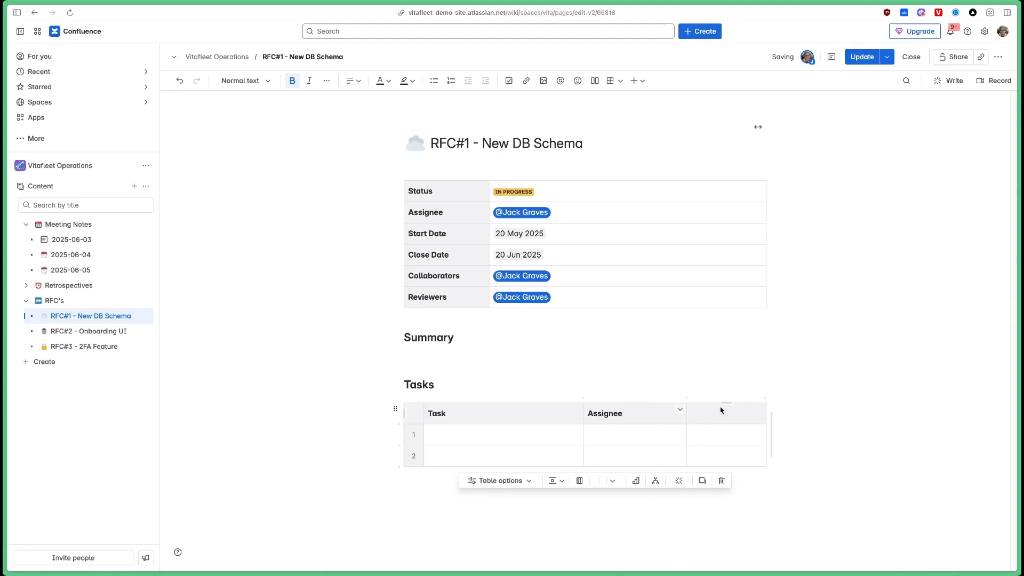
{"action": "type", "text": "Date"}
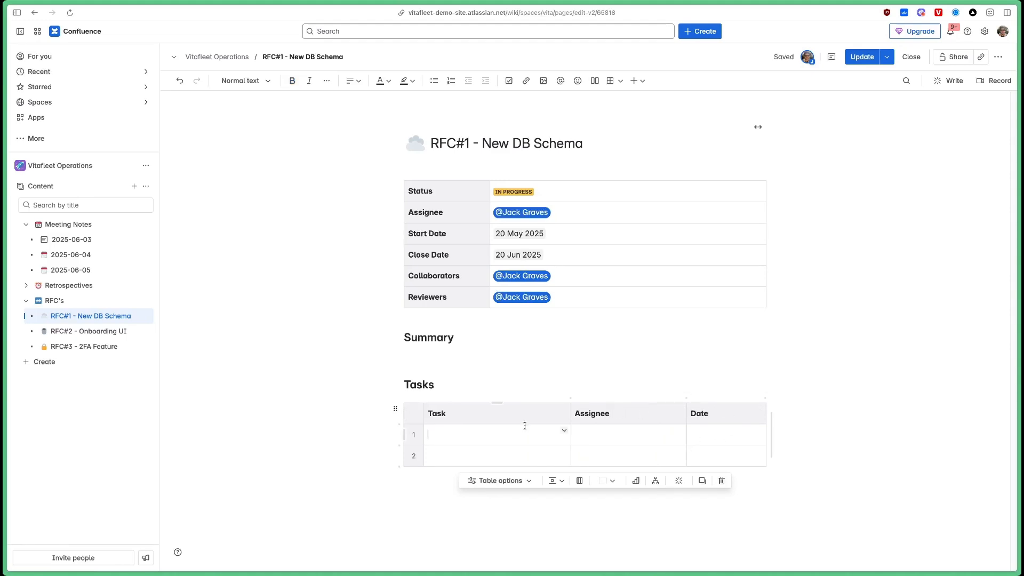
{"action": "mouse_move", "coordinate": [634, 80]}
{"action": "type", "text": "["}
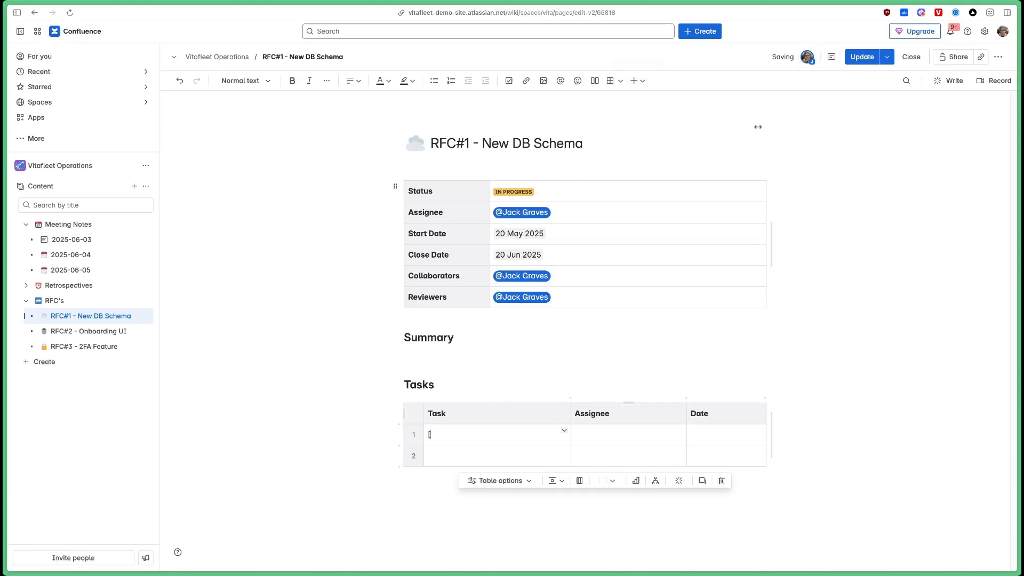
{"action": "type", "text": "]"}
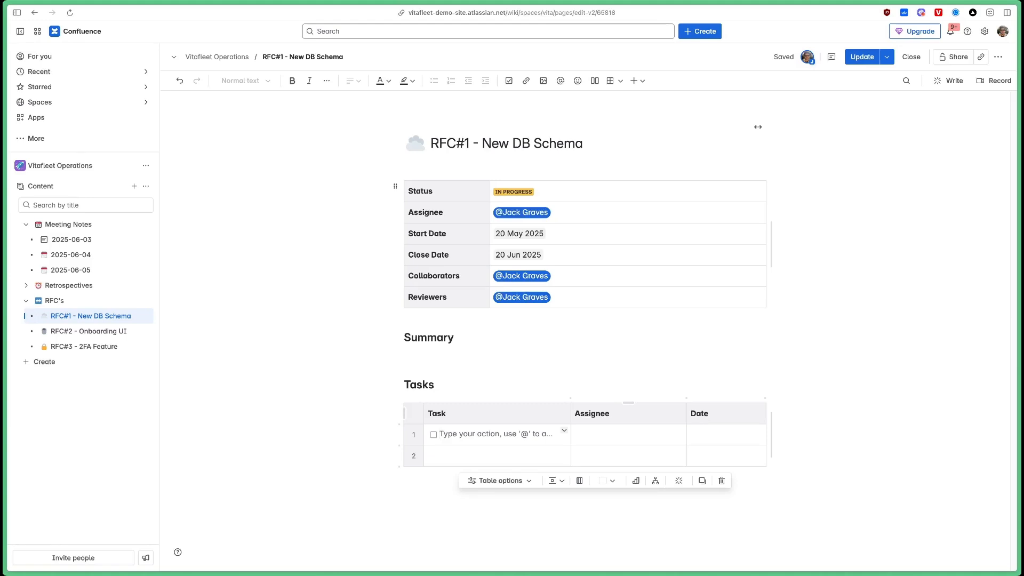
{"action": "mouse_move", "coordinate": [713, 409]}
{"action": "type", "text": "Start Research"}
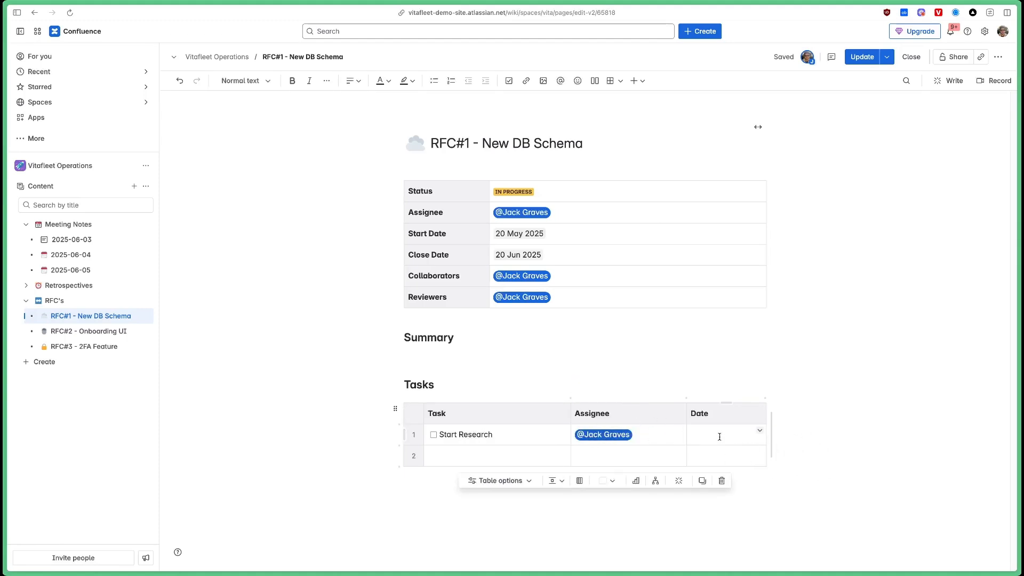
{"action": "left_click", "coordinate": [717, 434]}
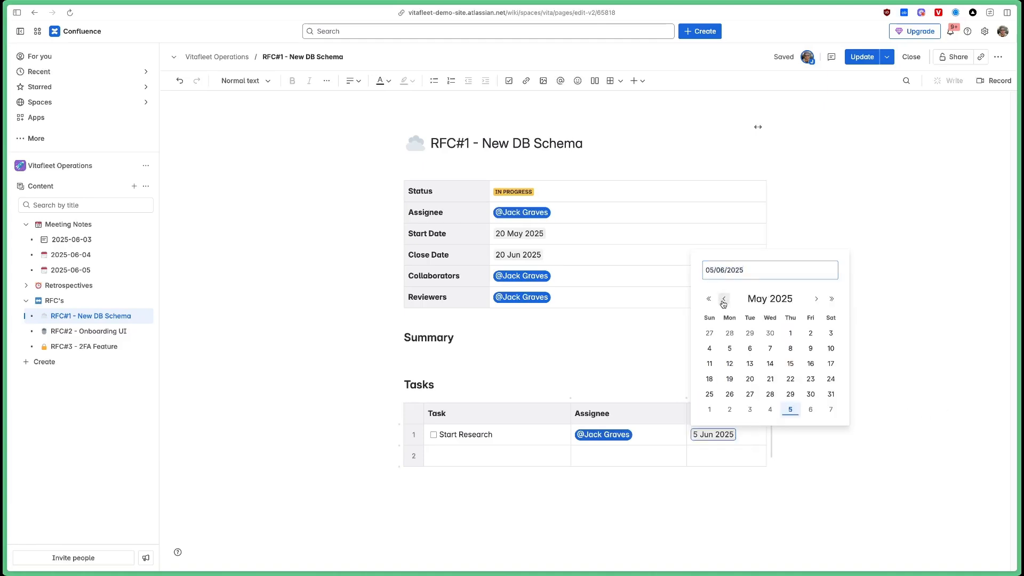
{"action": "left_click", "coordinate": [728, 362]}
{"action": "type", "text": "RFC Opened"}
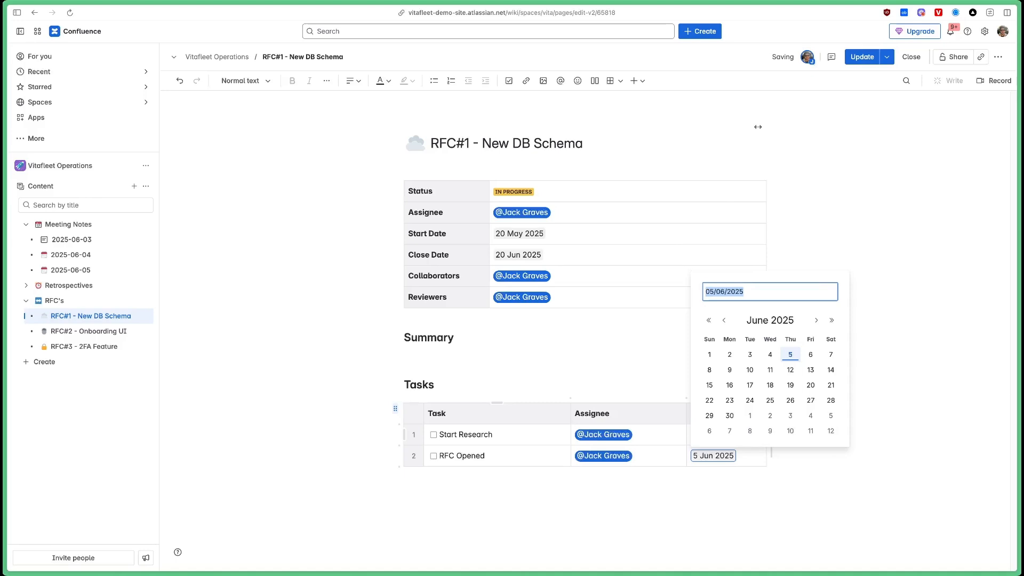
{"action": "left_click", "coordinate": [723, 320]}
{"action": "type", "text": "RFC Closes"}
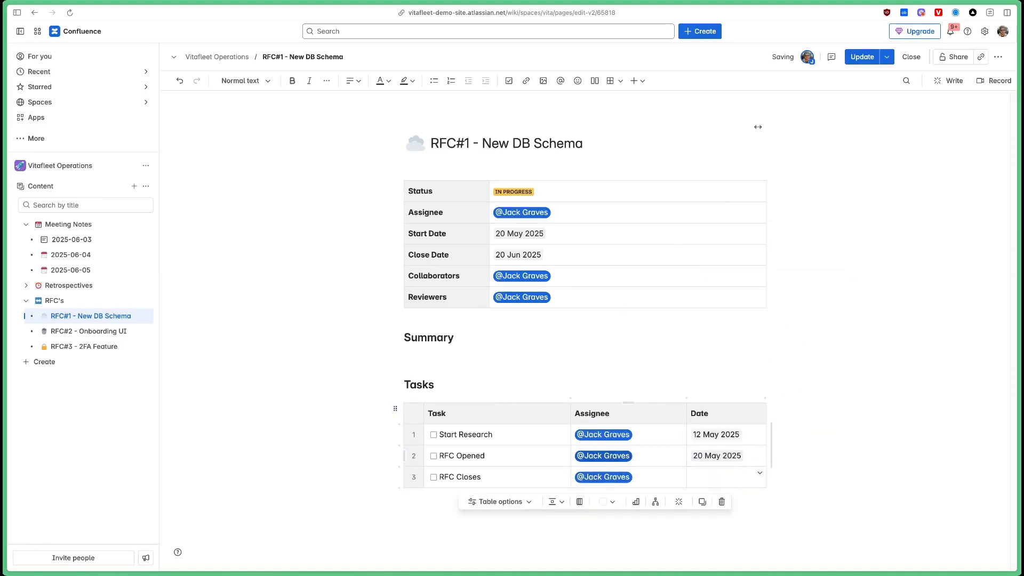
{"action": "left_click", "coordinate": [718, 476]}
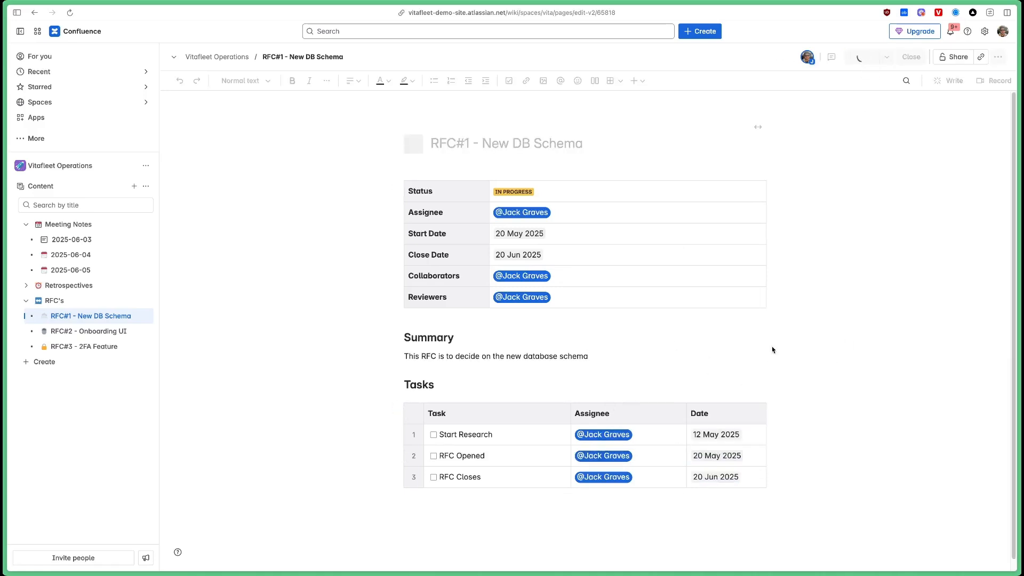
Publish RFC#1 and tick Start Research and RFC Opened as done.
{"action": "left_click", "coordinate": [910, 57]}
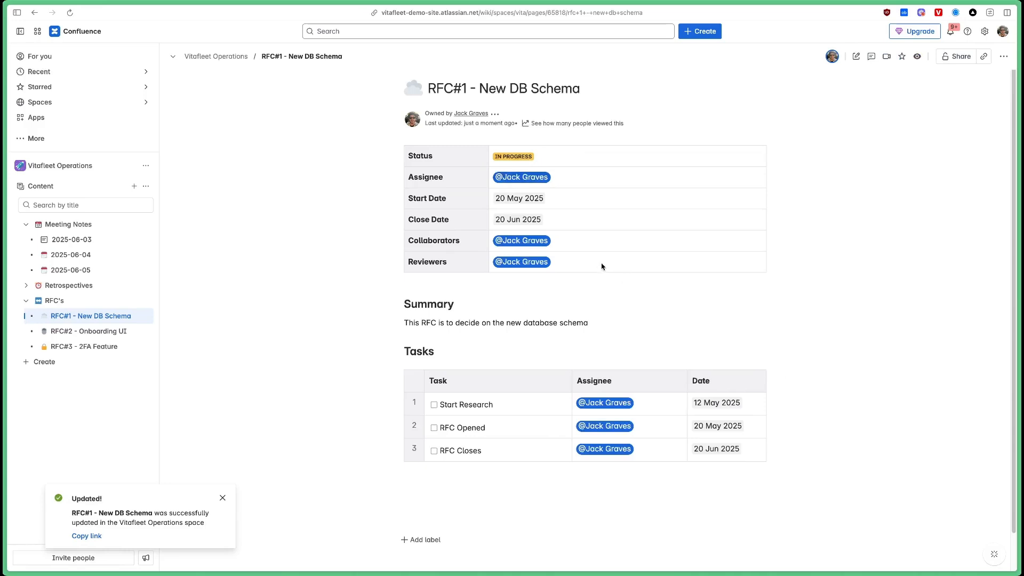
{"action": "mouse_move", "coordinate": [474, 238]}
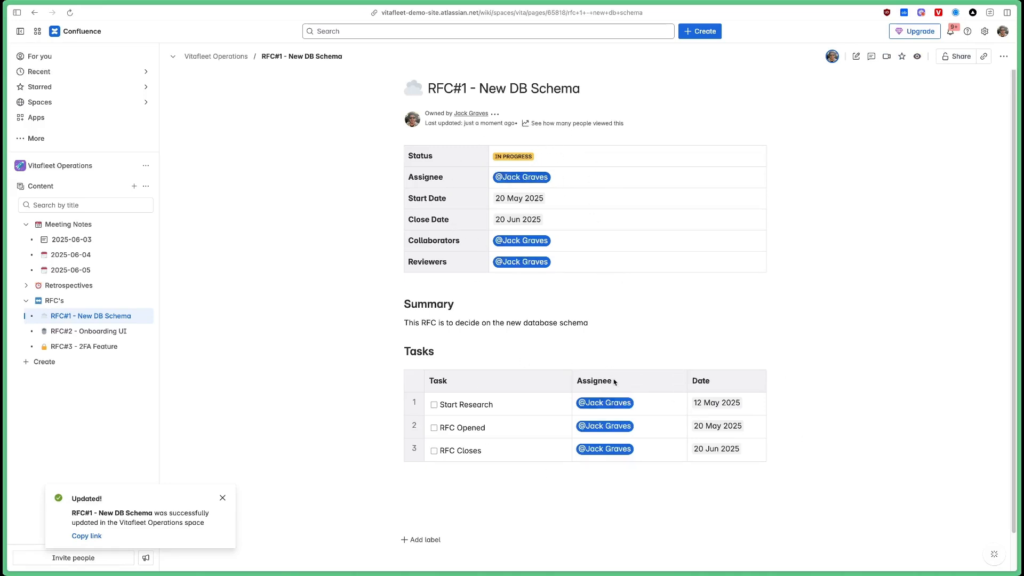
{"action": "double_click", "coordinate": [437, 381]}
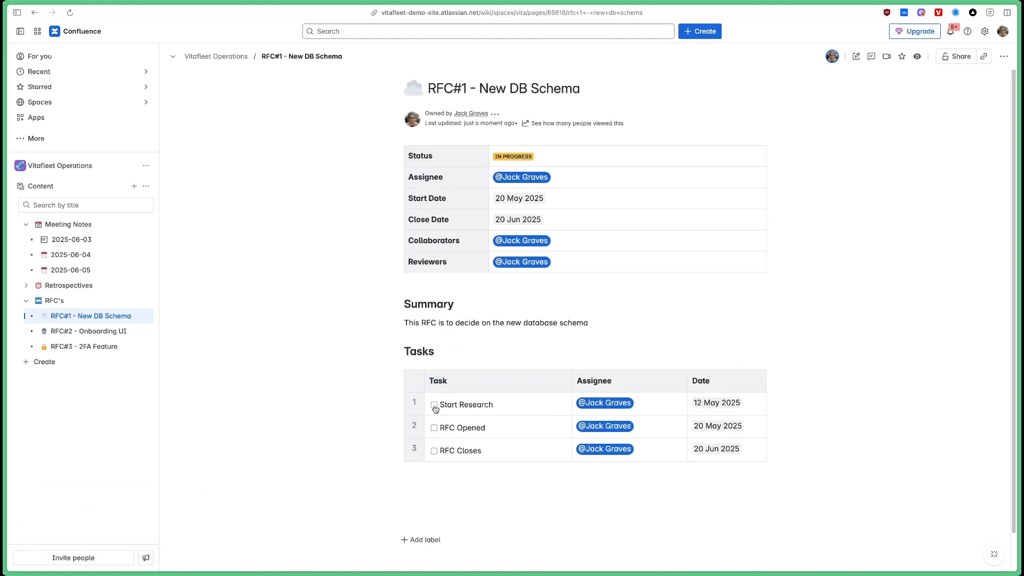
{"action": "left_click", "coordinate": [434, 405]}
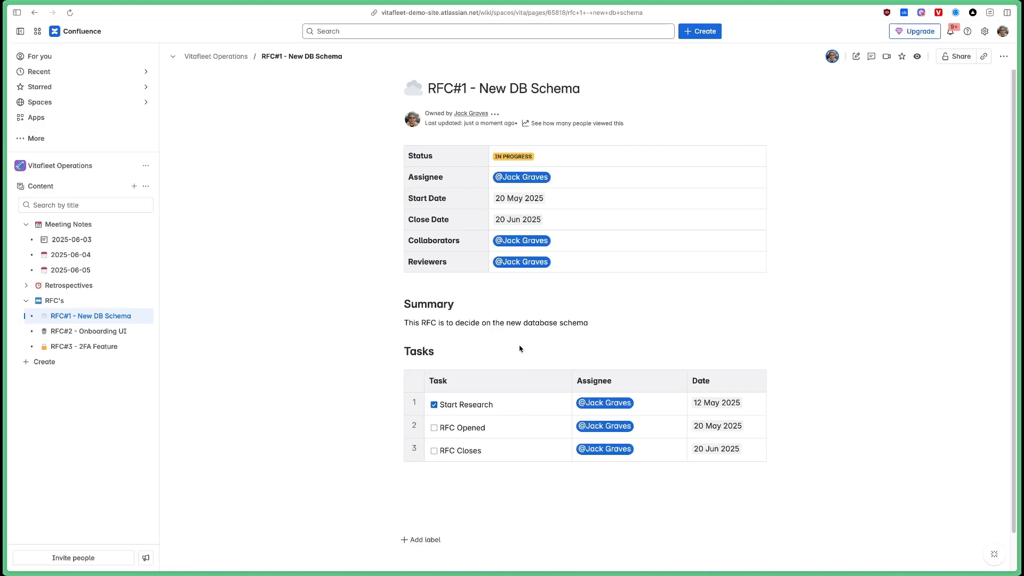
{"action": "left_click", "coordinate": [434, 427]}
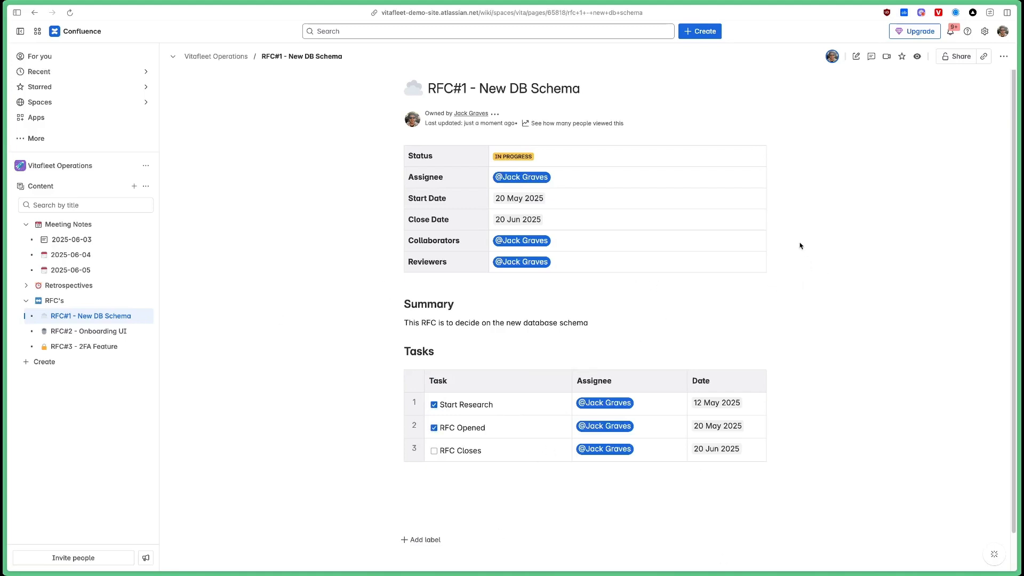